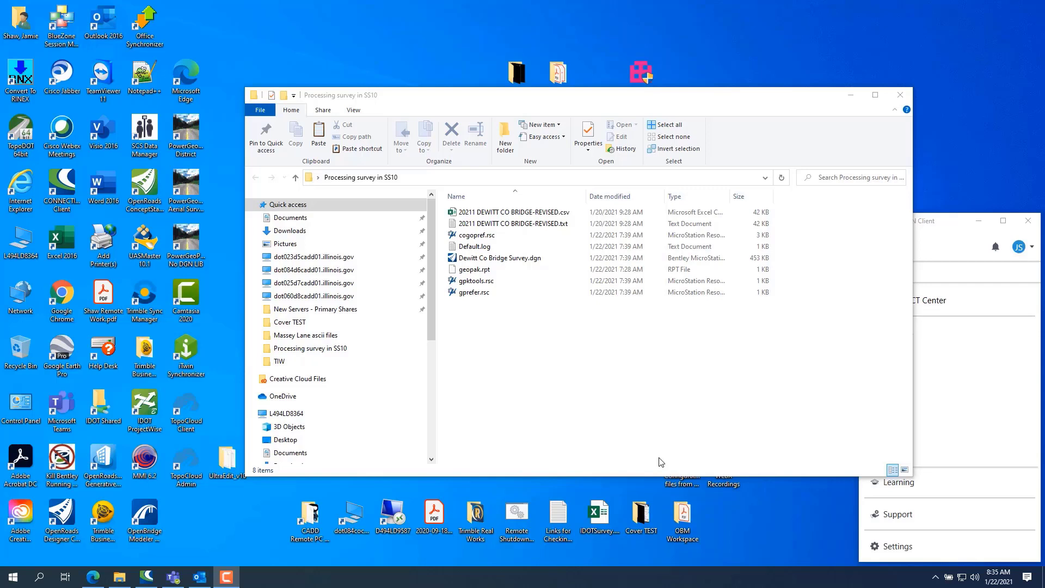
Start a new design file named Dewitt Co Bridge Survey_ORD in Desktop > Processing survey in SS10
{"action": "left_click", "coordinate": [475, 292]}
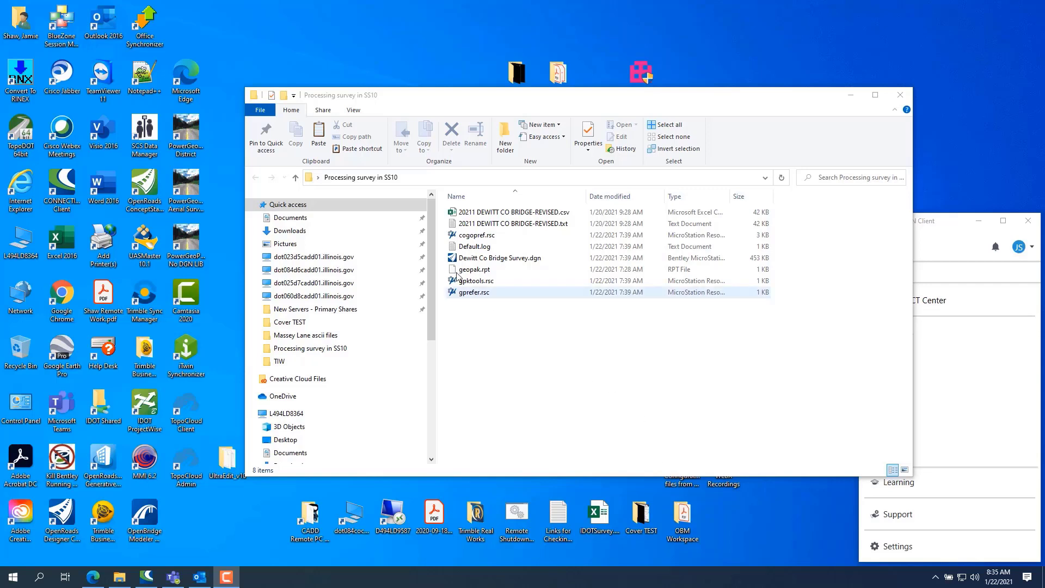
{"action": "left_click", "coordinate": [586, 367]}
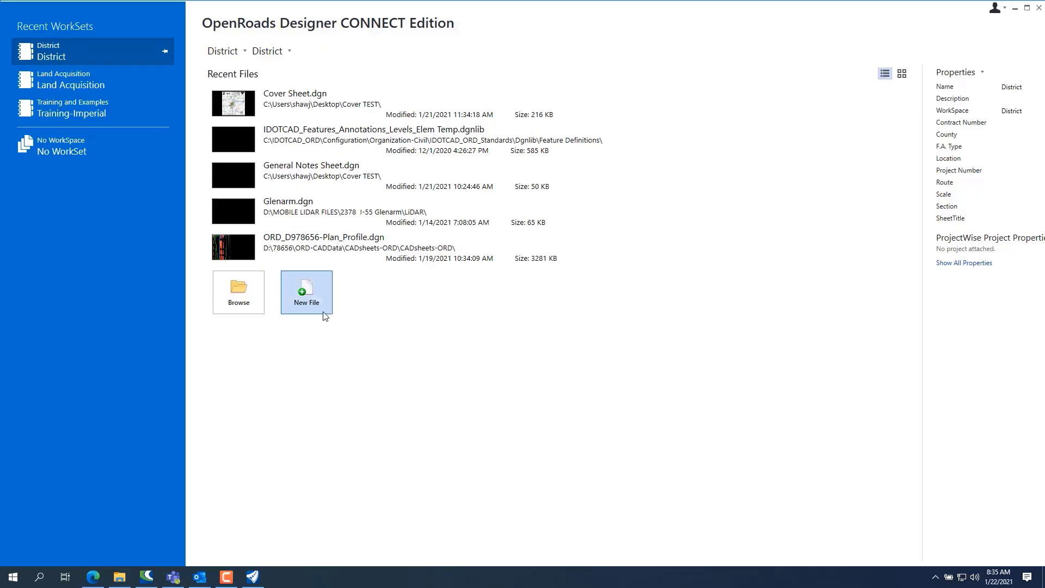
{"action": "left_click", "coordinate": [306, 292]}
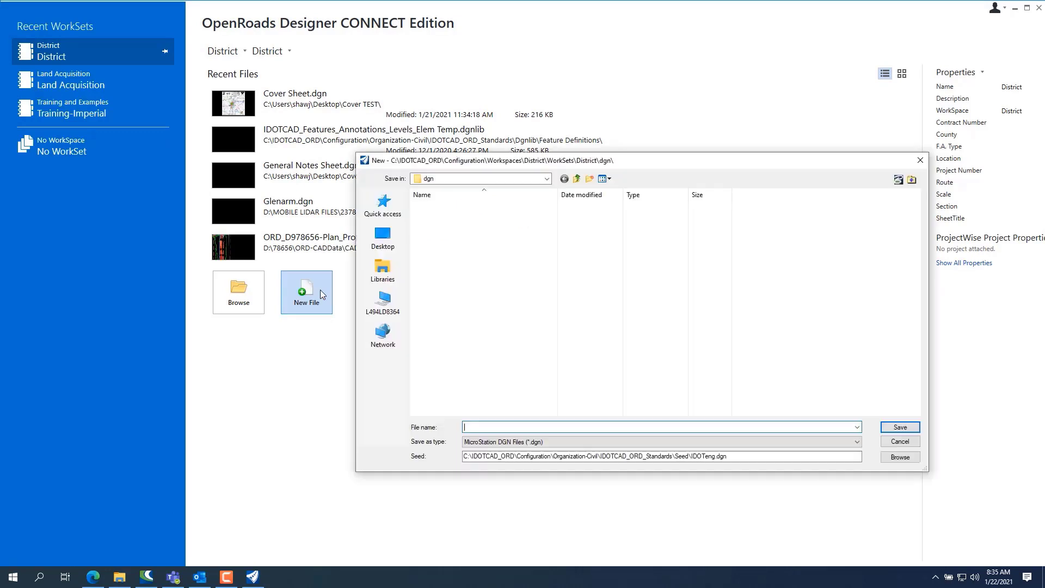
{"action": "left_click", "coordinate": [383, 236]}
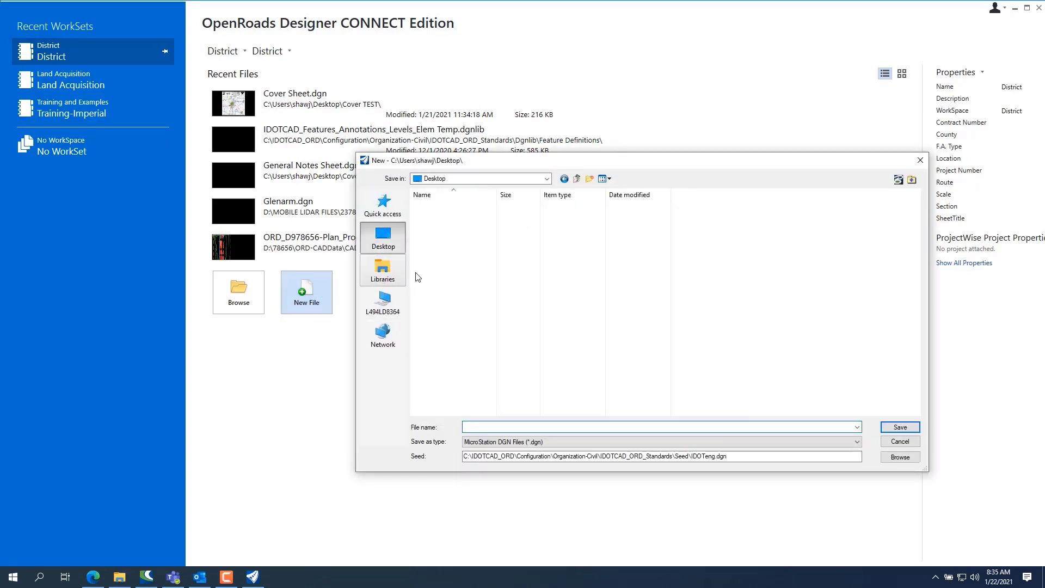
{"action": "left_click", "coordinate": [457, 340]}
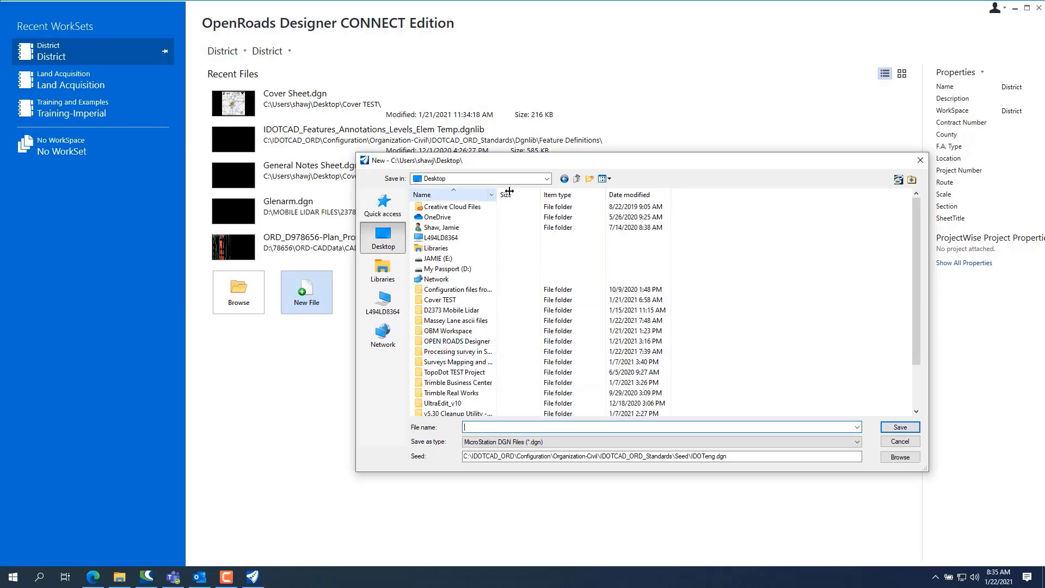
{"action": "double_click", "coordinate": [458, 352]}
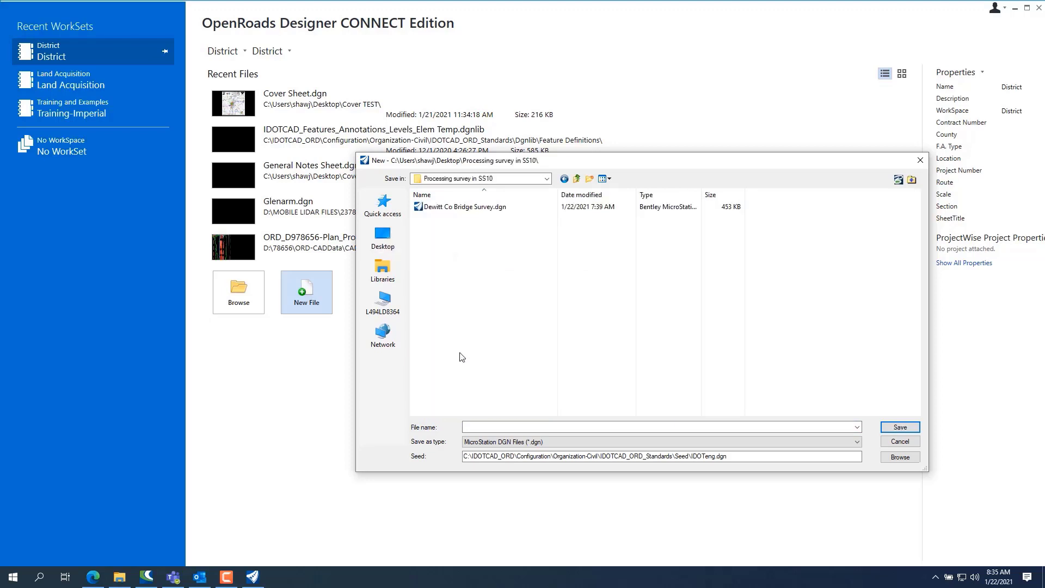
{"action": "left_click", "coordinate": [464, 207]}
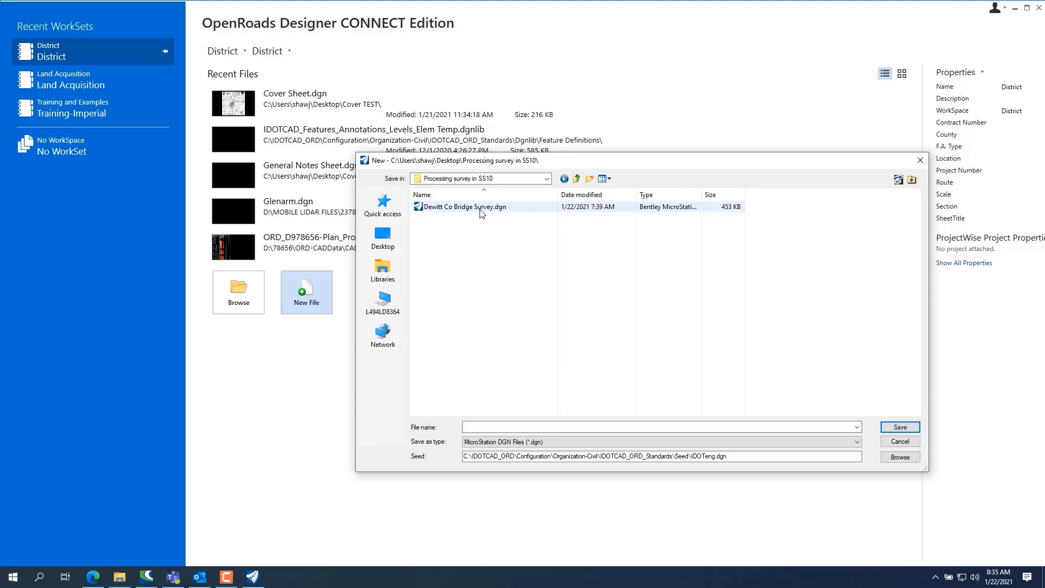
{"action": "left_click", "coordinate": [463, 206]}
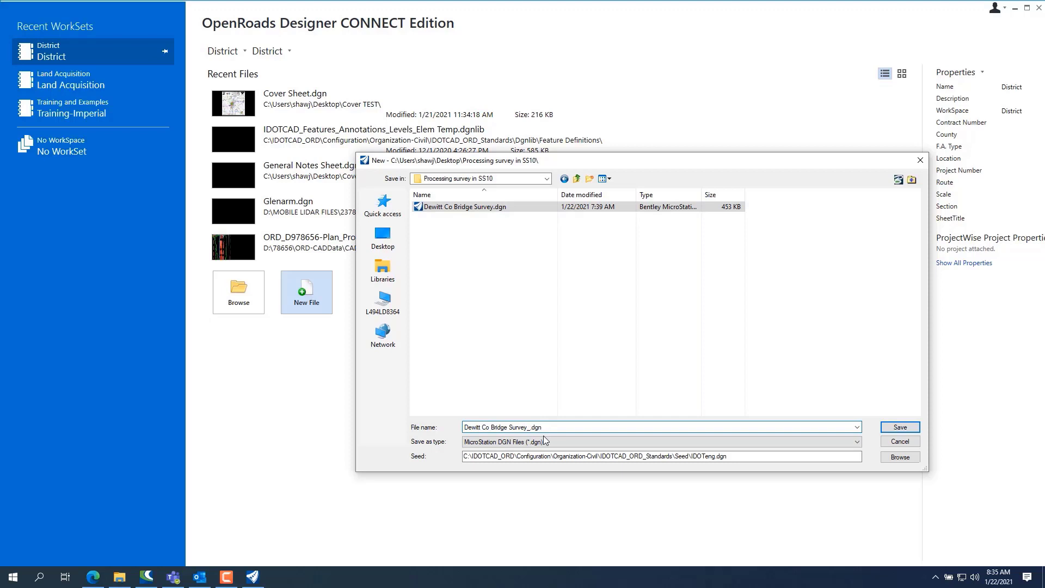
{"action": "type", "text": "ORD"}
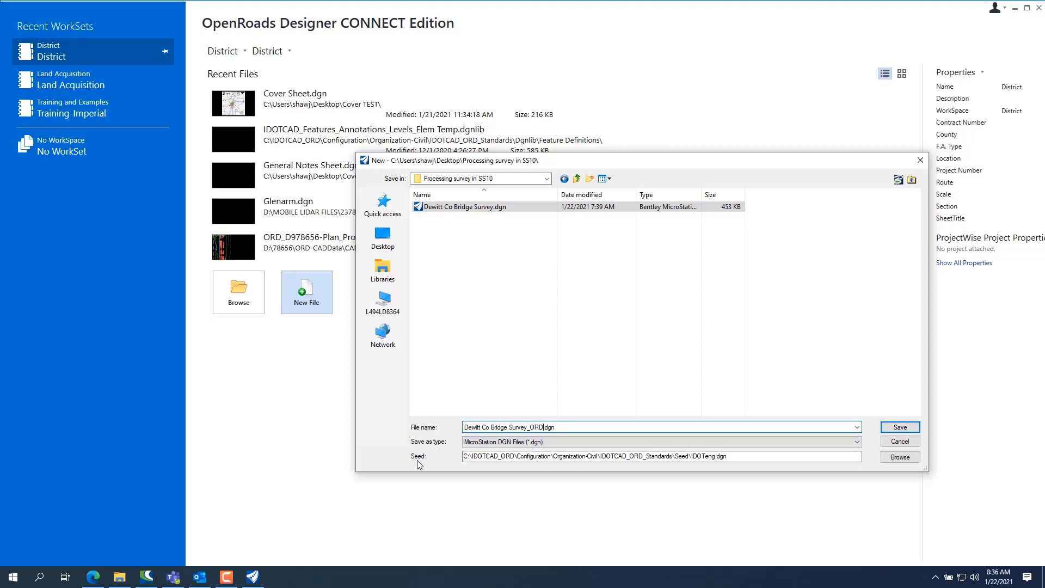
{"action": "mouse_move", "coordinate": [660, 466]}
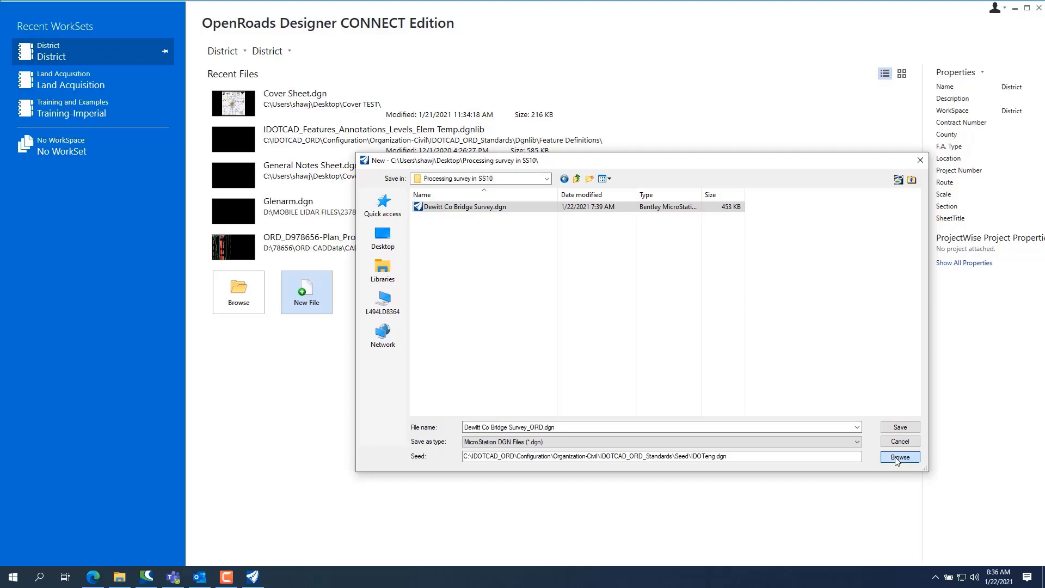
Use the 3D seed IDOTeng3d.dgn and create the design file
{"action": "left_click", "coordinate": [899, 457]}
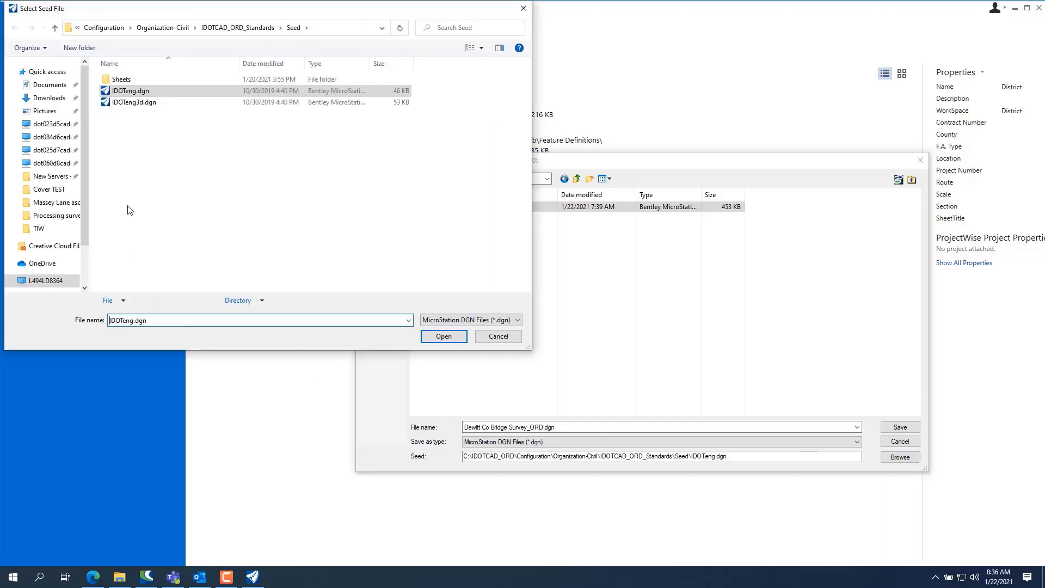
{"action": "left_click", "coordinate": [134, 102]}
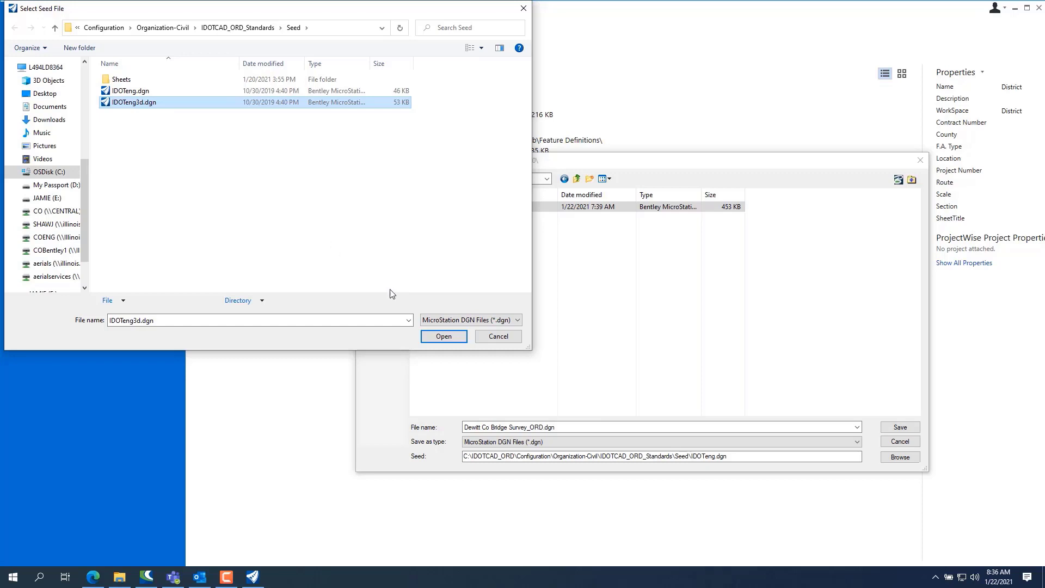
{"action": "left_click", "coordinate": [442, 336]}
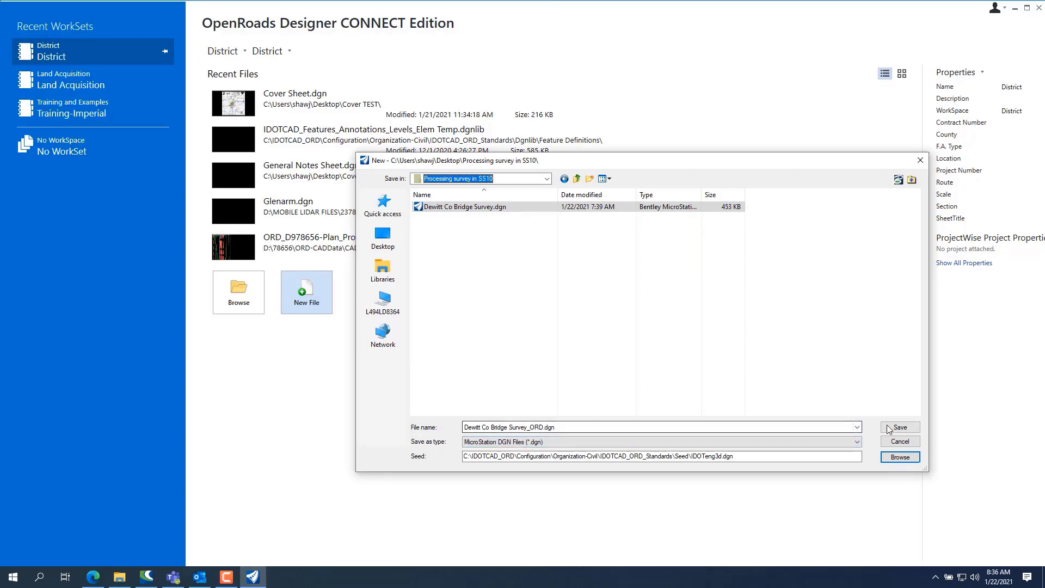
{"action": "left_click", "coordinate": [899, 427]}
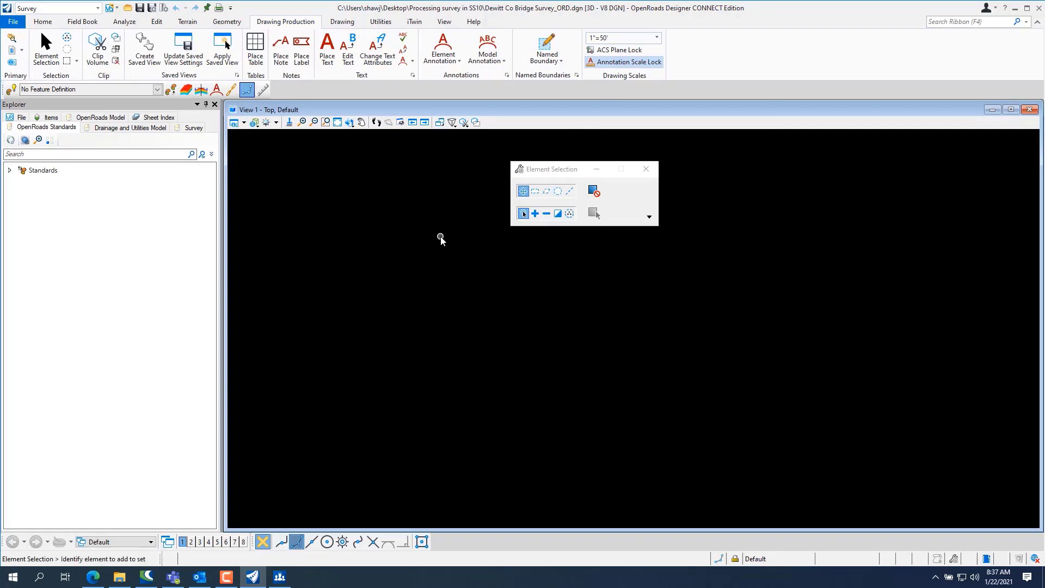
{"action": "mouse_move", "coordinate": [407, 238]}
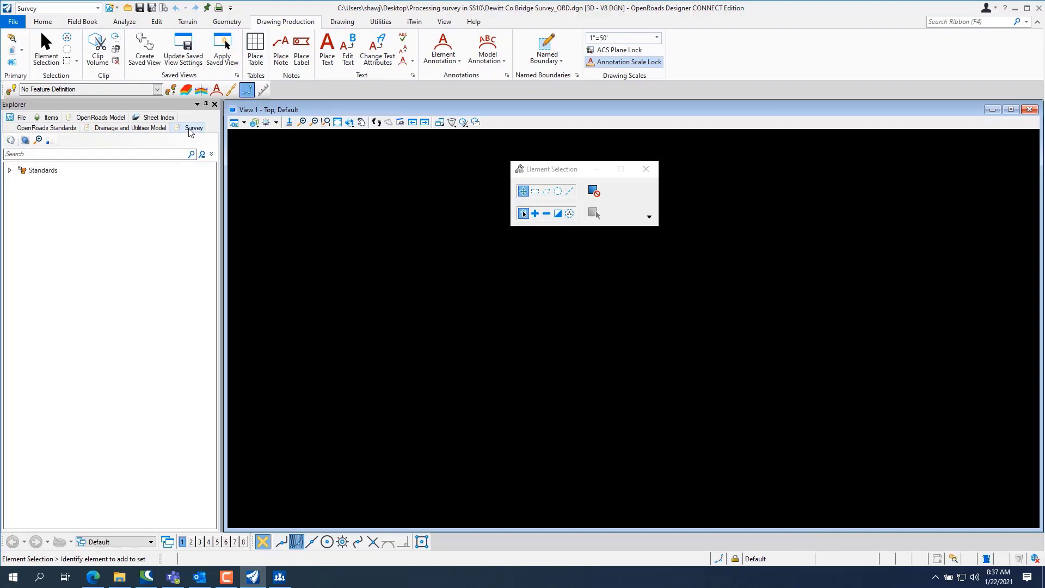
Show Survey Data in the explorer, then go to the File backstage
{"action": "left_click", "coordinate": [194, 128]}
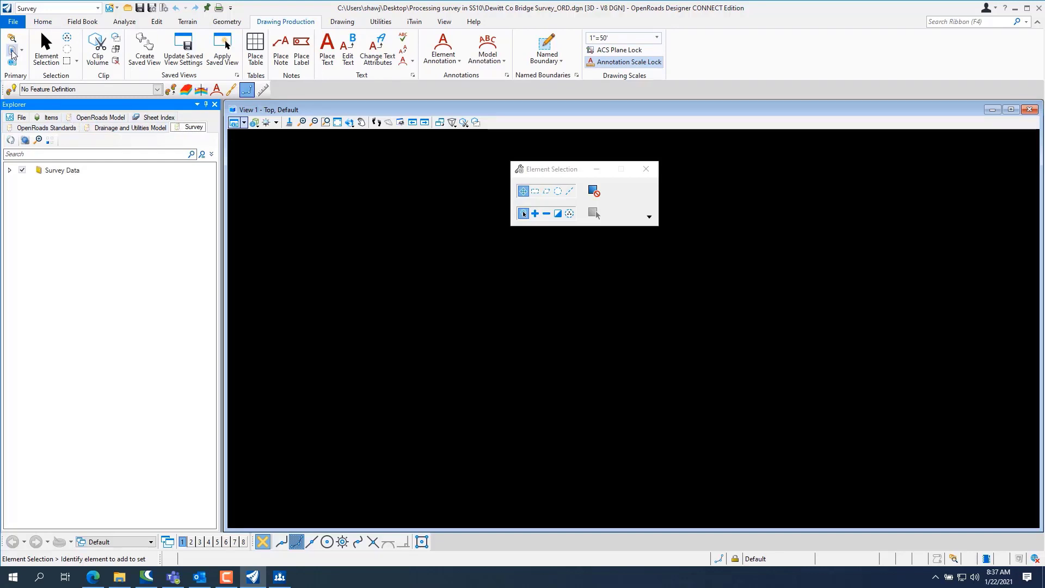
{"action": "left_click", "coordinate": [12, 21]}
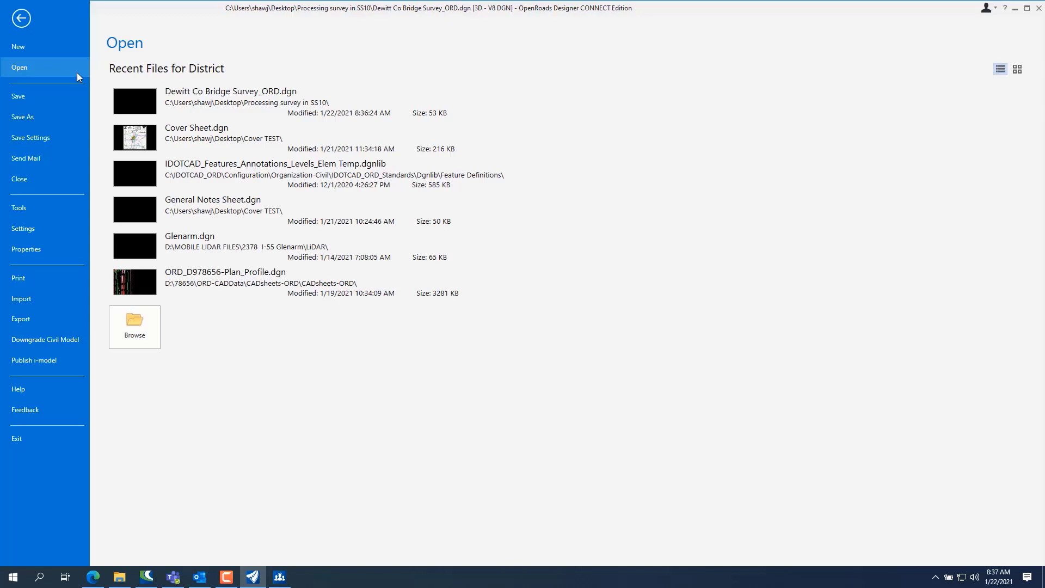
In User Explorer Settings, set Dialog Properties Browse Layout to Tab and accept
{"action": "left_click", "coordinate": [23, 228]}
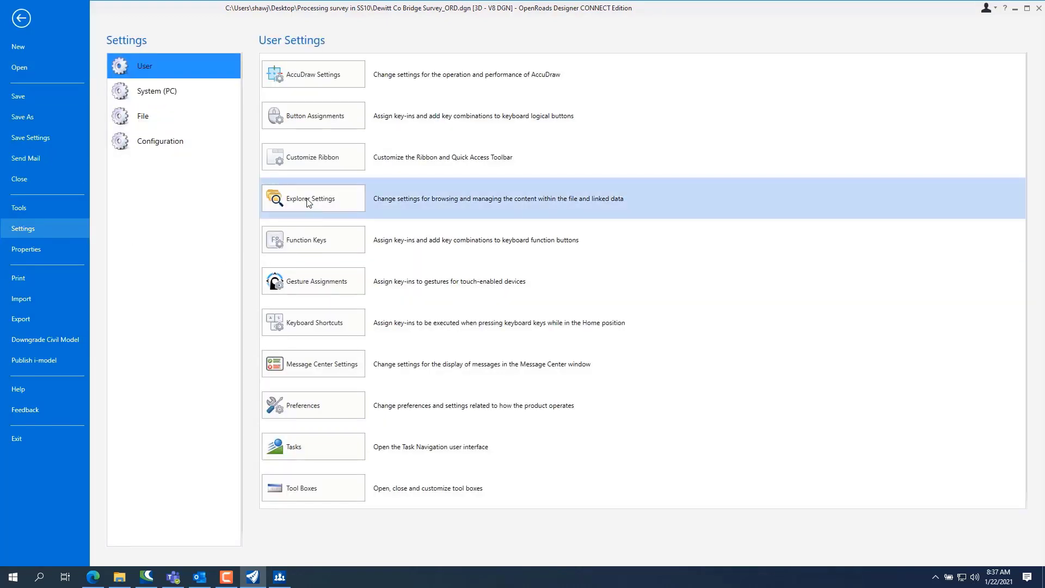
{"action": "left_click", "coordinate": [312, 198]}
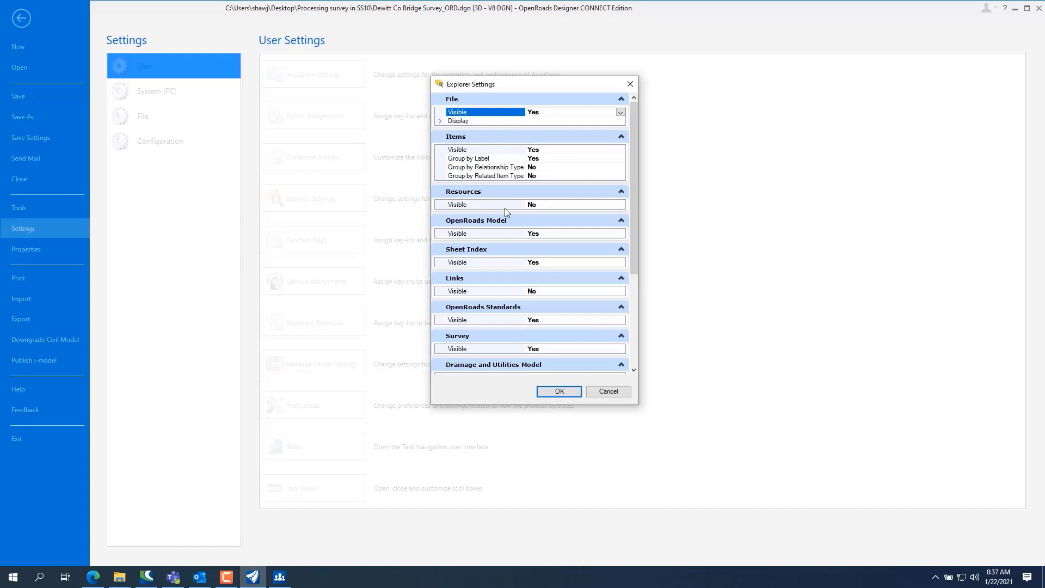
{"action": "mouse_move", "coordinate": [540, 238]}
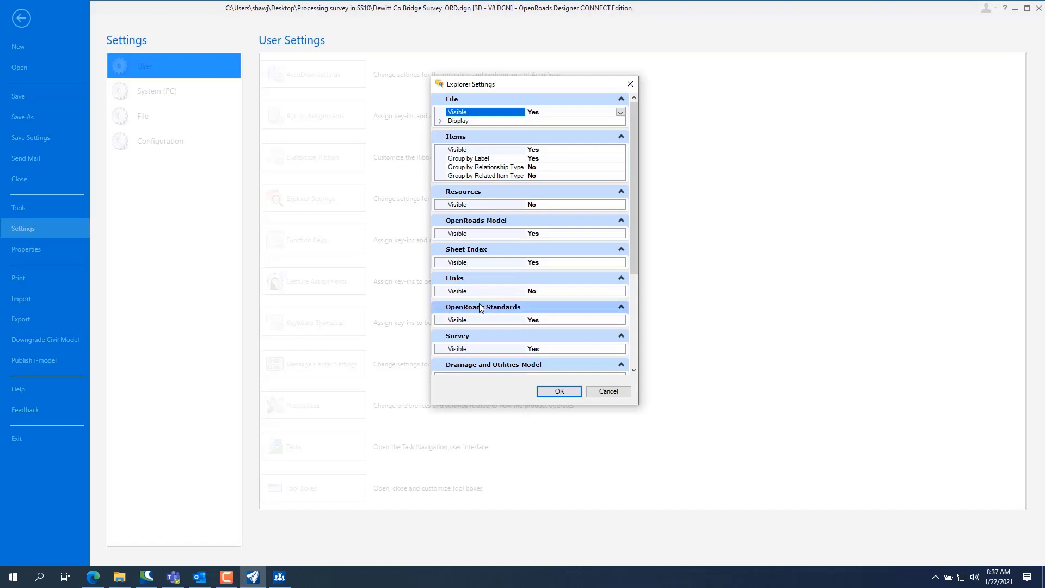
{"action": "scroll", "scroll_direction": "down", "scroll_amount": 3}
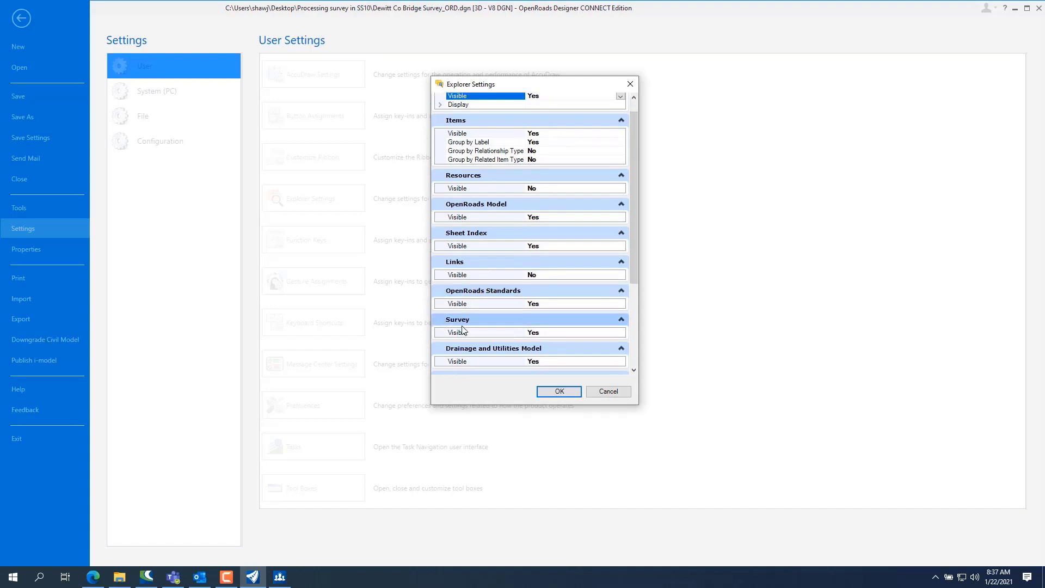
{"action": "scroll", "scroll_direction": "down", "scroll_amount": 3}
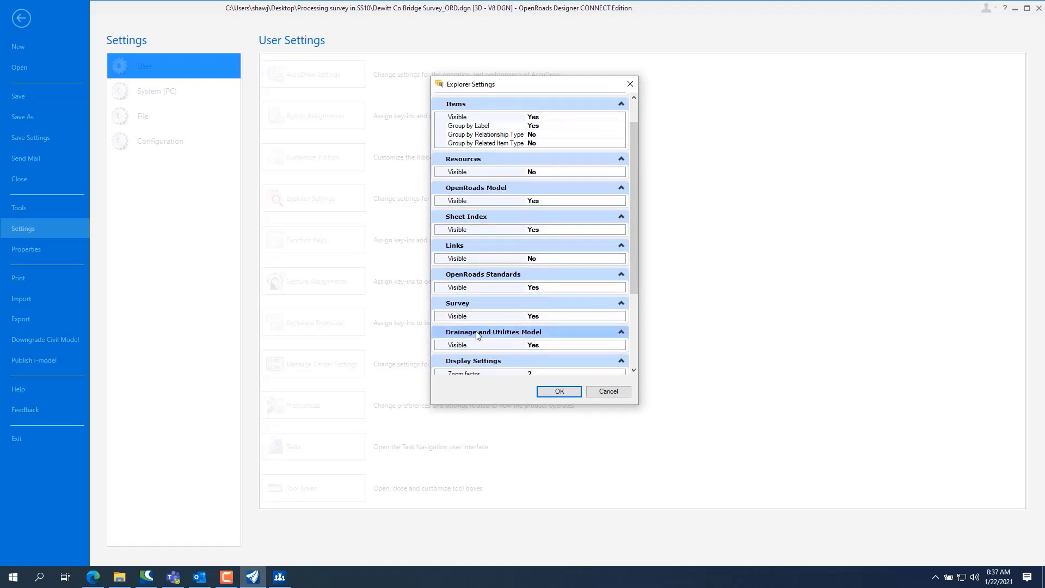
{"action": "scroll", "scroll_direction": "down", "scroll_amount": 3}
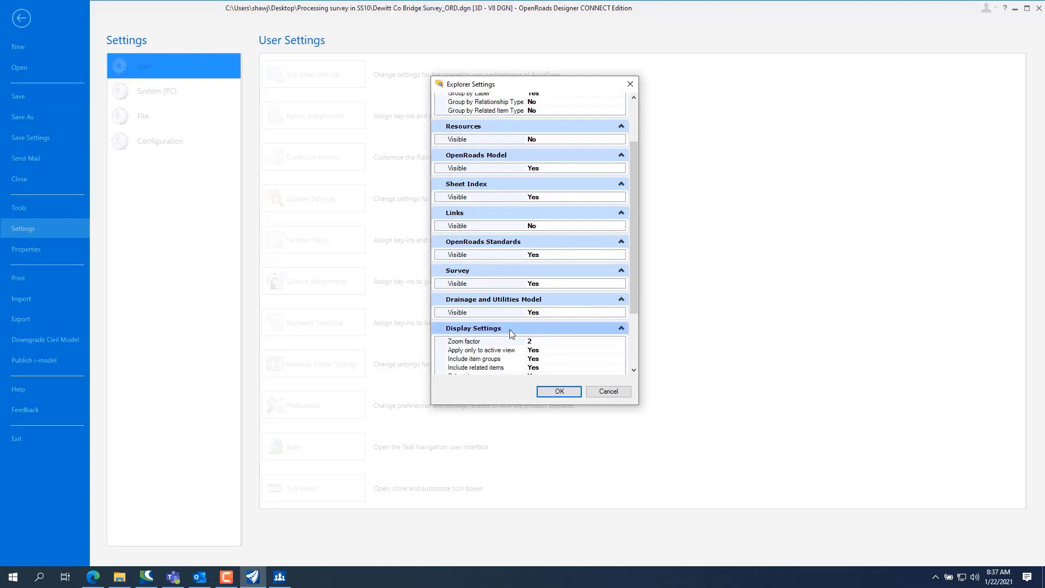
{"action": "scroll", "scroll_direction": "down", "scroll_amount": 3}
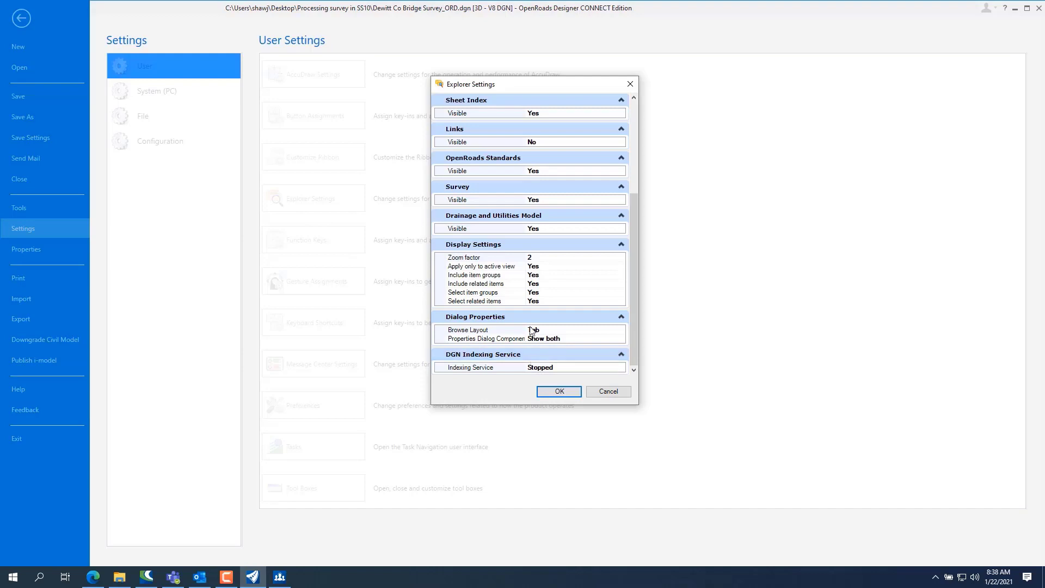
{"action": "left_click", "coordinate": [483, 329]}
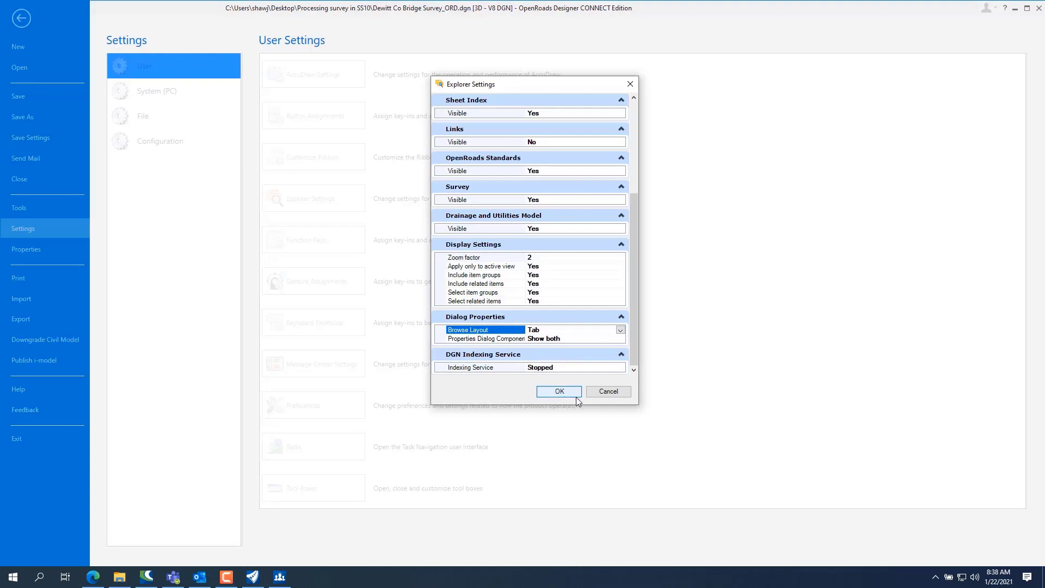
{"action": "left_click", "coordinate": [559, 392]}
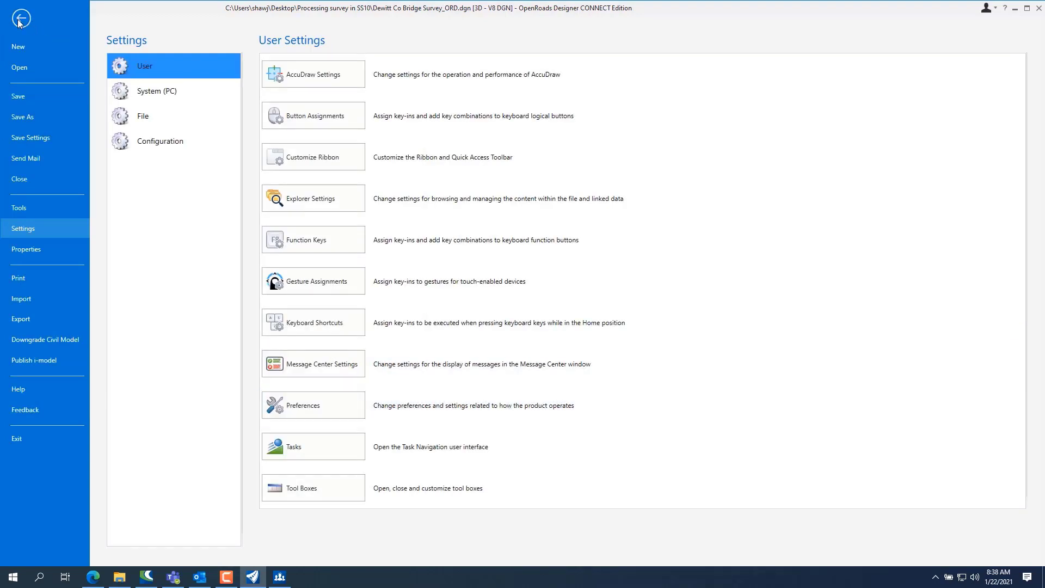
Back in the drawing, expand Survey Data > Default and bring up Field Book 1's actions
{"action": "left_click", "coordinate": [20, 17]}
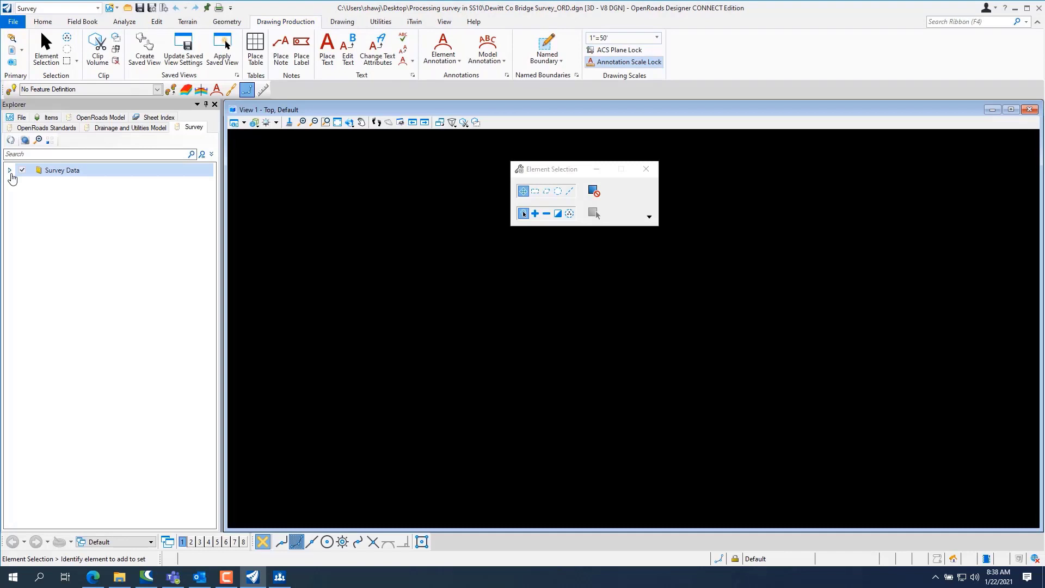
{"action": "left_click", "coordinate": [9, 170]}
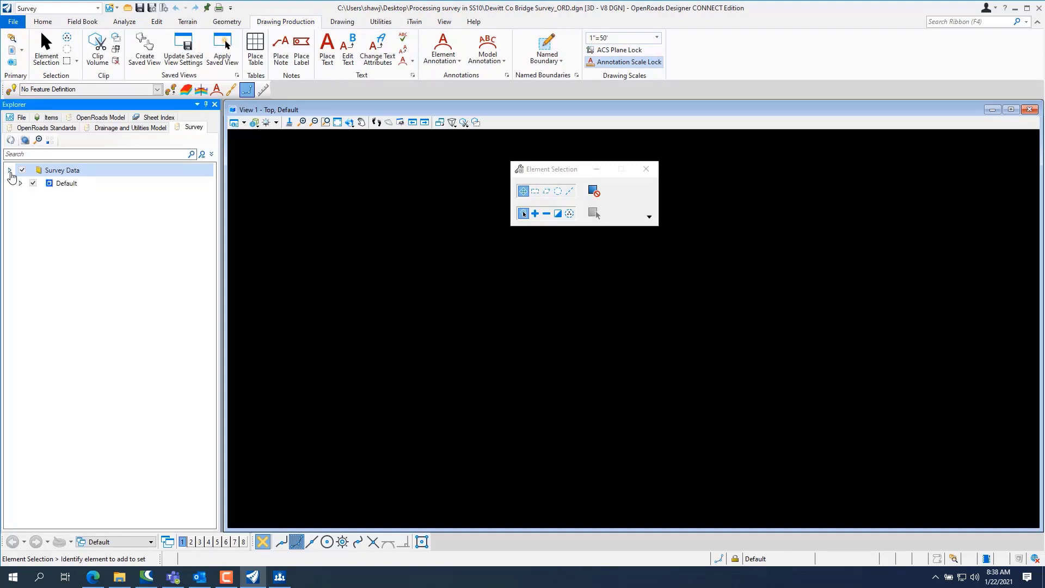
{"action": "left_click", "coordinate": [9, 169]}
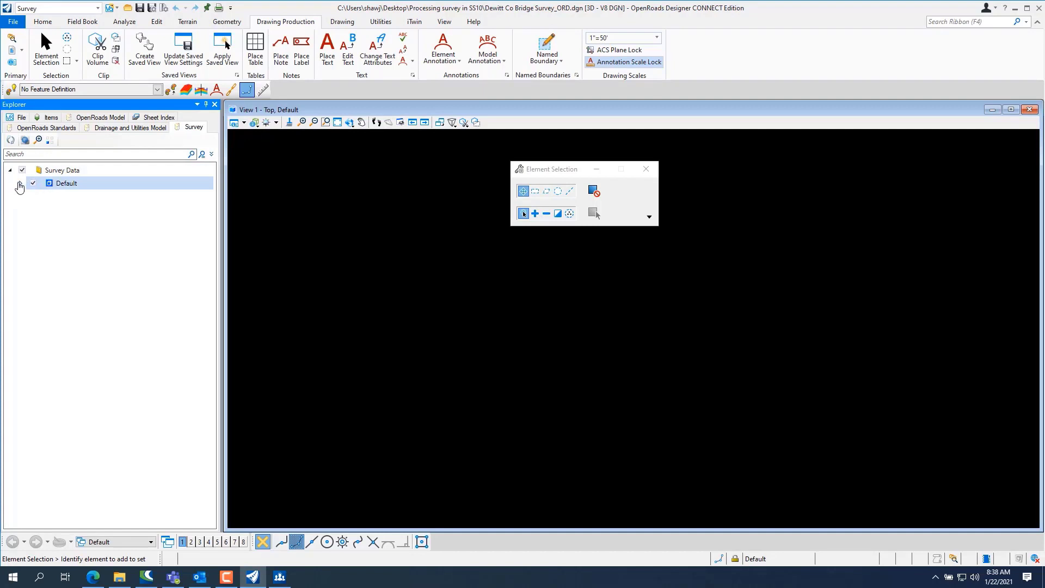
{"action": "left_click", "coordinate": [20, 184]}
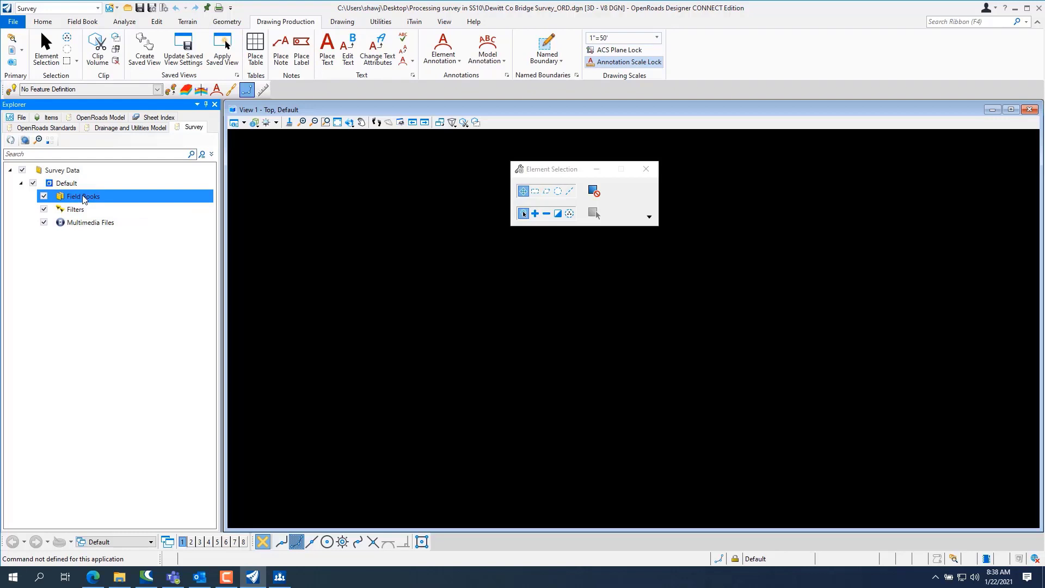
{"action": "right_click", "coordinate": [83, 196]}
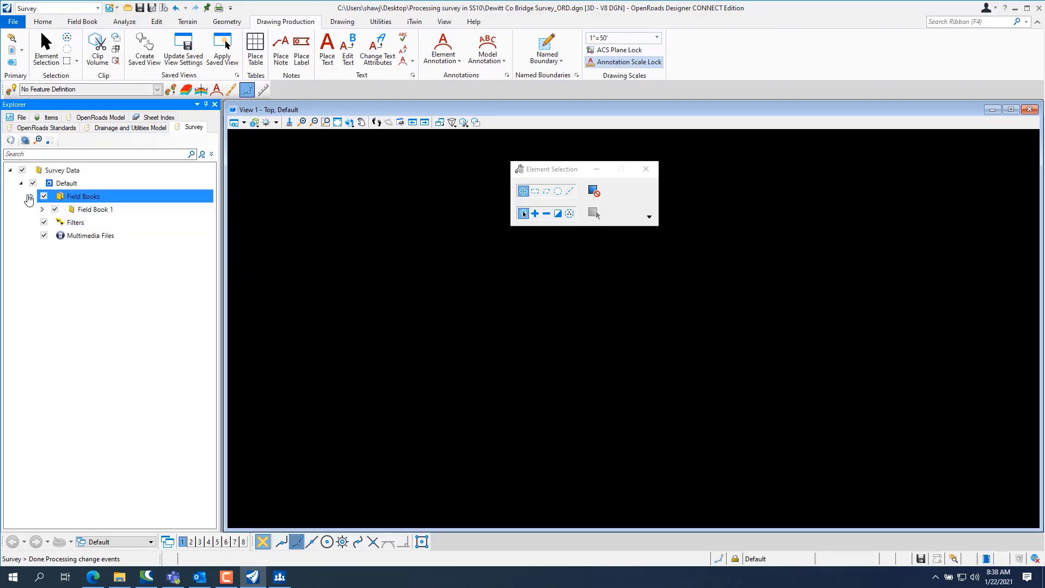
{"action": "left_click", "coordinate": [95, 209]}
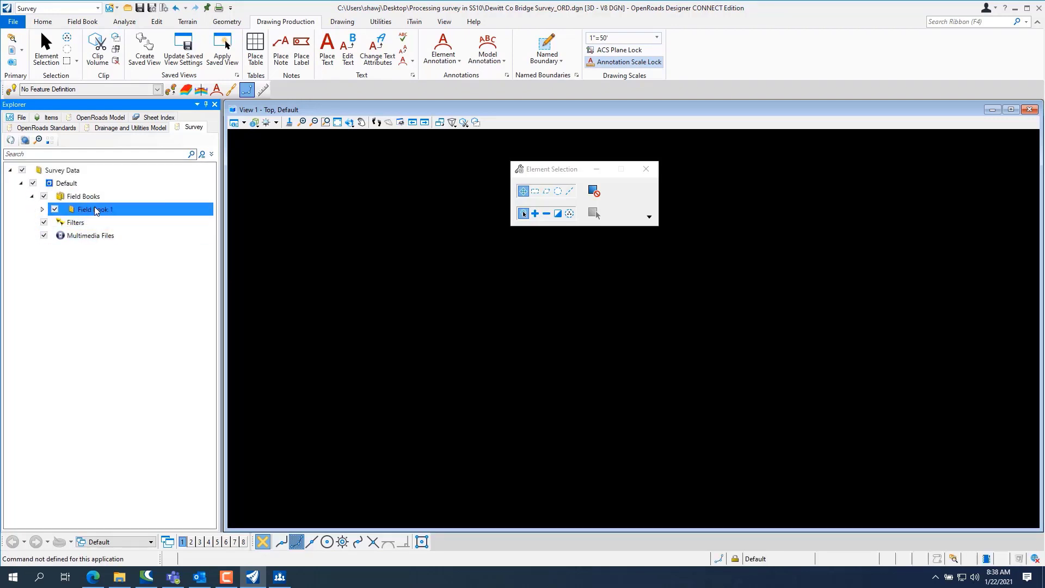
{"action": "right_click", "coordinate": [95, 208]}
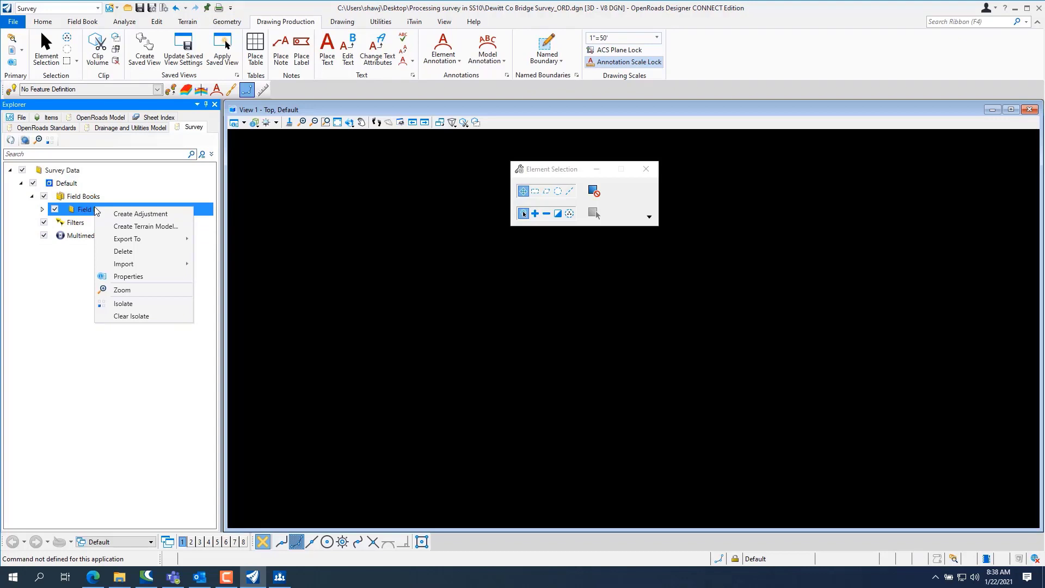
{"action": "mouse_move", "coordinate": [143, 226]}
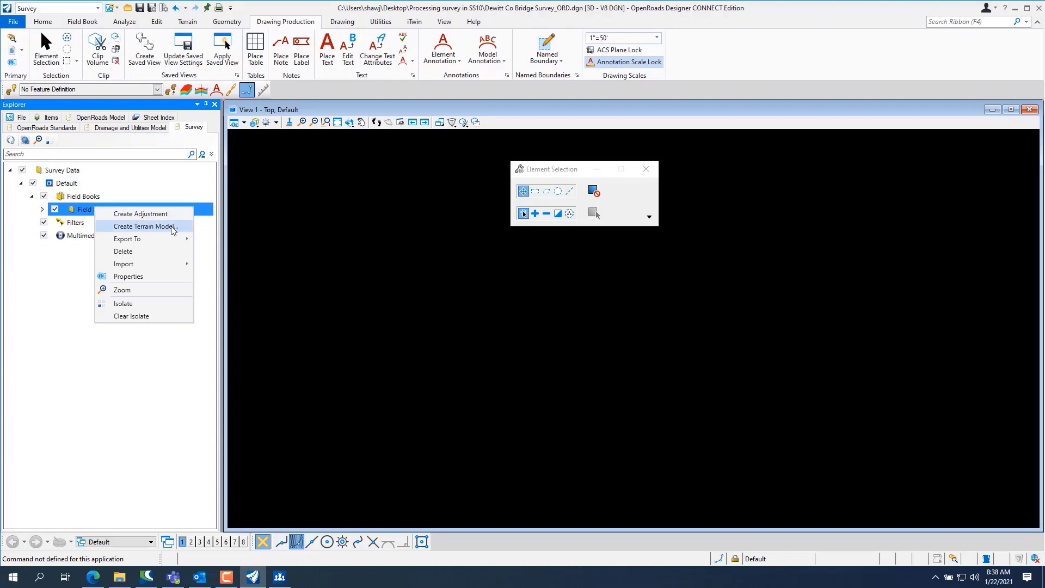
{"action": "mouse_move", "coordinate": [123, 263]}
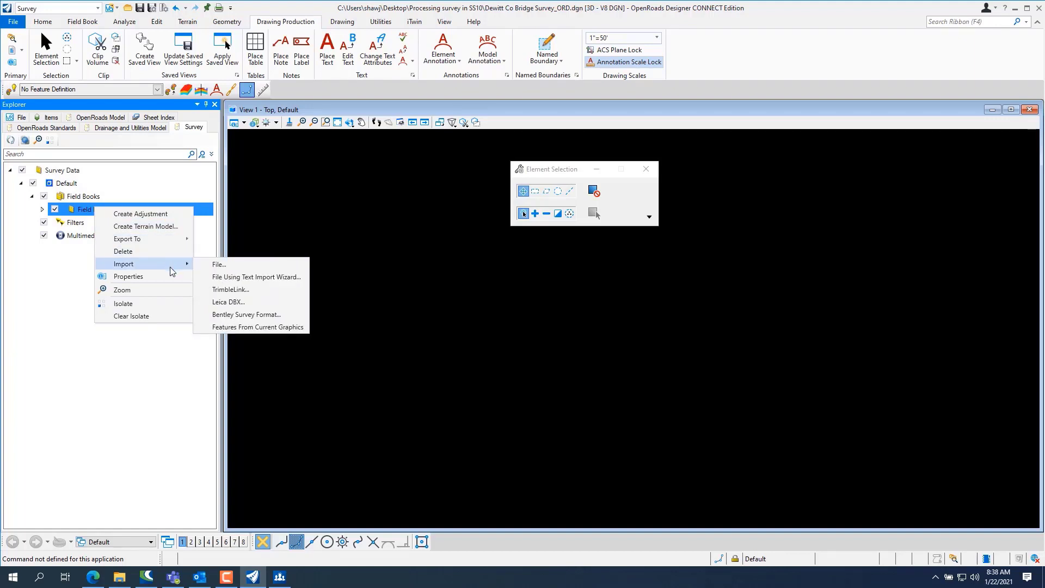
{"action": "mouse_move", "coordinate": [255, 276]}
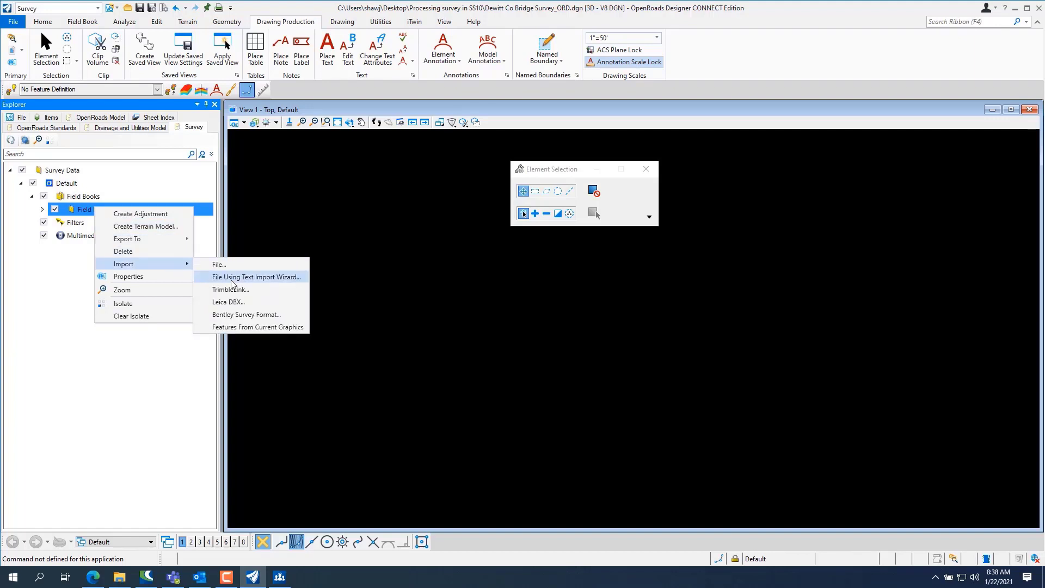
Load the bridge survey CSV in the Text Import Wizard and advance past delimiters
{"action": "left_click", "coordinate": [255, 276]}
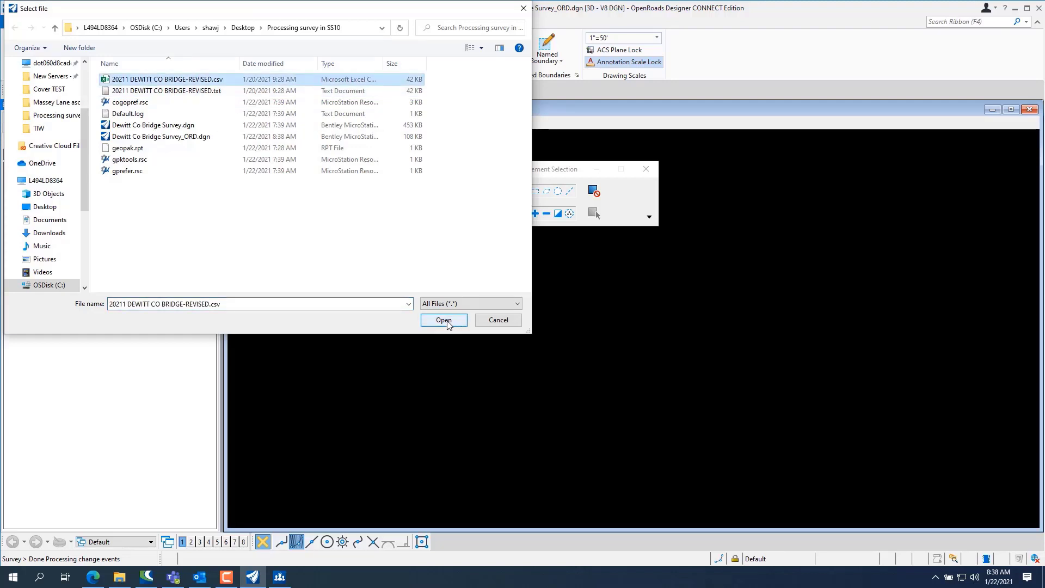
{"action": "left_click", "coordinate": [444, 320]}
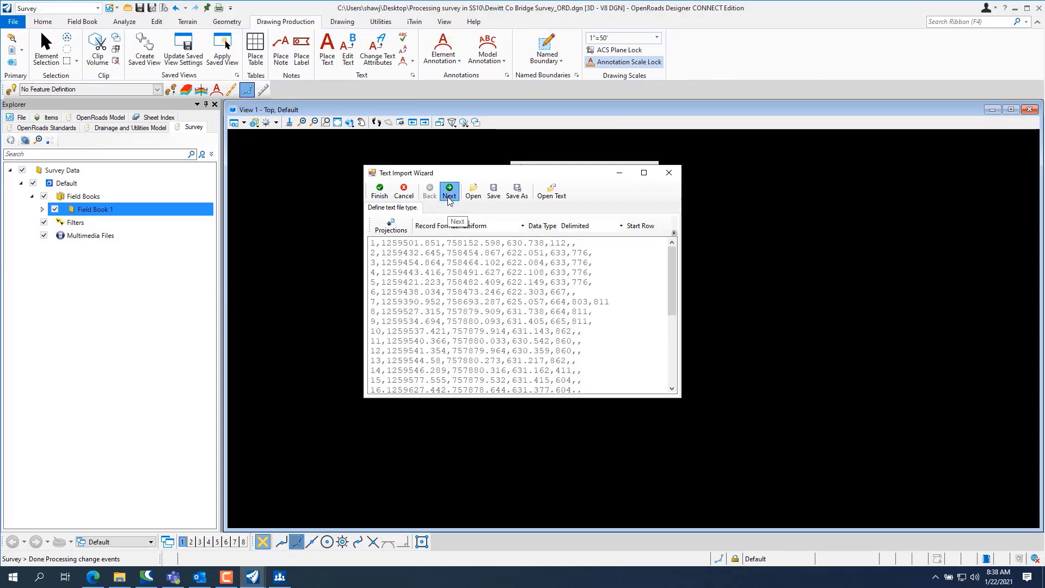
{"action": "left_click", "coordinate": [449, 190]}
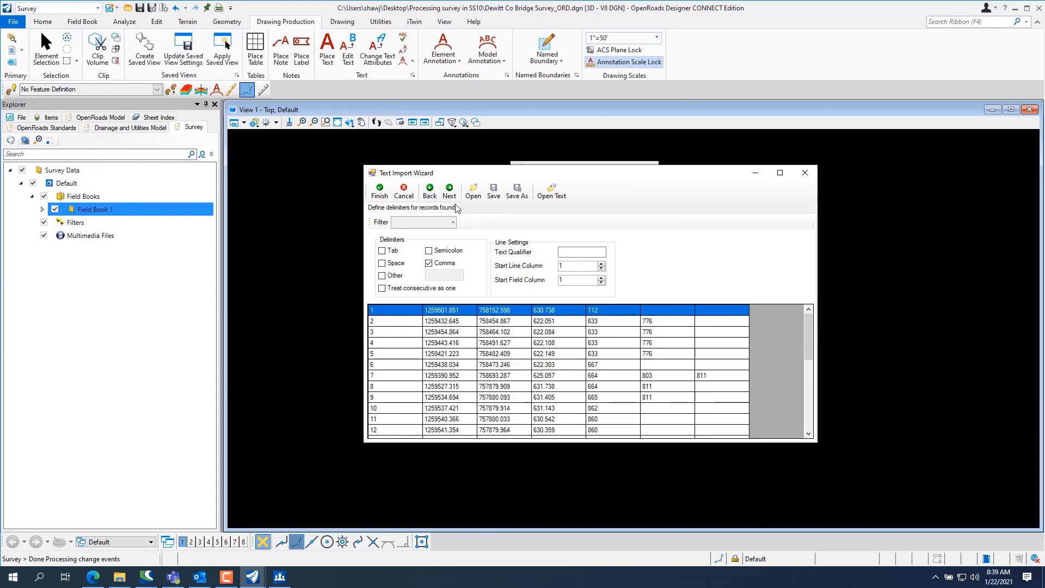
{"action": "left_click", "coordinate": [449, 190]}
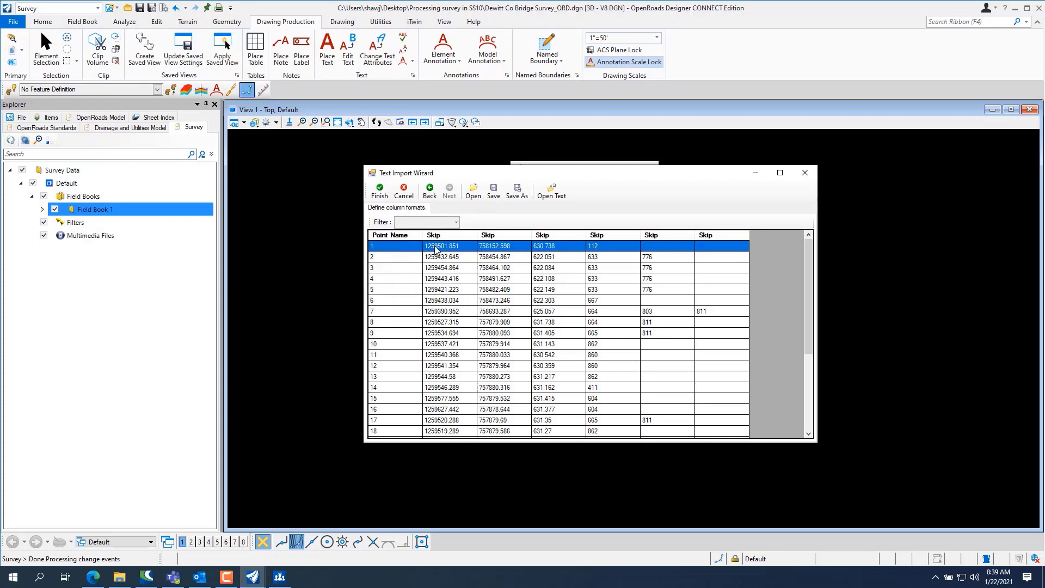
Set columns to Northing, Easting, Elevation and Code, and finish the wizard
{"action": "left_click", "coordinate": [471, 235]}
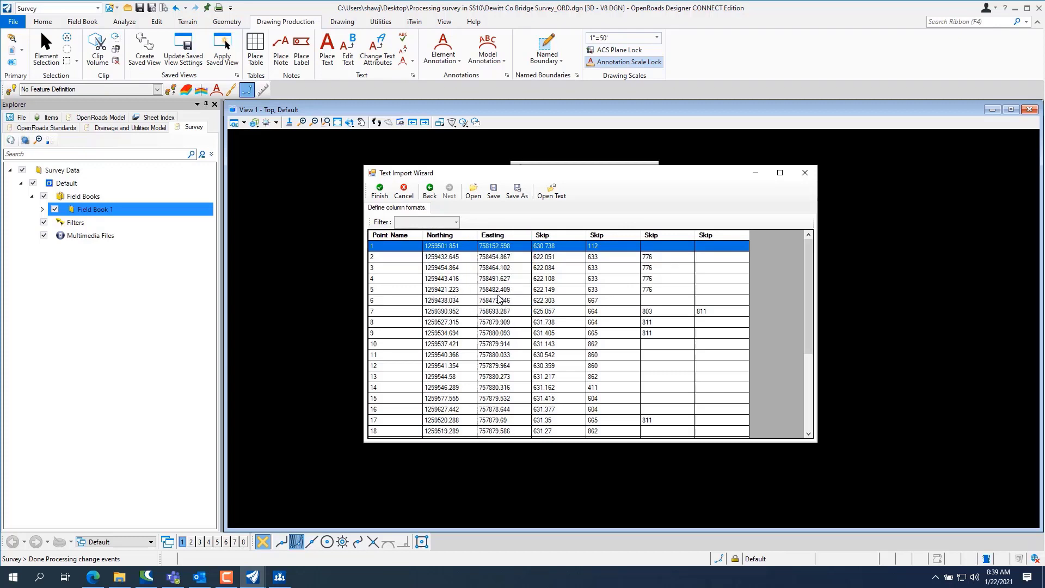
{"action": "left_click", "coordinate": [579, 235]}
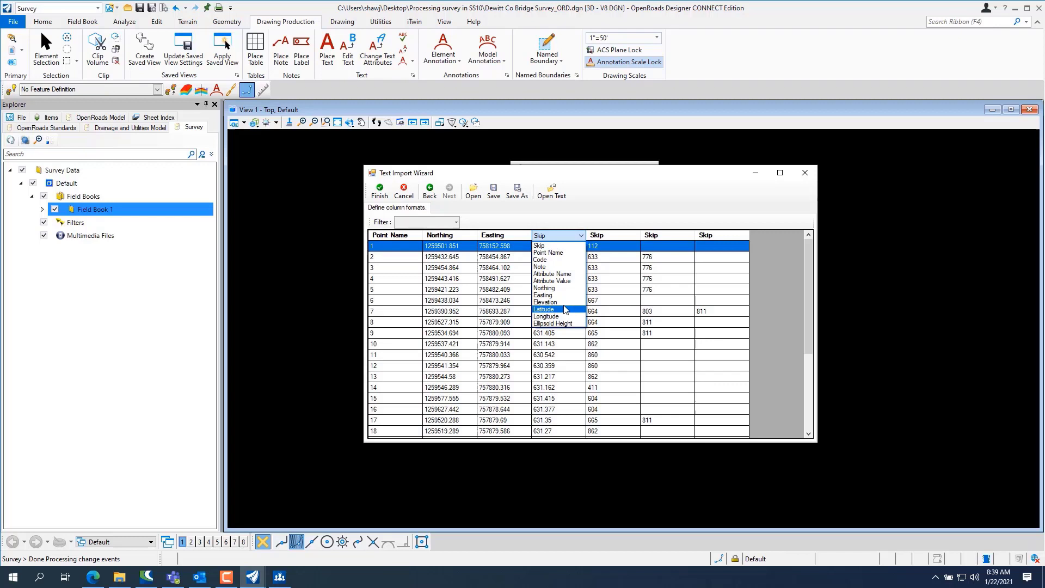
{"action": "left_click", "coordinate": [545, 302]}
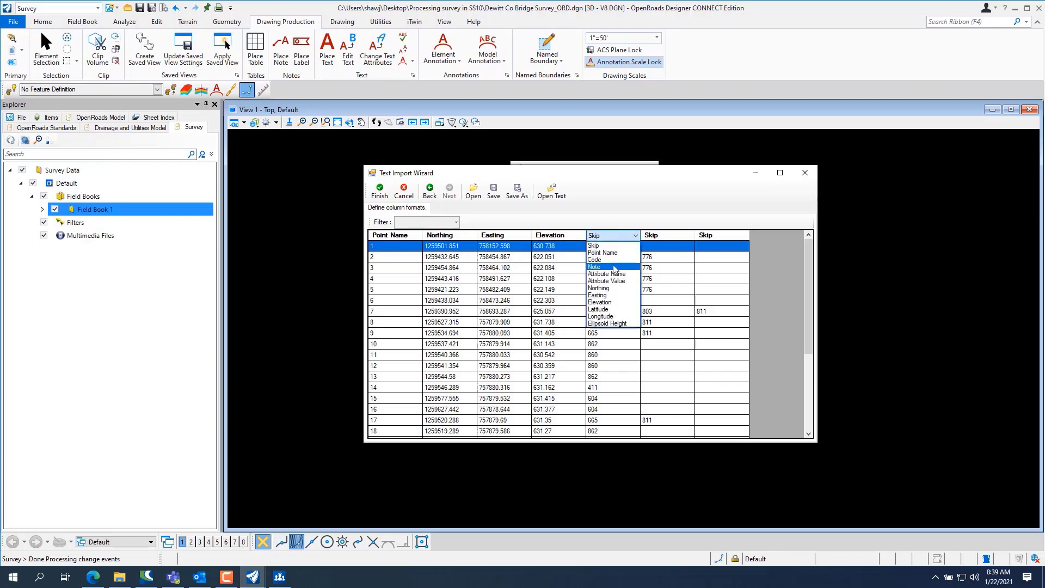
{"action": "left_click", "coordinate": [601, 259]}
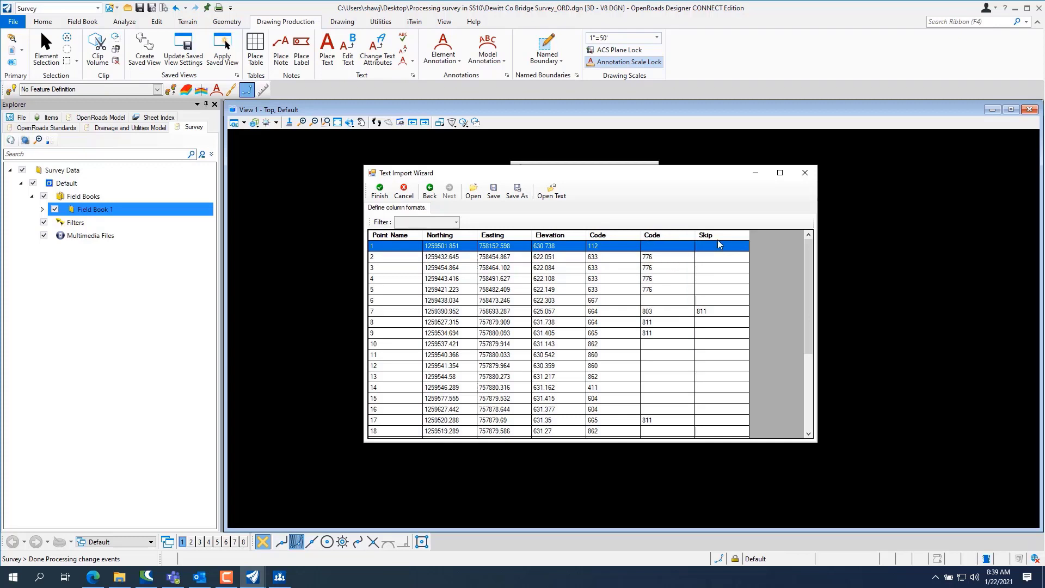
{"action": "left_click", "coordinate": [743, 235]}
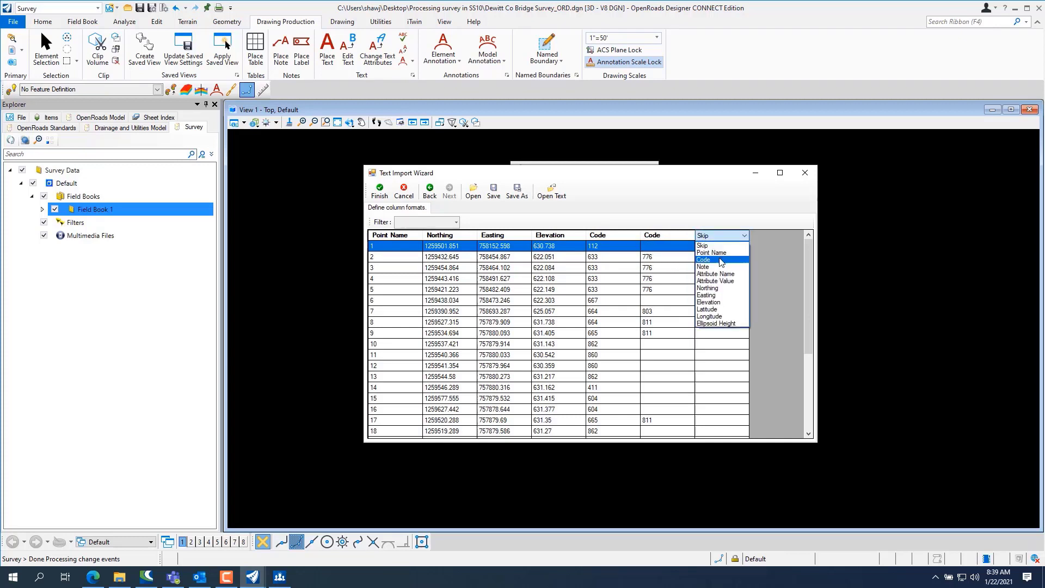
{"action": "left_click", "coordinate": [704, 259]}
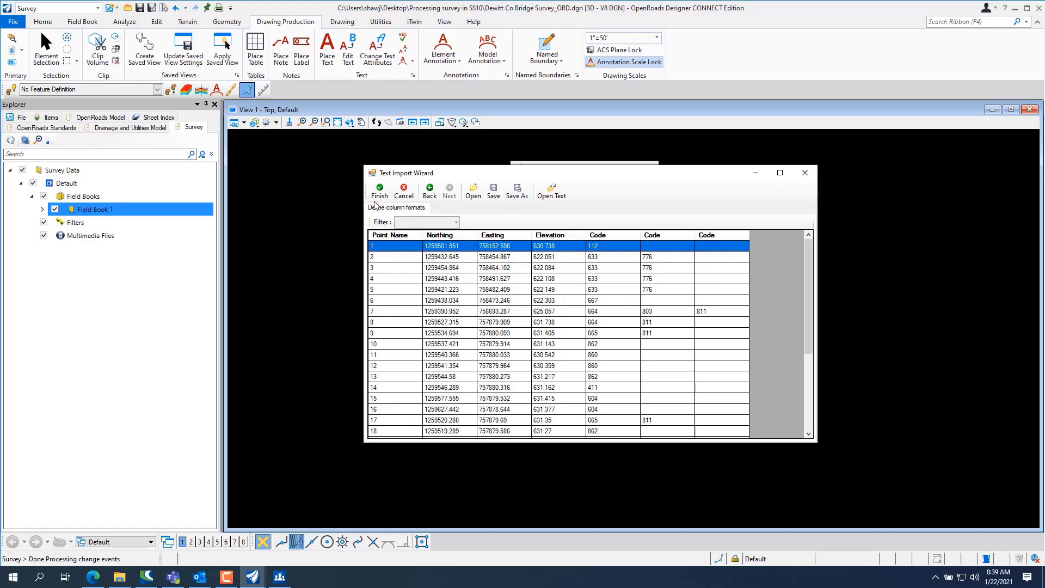
{"action": "left_click", "coordinate": [379, 190]}
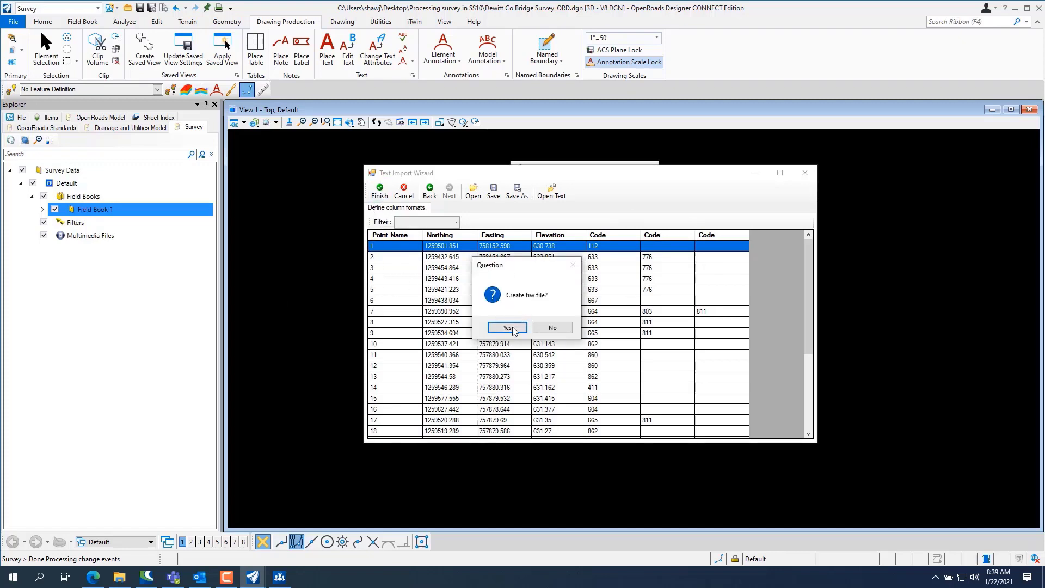
Save the import format as Martin.tiw and keep it in the import settings
{"action": "left_click", "coordinate": [506, 327]}
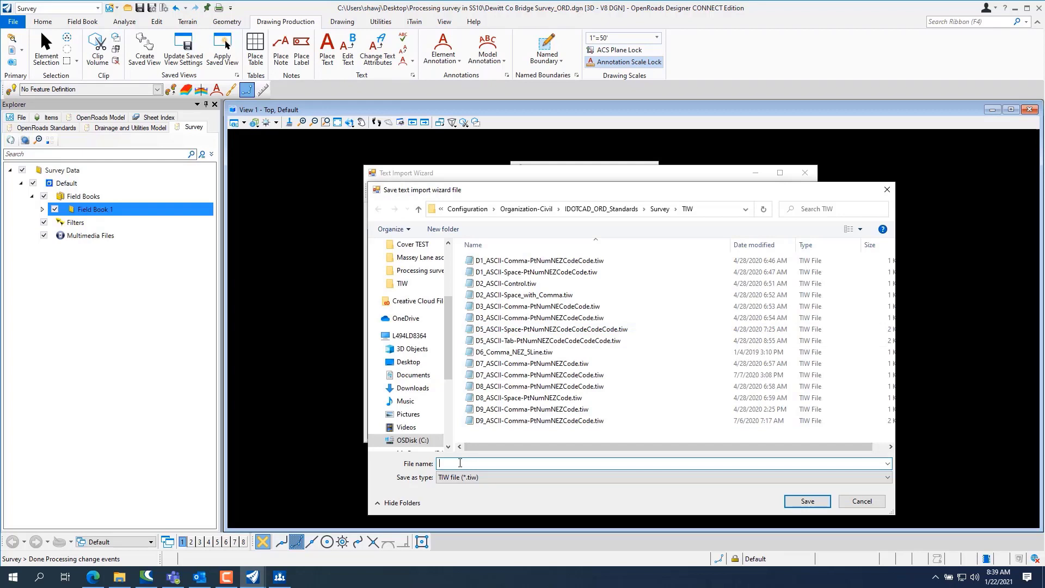
{"action": "type", "text": "M"}
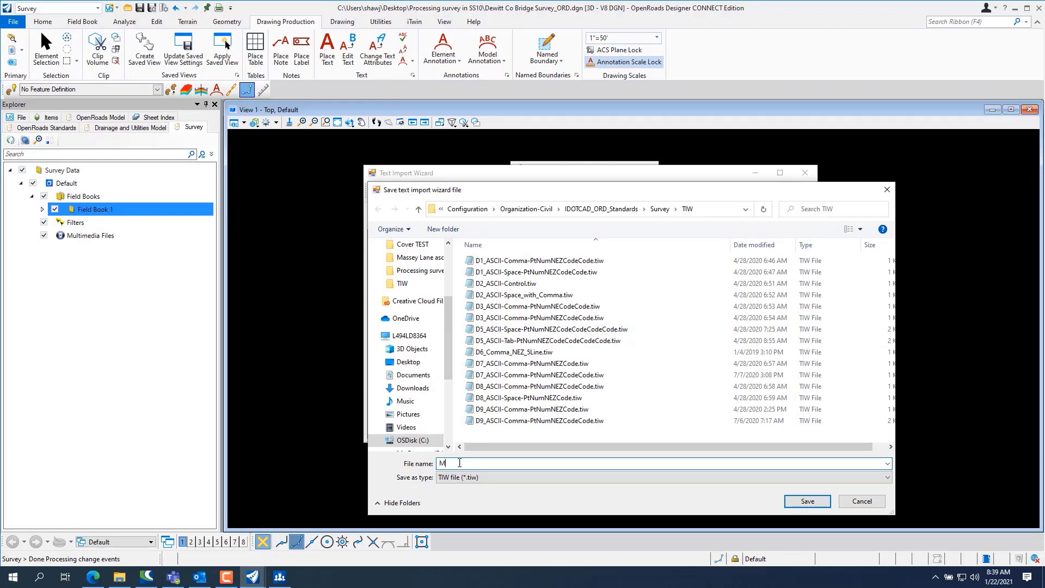
{"action": "type", "text": "artin"}
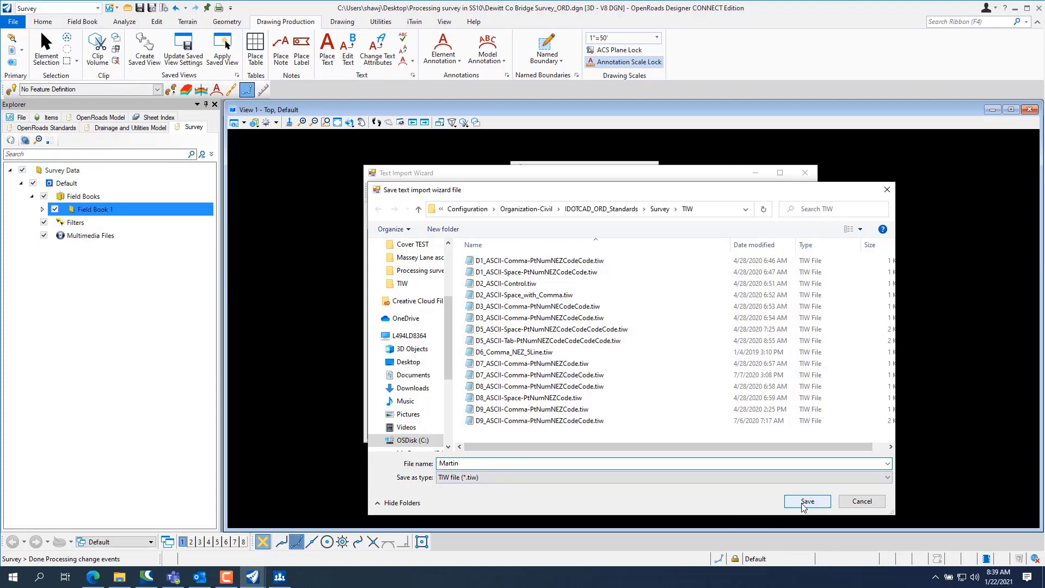
{"action": "left_click", "coordinate": [805, 502]}
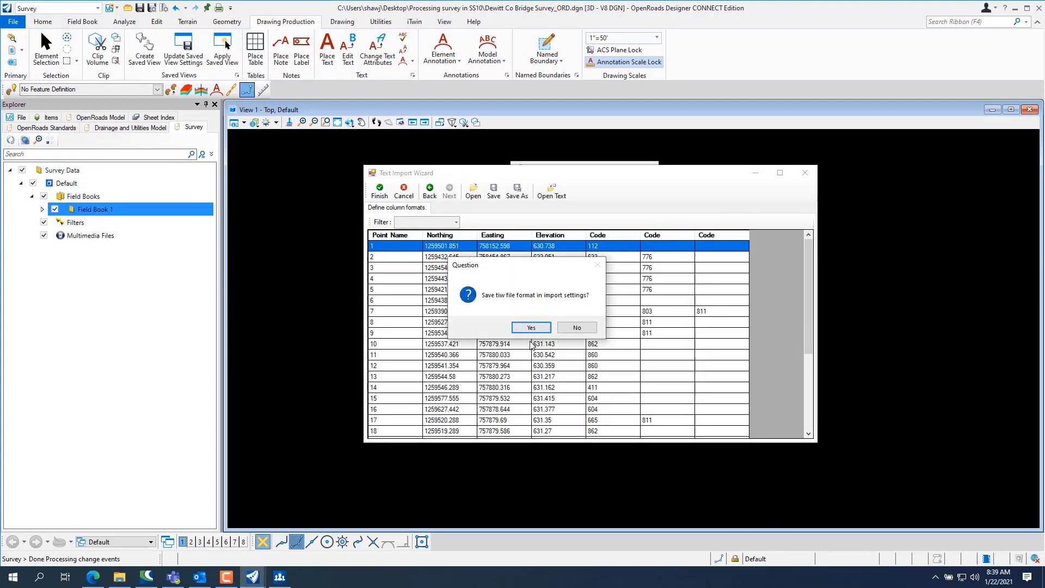
{"action": "left_click", "coordinate": [530, 327]}
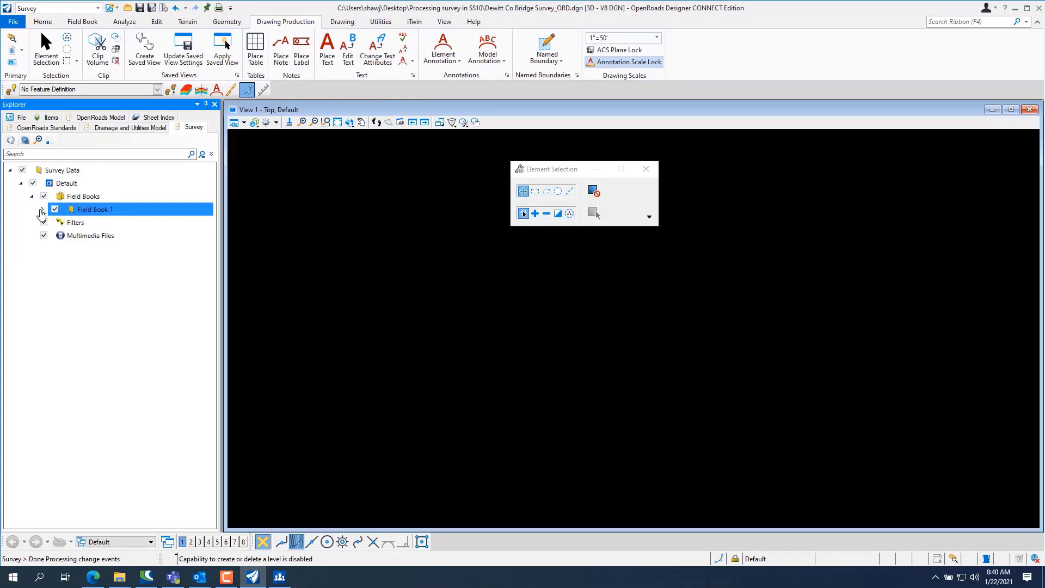
Expand Field Book 1's point features, fit the view, and set drawing scale to 1"=100'
{"action": "left_click", "coordinate": [41, 213]}
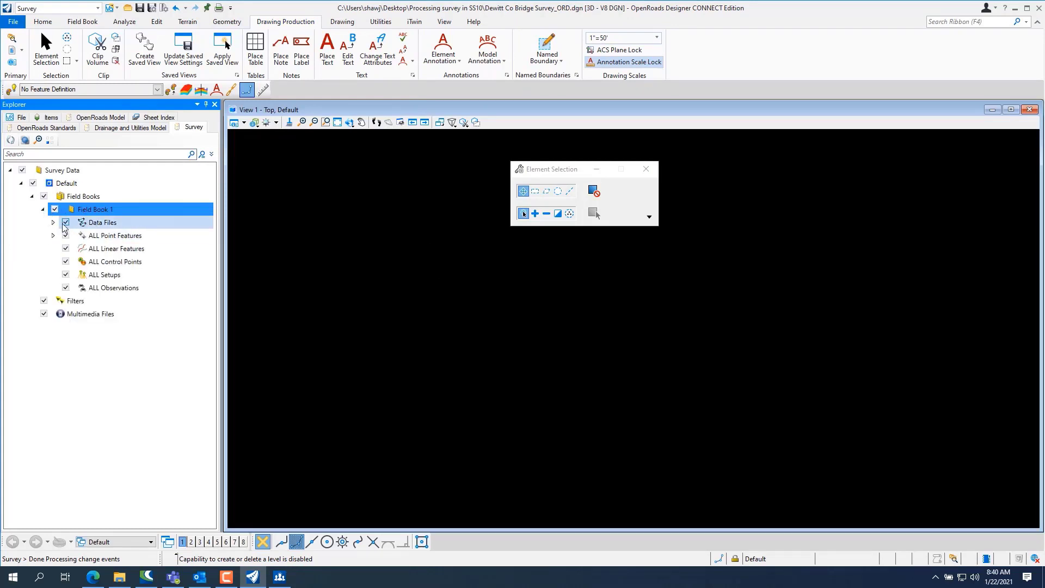
{"action": "left_click", "coordinate": [118, 235]}
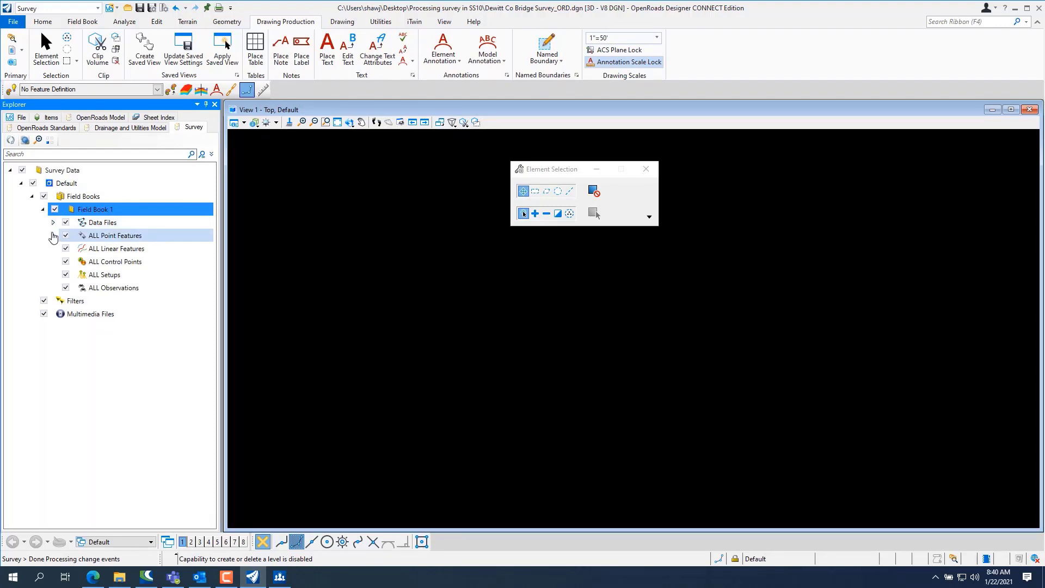
{"action": "left_click", "coordinate": [52, 235]}
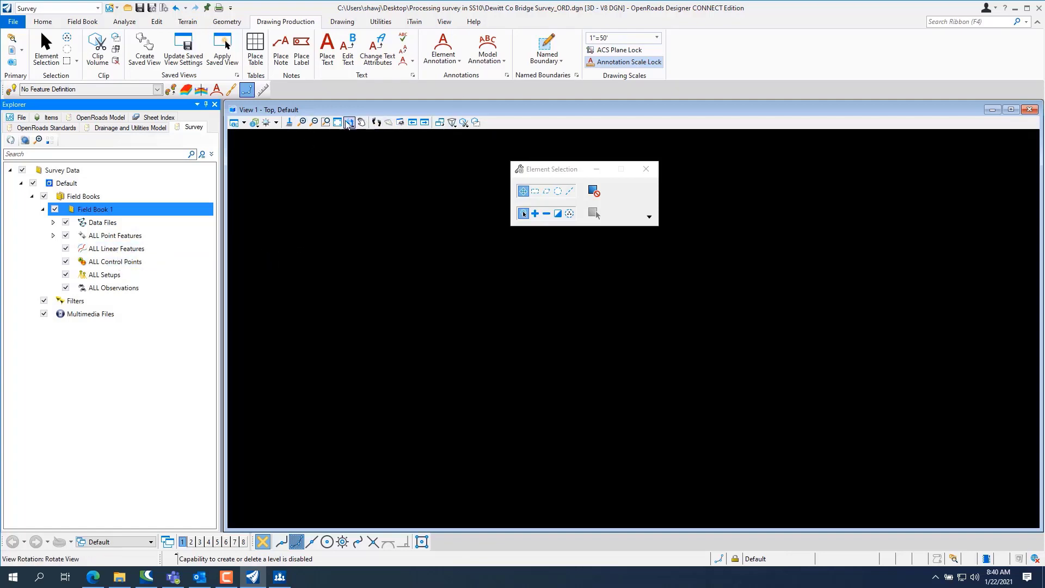
{"action": "left_click", "coordinate": [348, 122]}
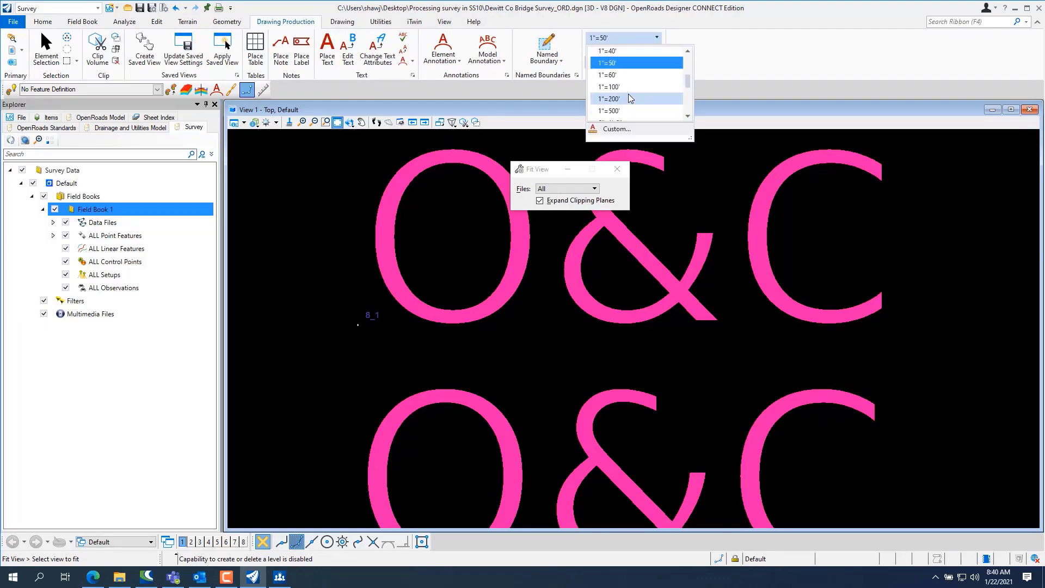
{"action": "left_click", "coordinate": [606, 87]}
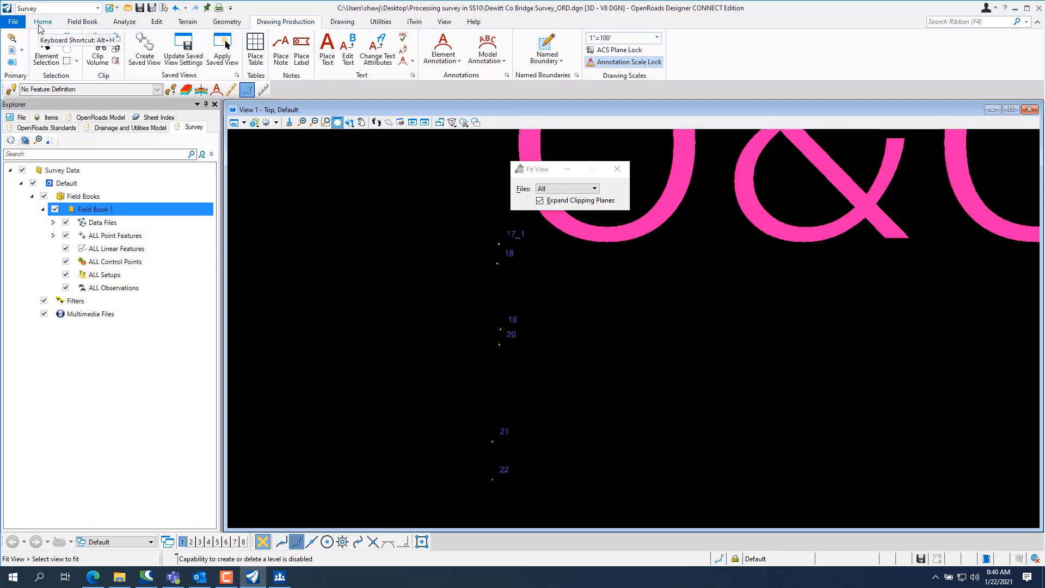
Hide extra drawing levels so all numbered survey points are clearly visible
{"action": "left_click", "coordinate": [42, 21]}
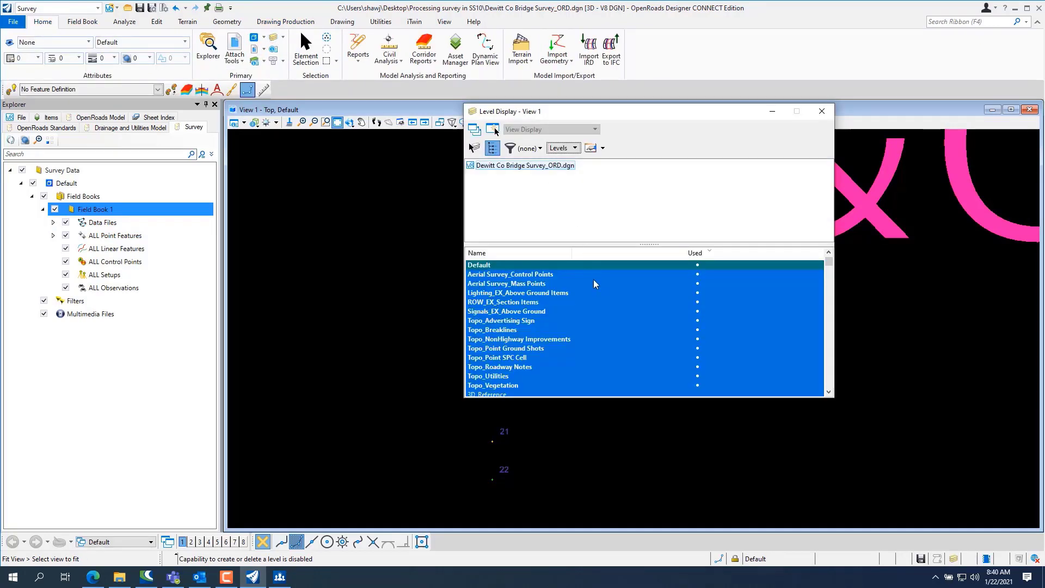
{"action": "left_click", "coordinate": [510, 273]}
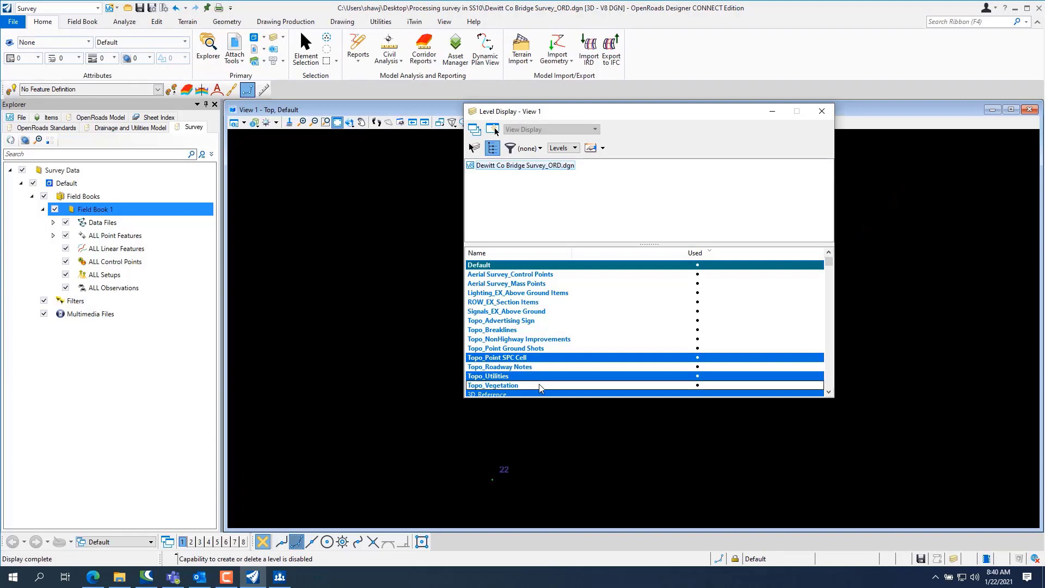
{"action": "scroll", "scroll_direction": "down", "scroll_amount": 3}
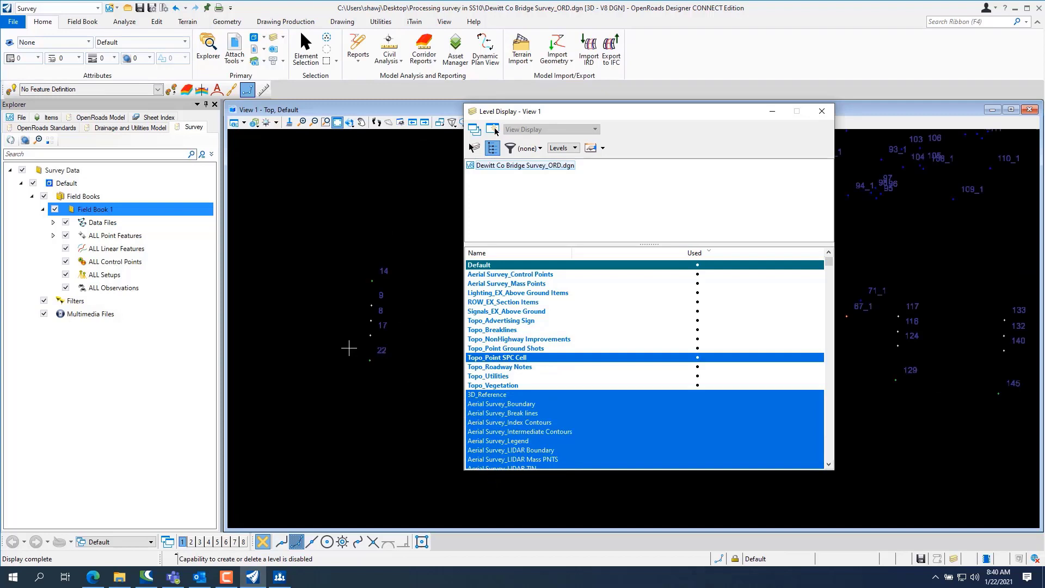
{"action": "mouse_move", "coordinate": [396, 313]}
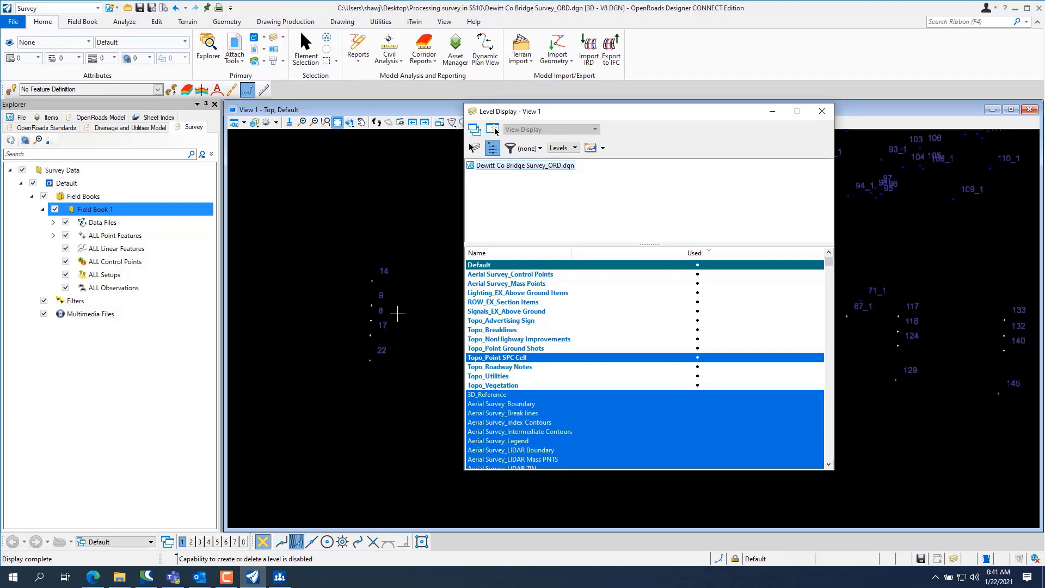
{"action": "mouse_move", "coordinate": [683, 160]}
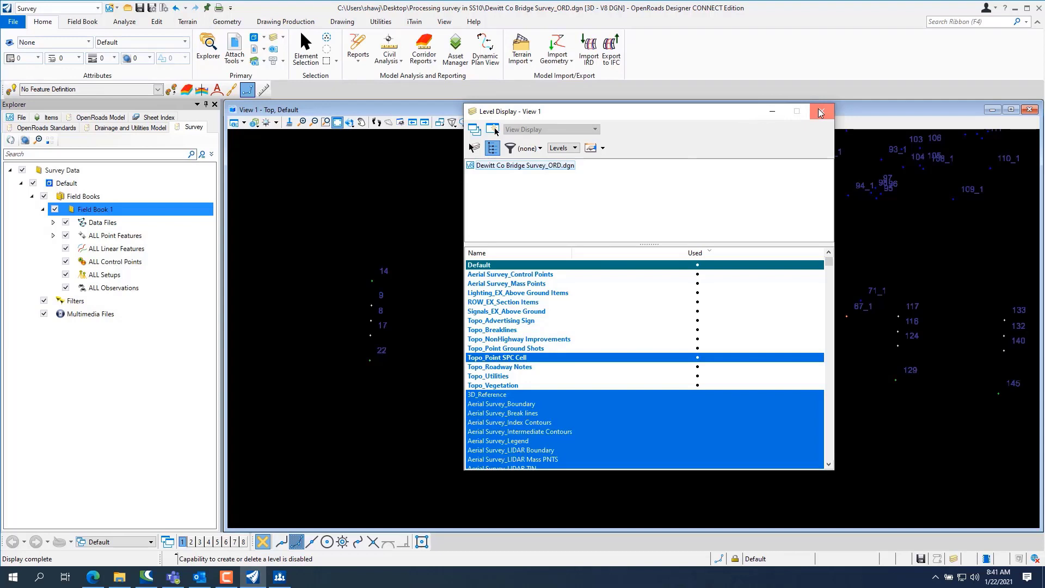
{"action": "mouse_move", "coordinate": [821, 111]}
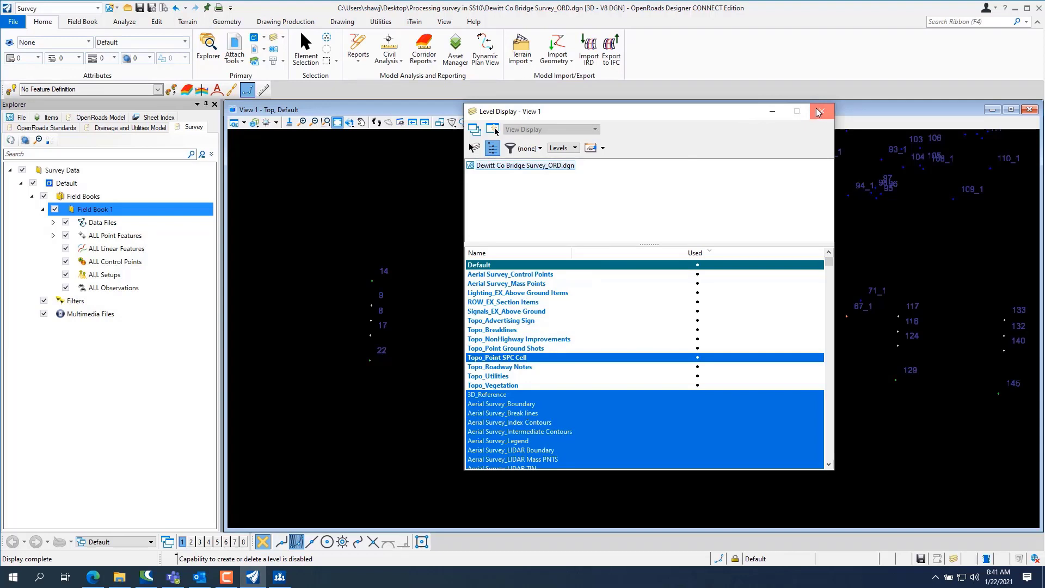
{"action": "left_click", "coordinate": [820, 111]}
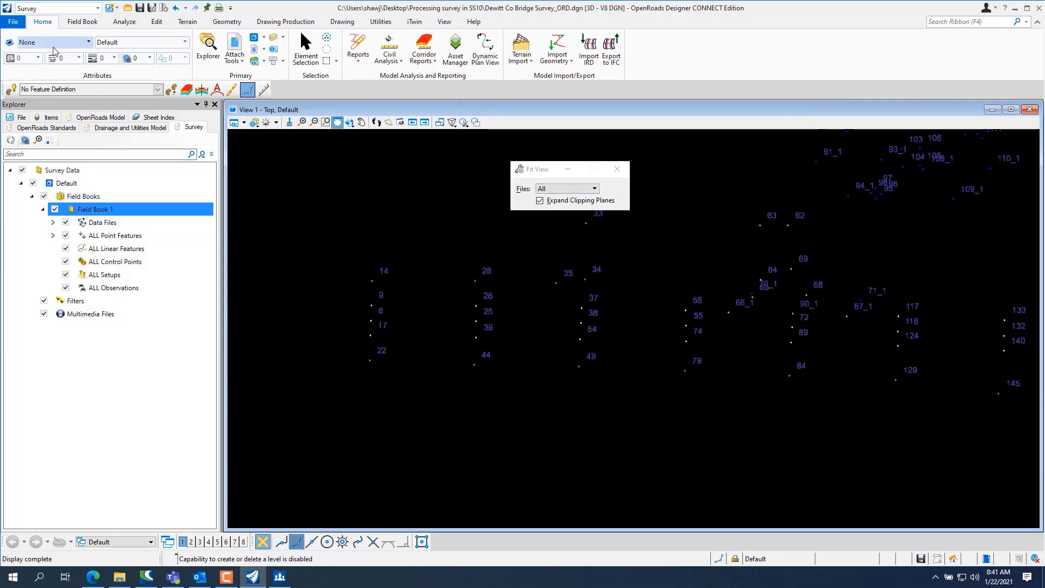
Switch point labels from names to field codes like 411 and 665, with elevations hidden
{"action": "left_click", "coordinate": [123, 21]}
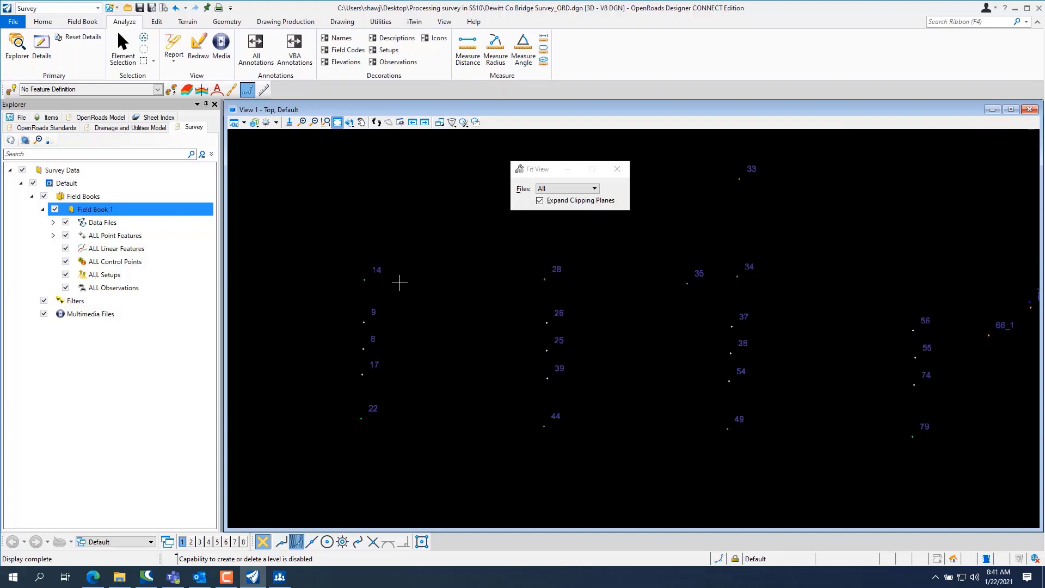
{"action": "left_click", "coordinate": [336, 38]}
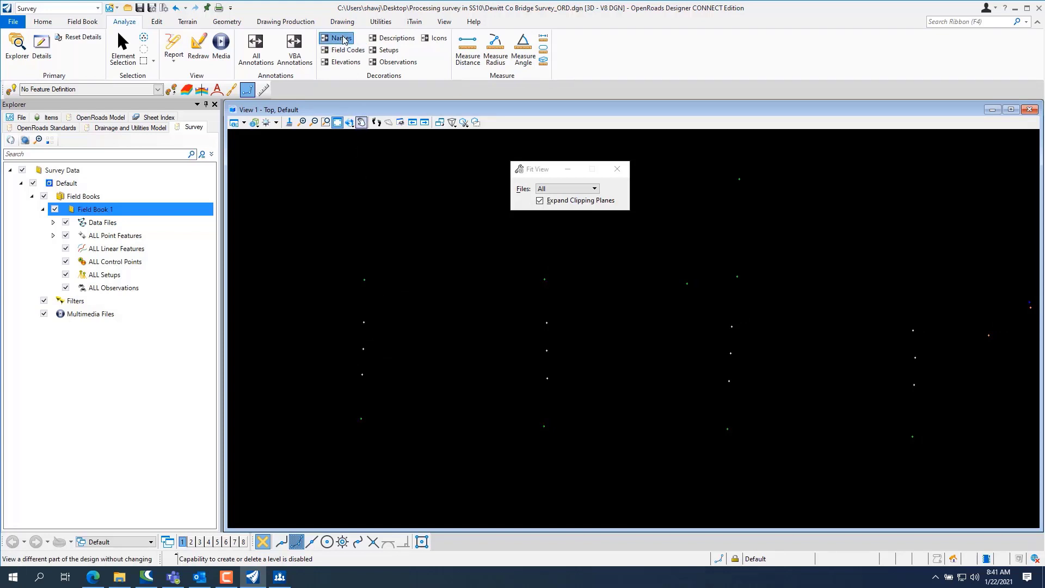
{"action": "left_click", "coordinate": [342, 50]}
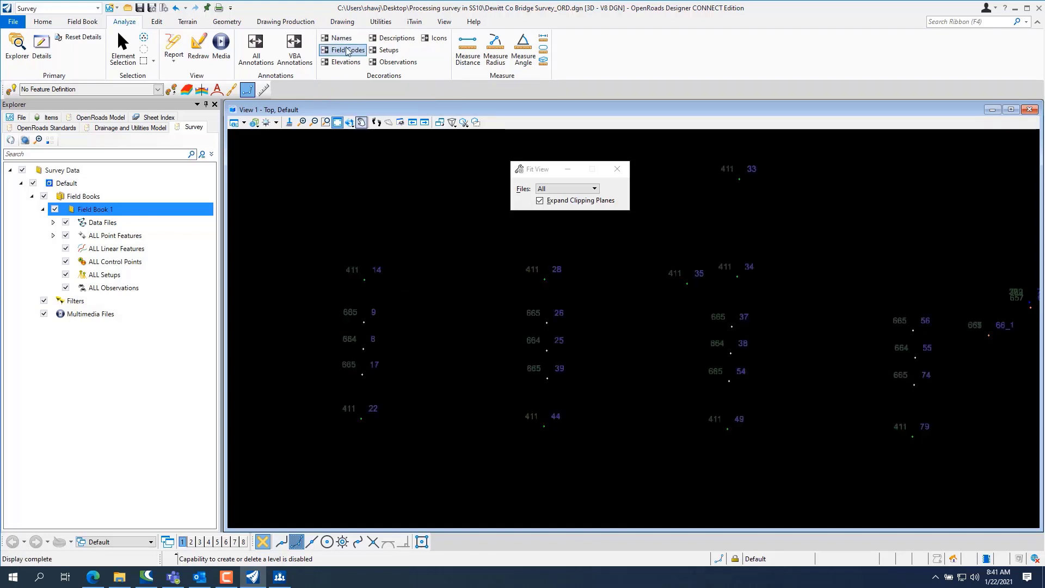
{"action": "left_click", "coordinate": [393, 38]}
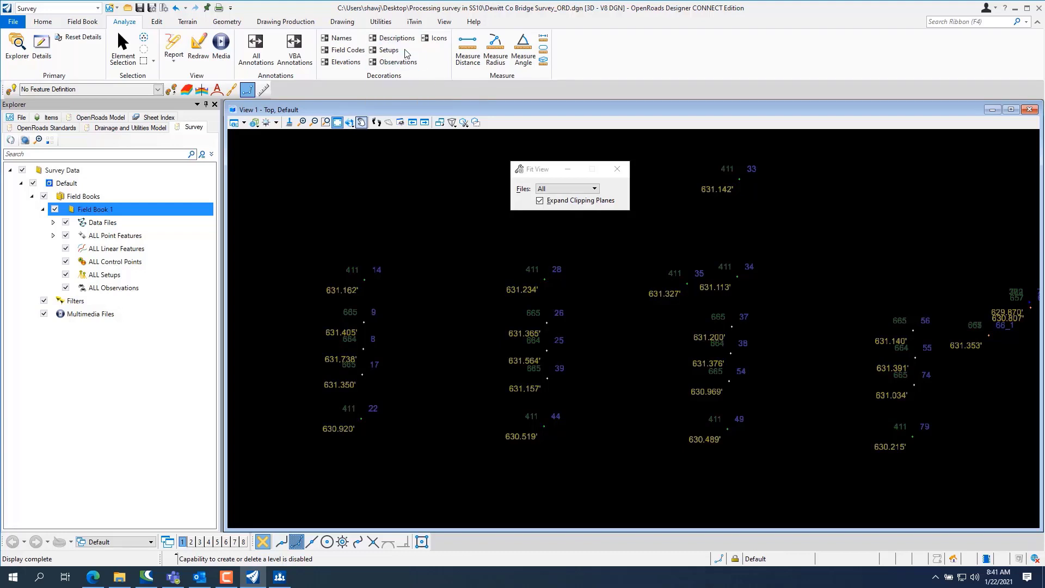
{"action": "mouse_move", "coordinate": [412, 60]}
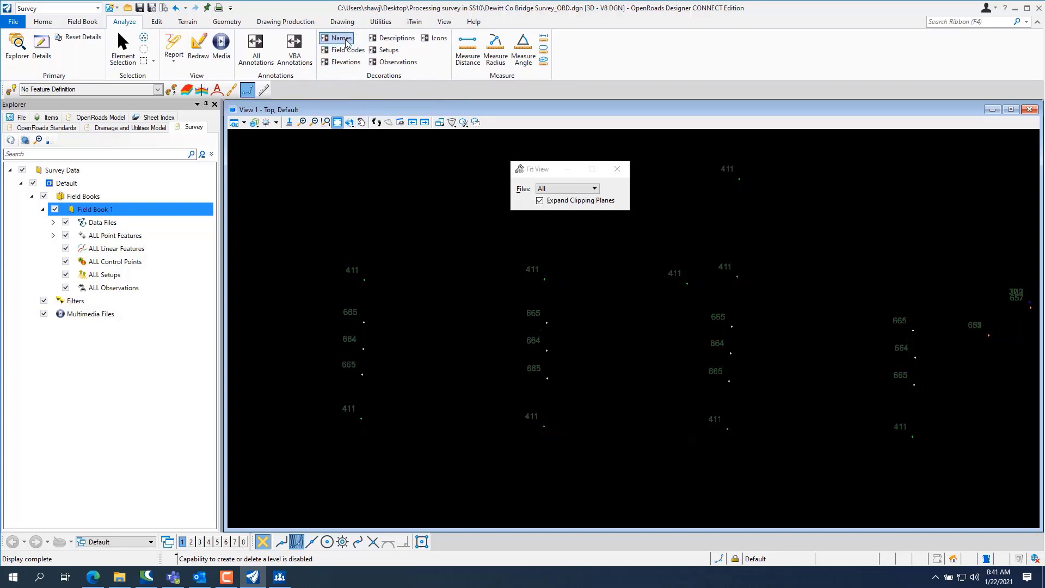
{"action": "left_click", "coordinate": [336, 38]}
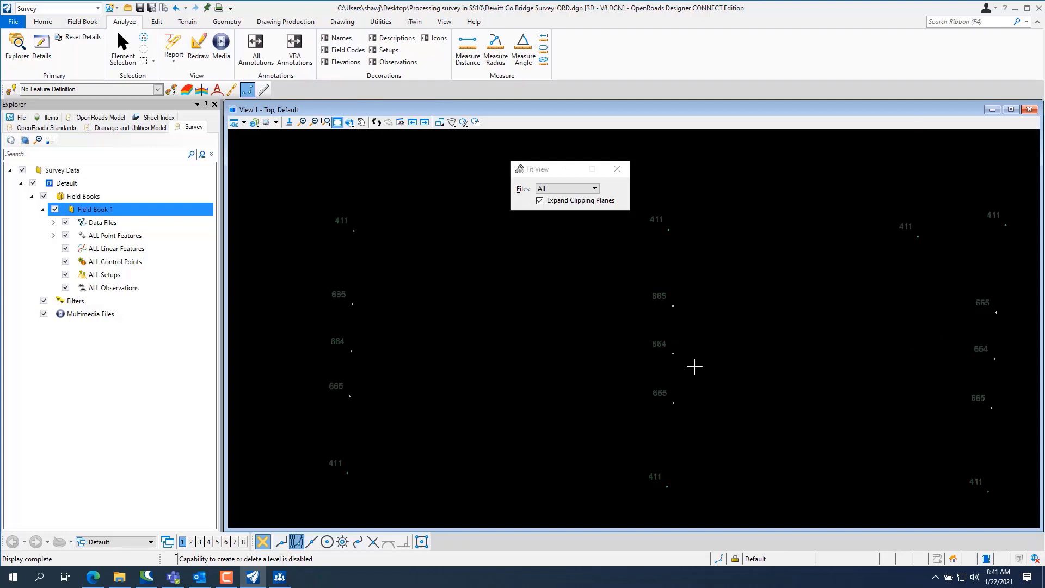
{"action": "left_click", "coordinate": [114, 262]}
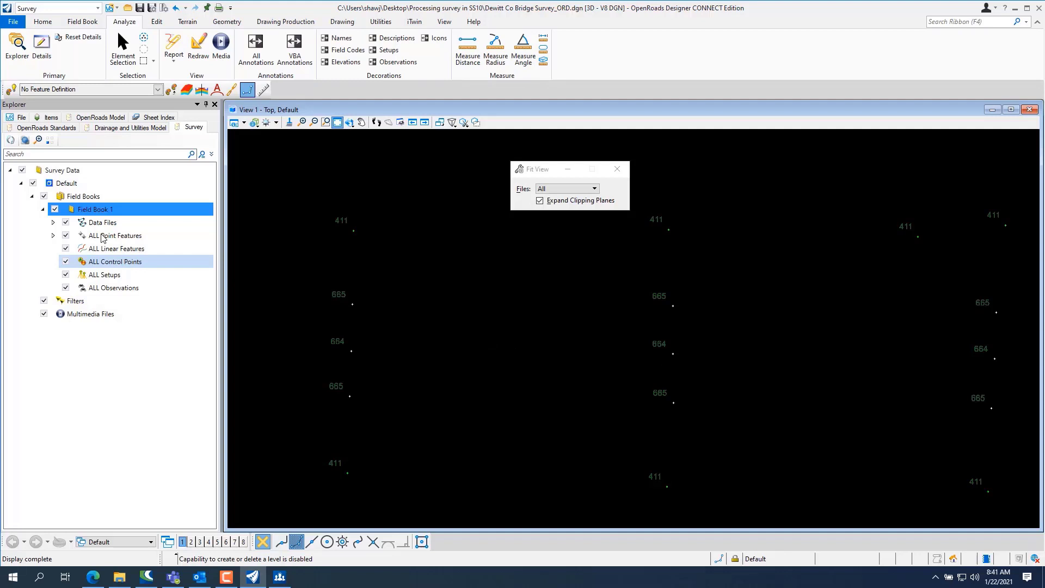
{"action": "left_click", "coordinate": [113, 287]}
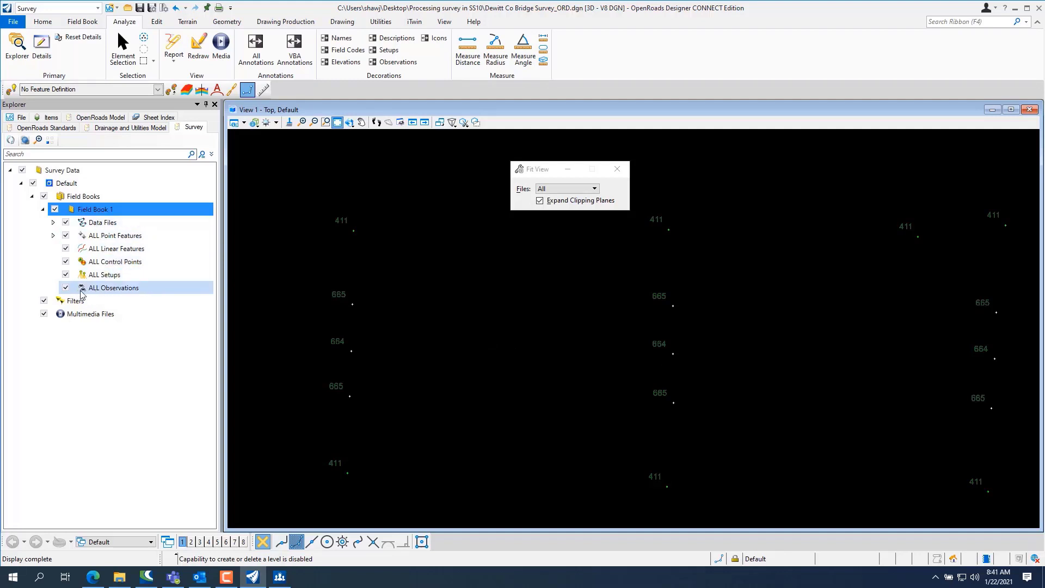
Begin a new linear feature under ALL Linear Features to trace the 664 points
{"action": "right_click", "coordinate": [117, 249]}
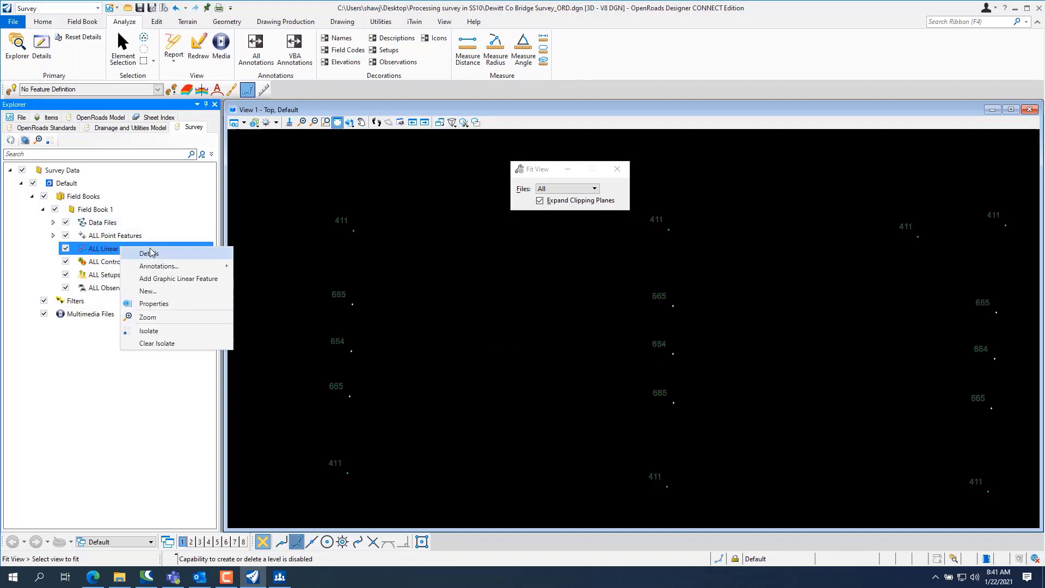
{"action": "mouse_move", "coordinate": [154, 293]}
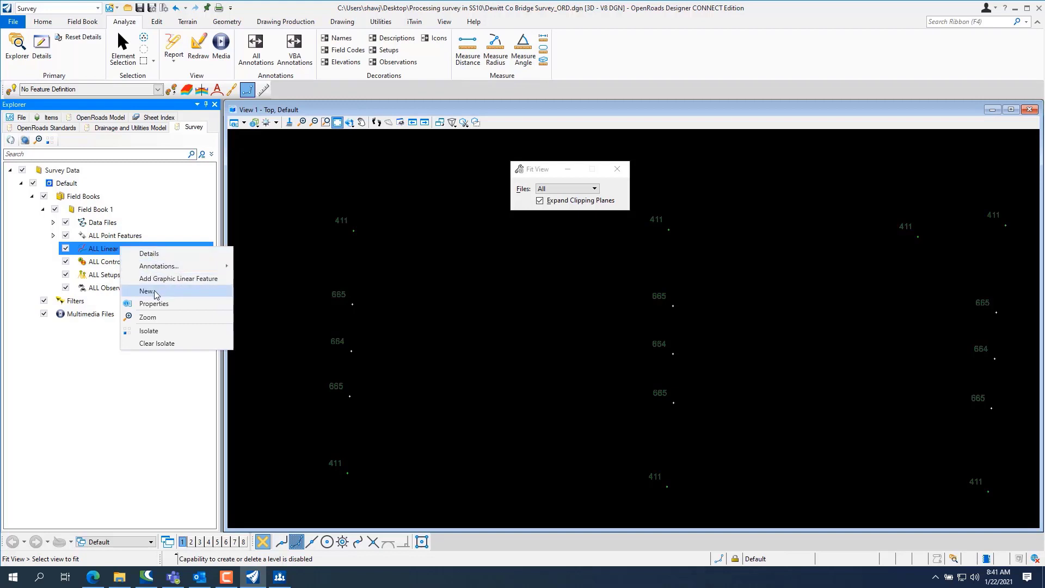
{"action": "left_click", "coordinate": [146, 291]}
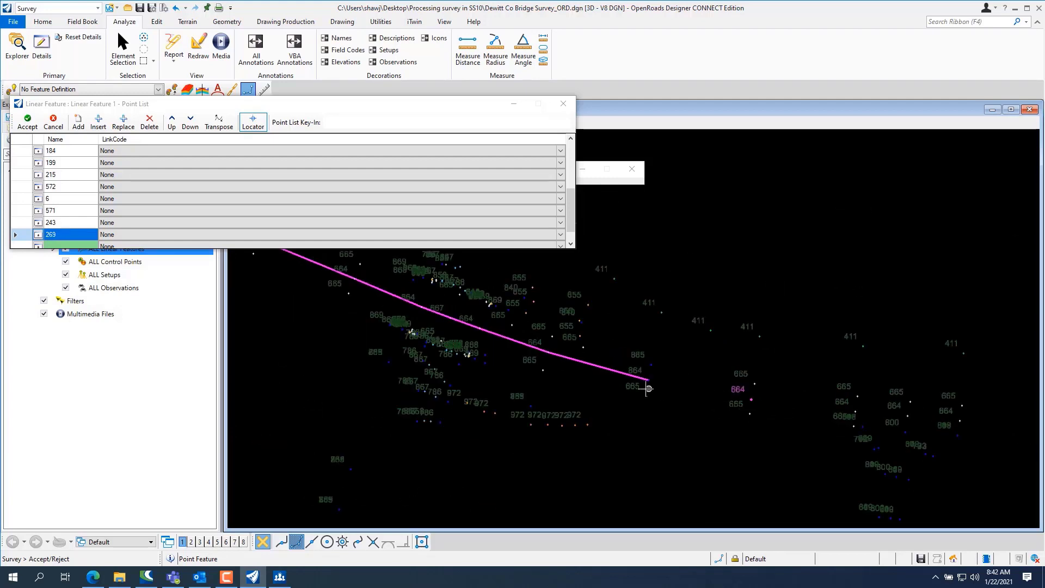
{"action": "mouse_move", "coordinate": [710, 425]}
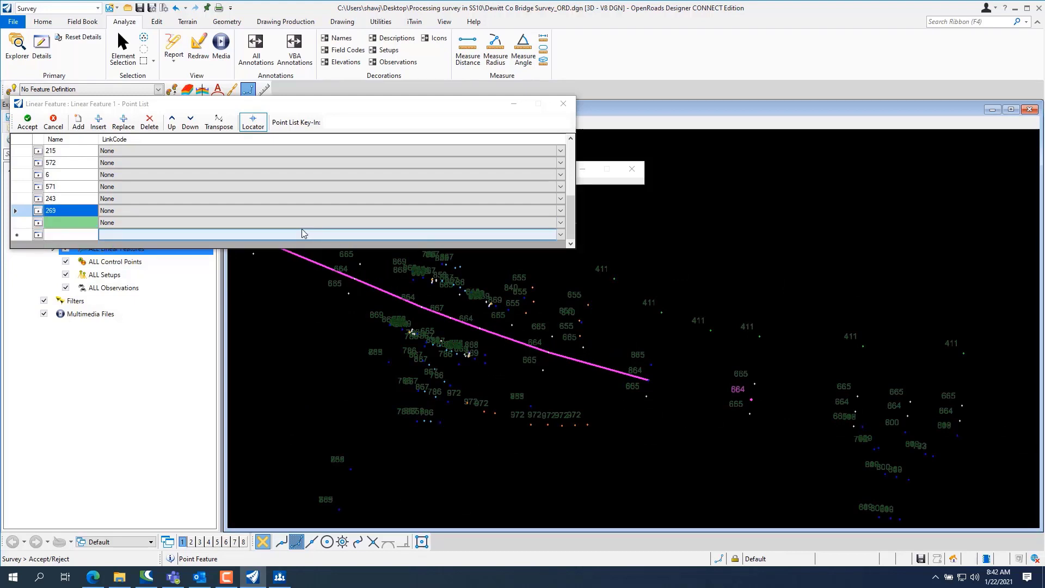
{"action": "mouse_move", "coordinate": [257, 235]}
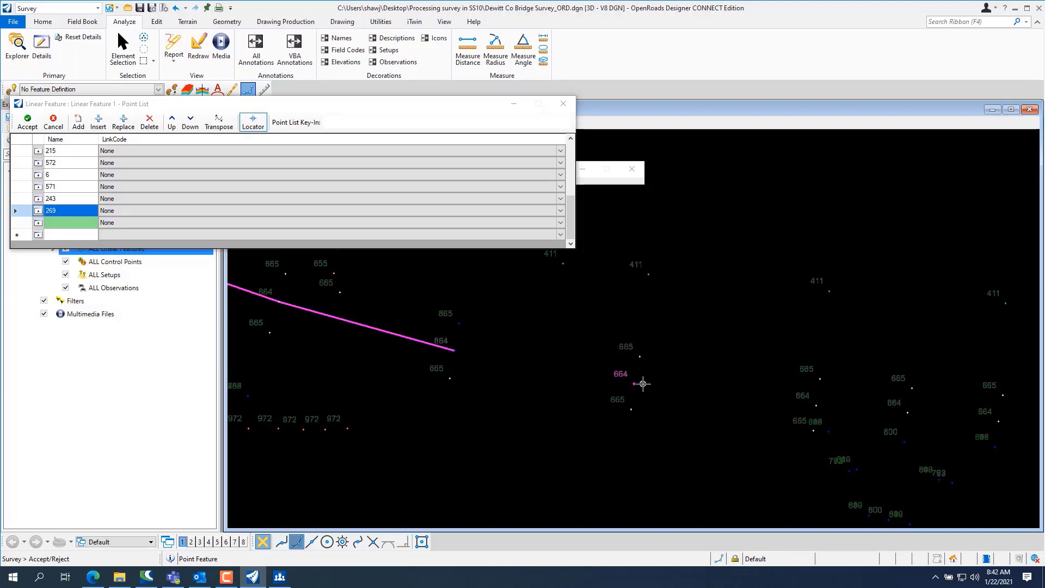
{"action": "mouse_move", "coordinate": [805, 407]}
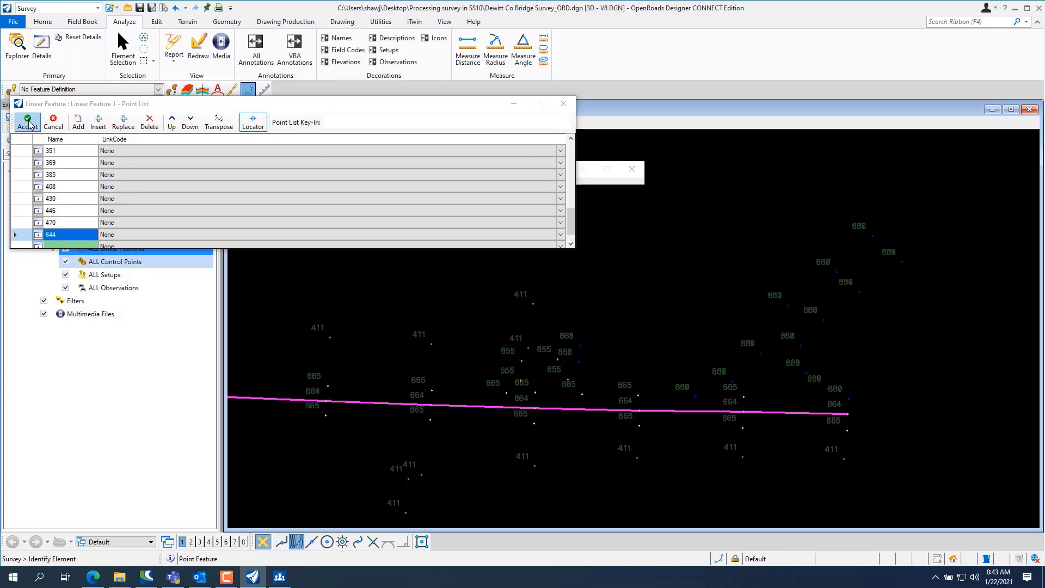
Accept the traced points and set the new feature's Name and Field Code to 664
{"action": "left_click", "coordinate": [27, 120]}
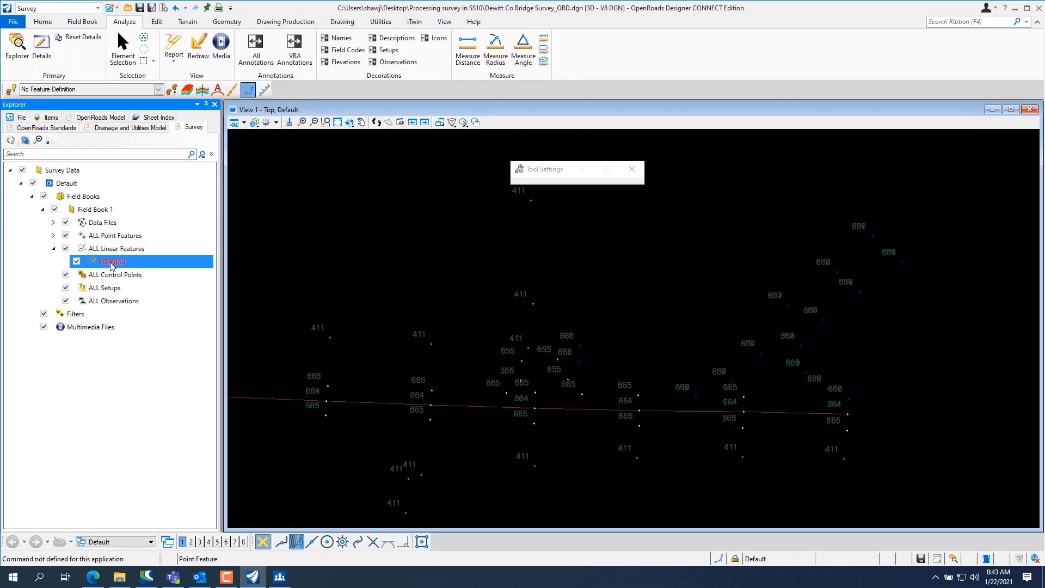
{"action": "right_click", "coordinate": [112, 261]}
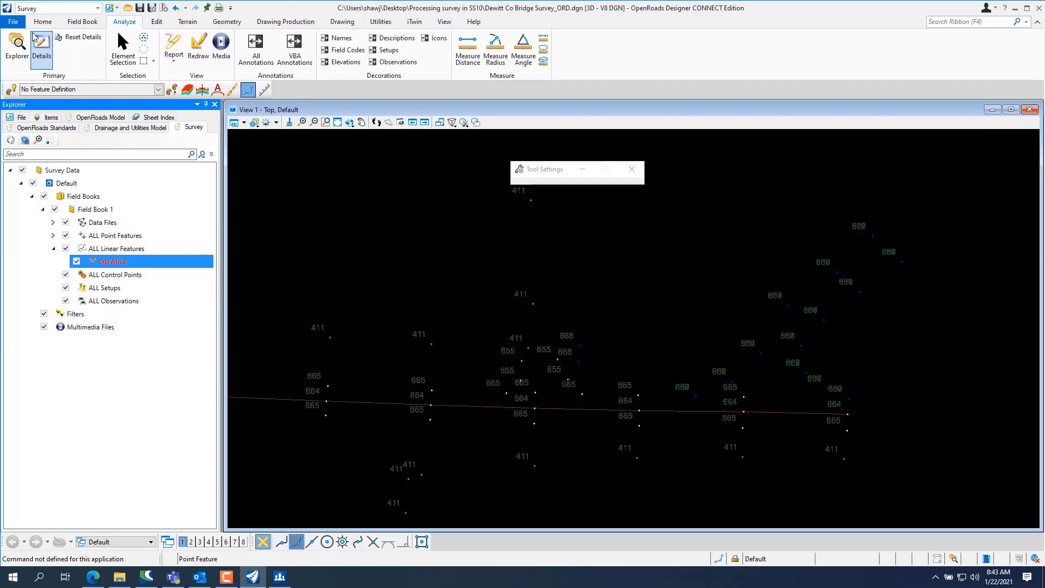
{"action": "left_click", "coordinate": [56, 7]}
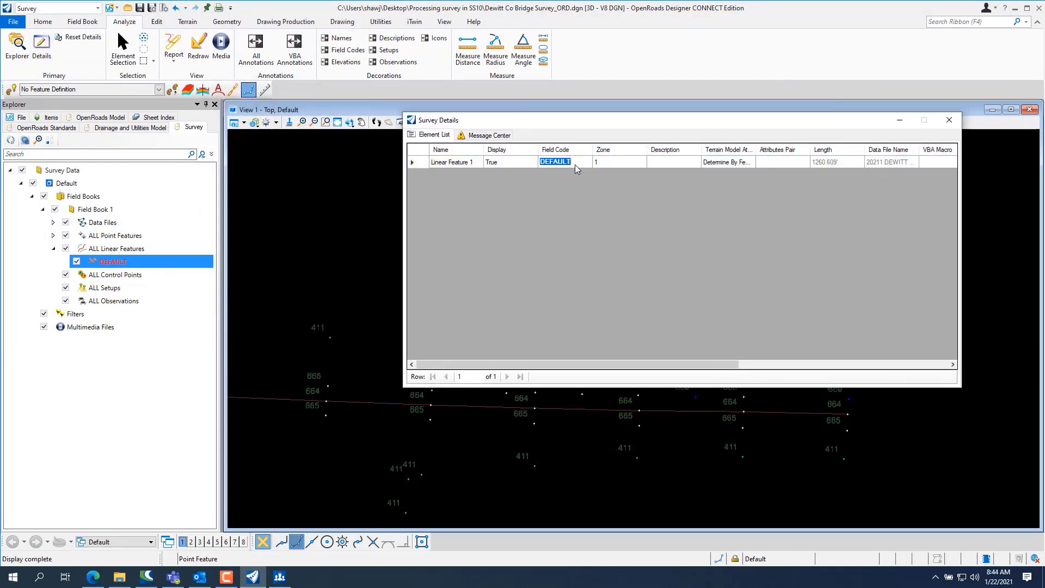
{"action": "type", "text": "664"}
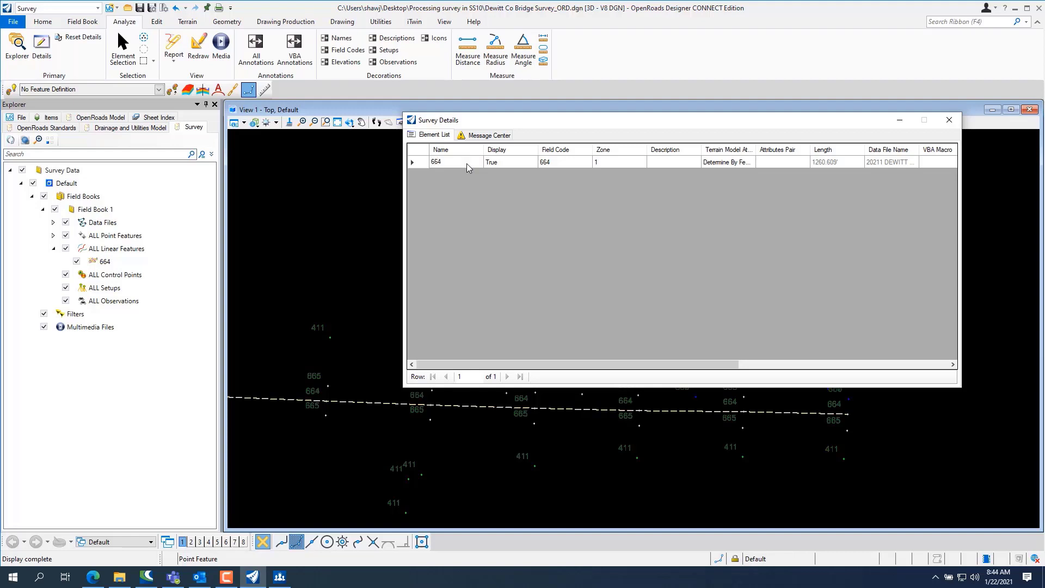
{"action": "left_click", "coordinate": [453, 161]}
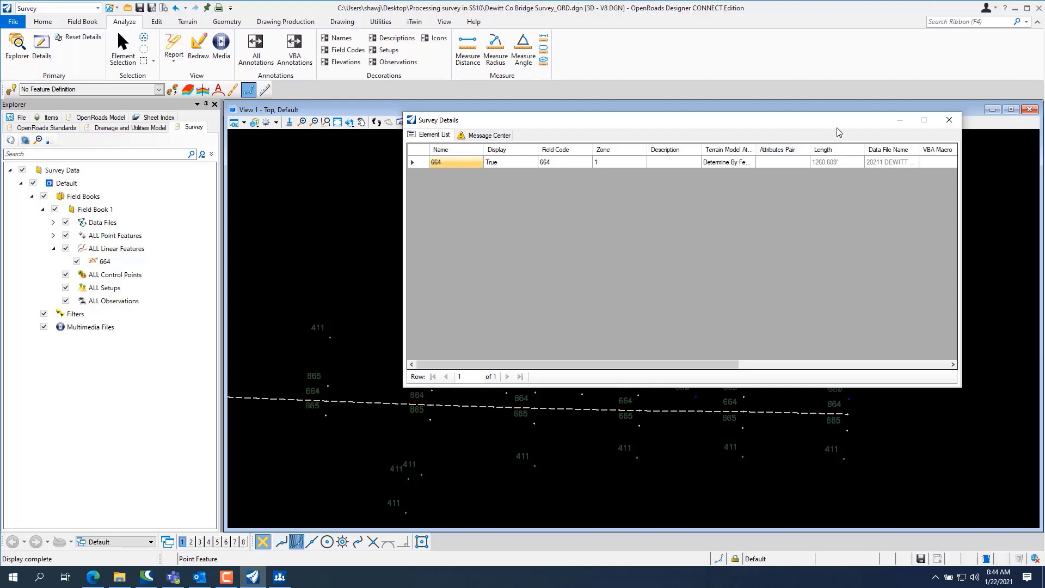
{"action": "left_click", "coordinate": [948, 120]}
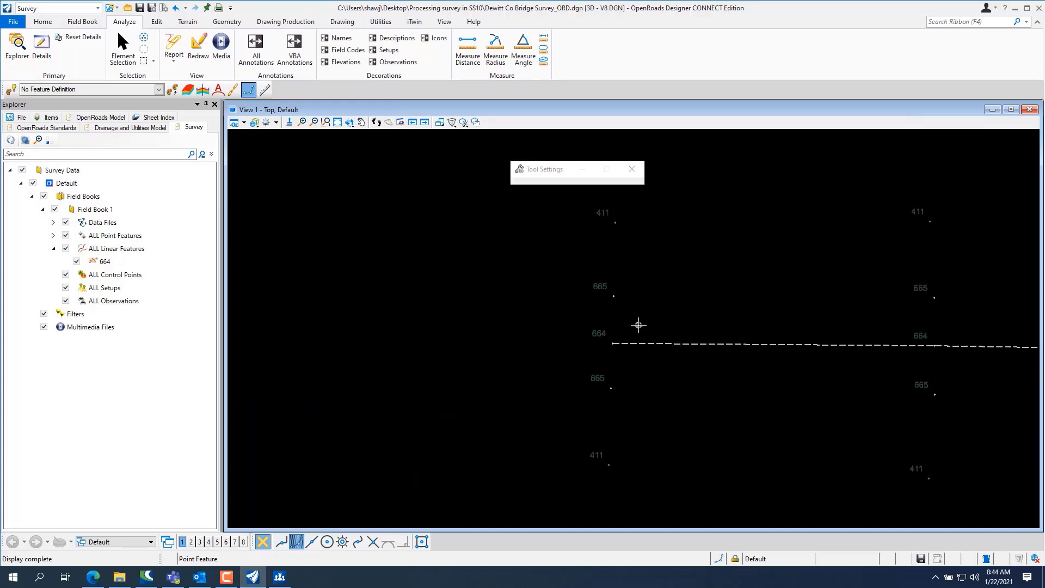
{"action": "left_click", "coordinate": [116, 248]}
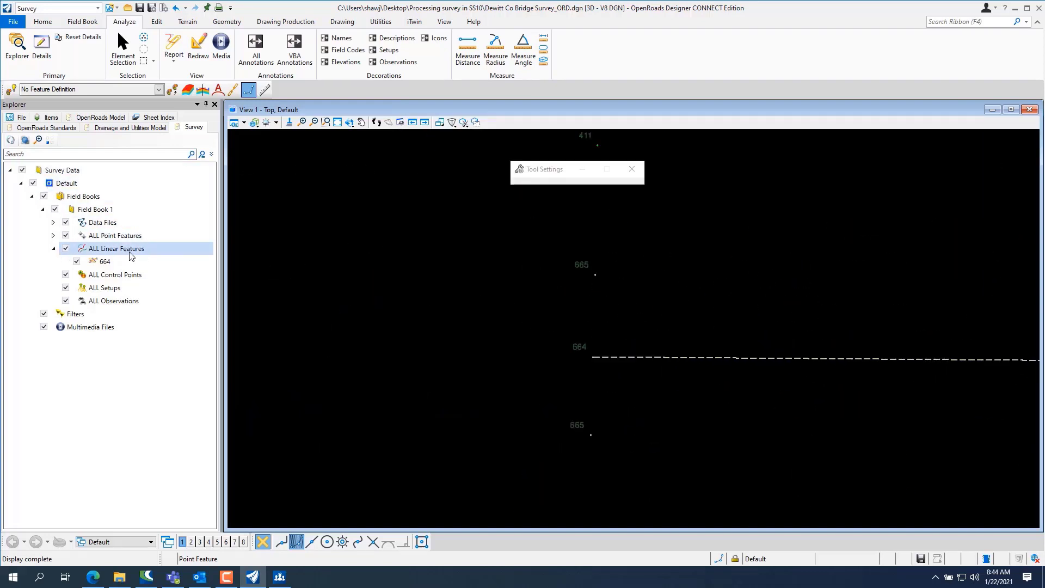
{"action": "right_click", "coordinate": [115, 248]}
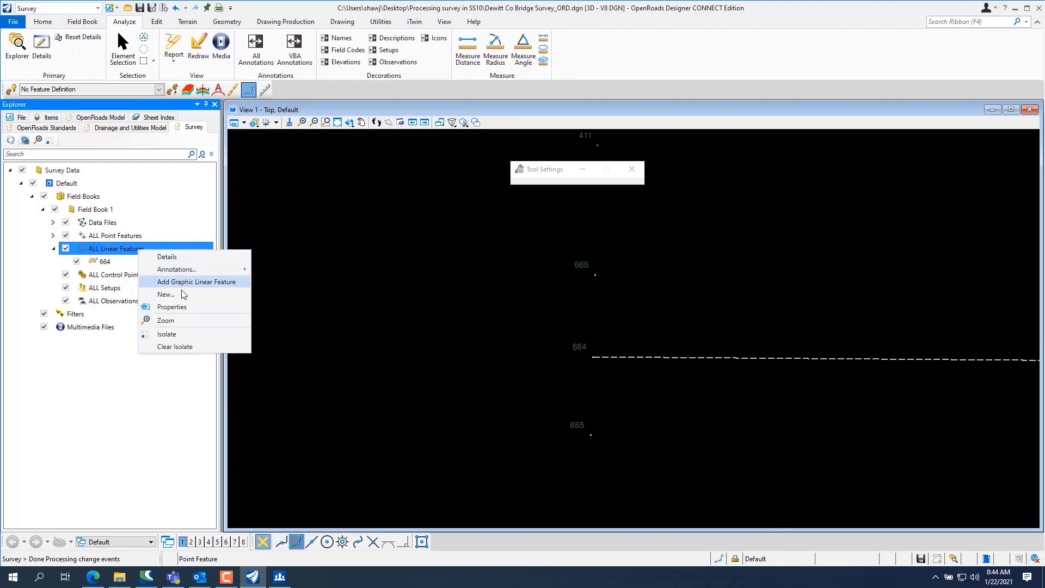
Start a new linear feature from the ALL Linear Features context menu for the 665 points
{"action": "left_click", "coordinate": [196, 281]}
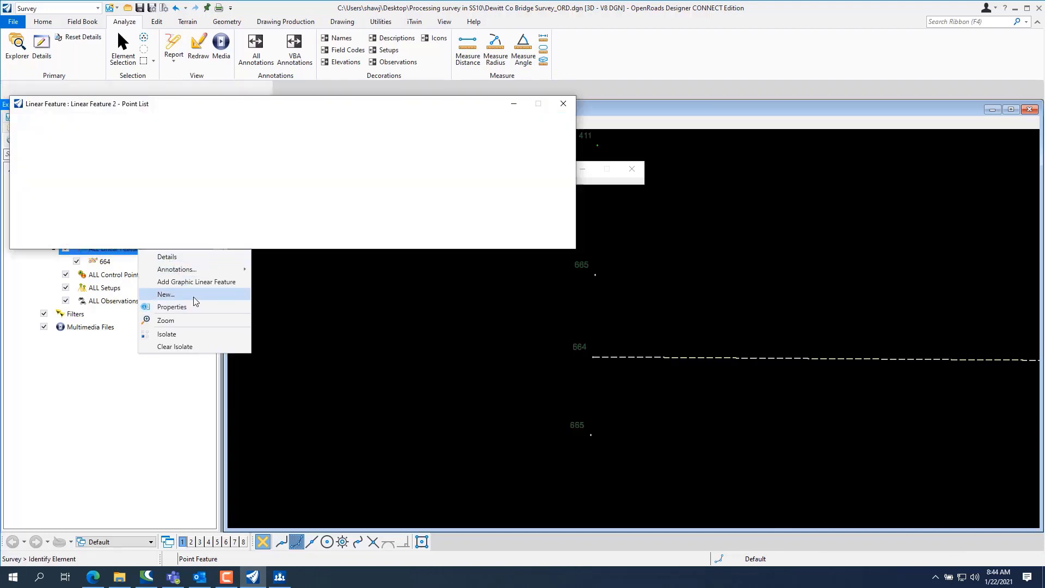
{"action": "left_click", "coordinate": [166, 294]}
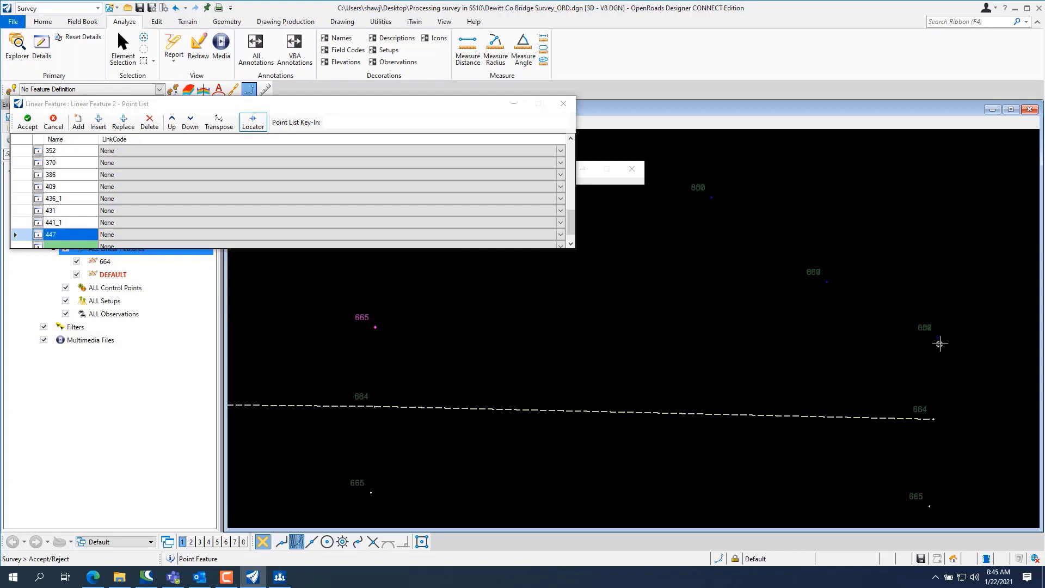
{"action": "mouse_move", "coordinate": [947, 344]}
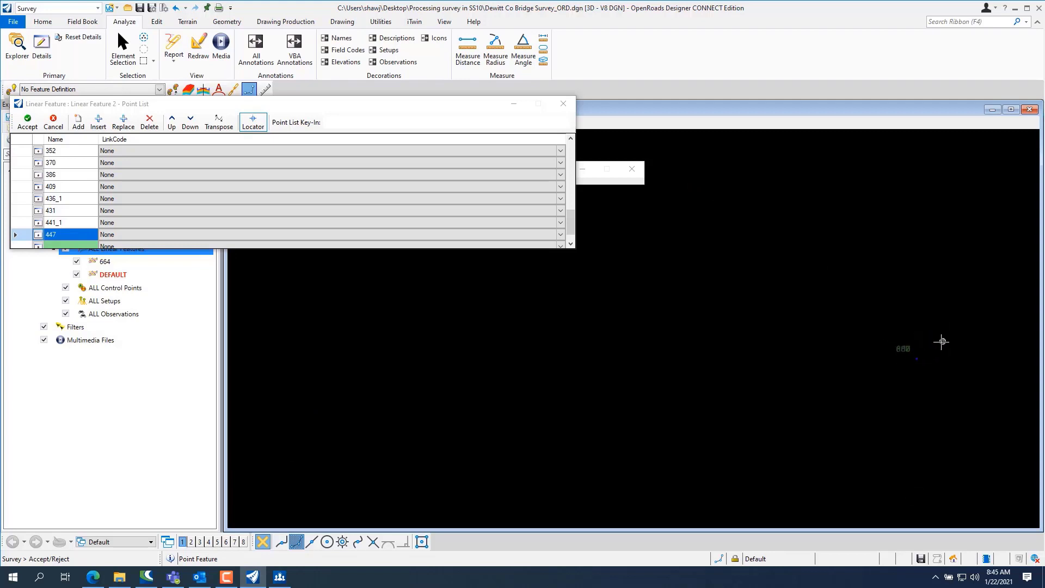
{"action": "mouse_move", "coordinate": [893, 374]}
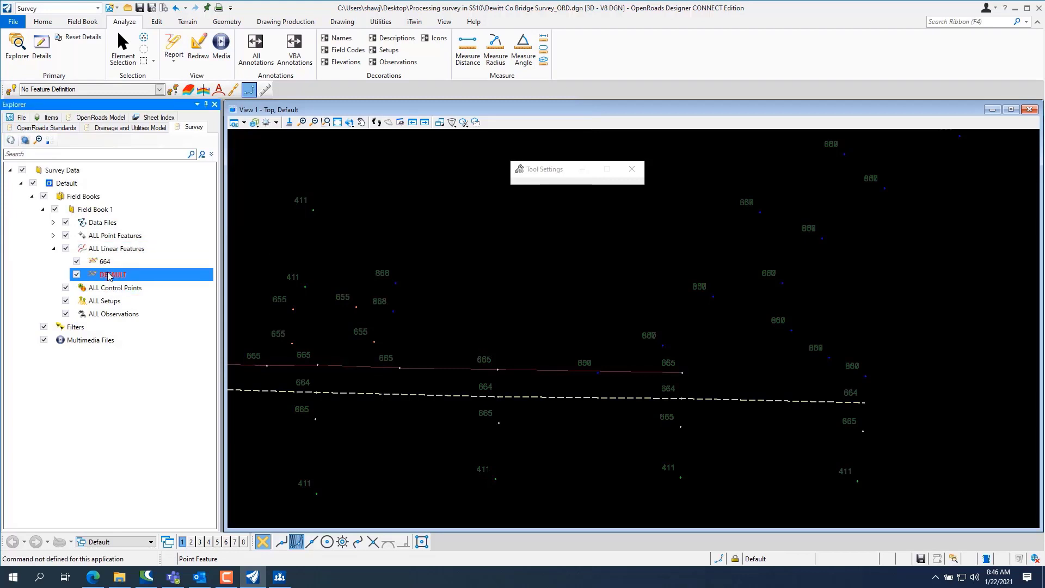
Set the DEFAULT linear feature's Field Code and Name to 665 in Survey Details
{"action": "double_click", "coordinate": [112, 274]}
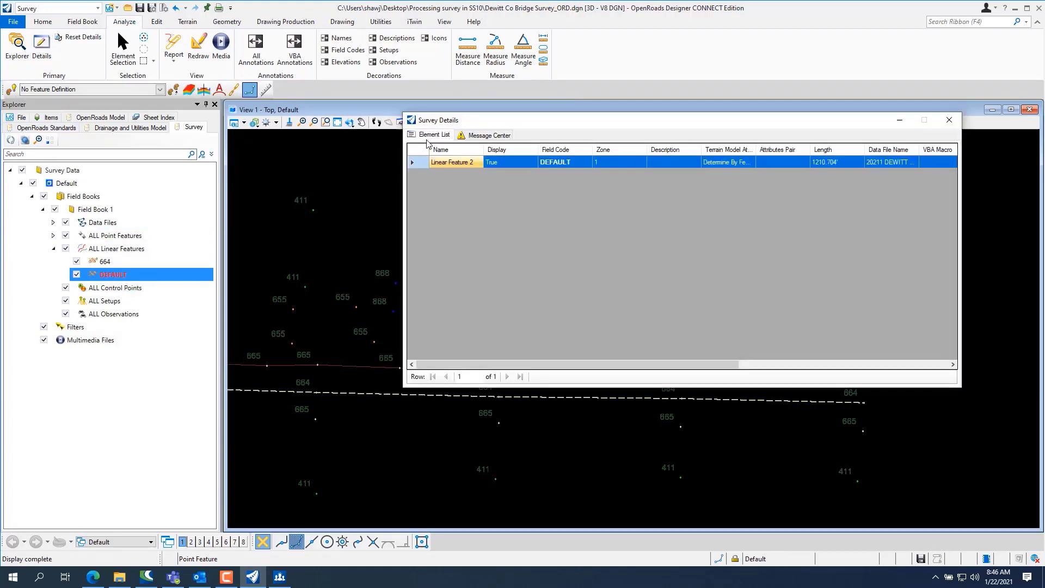
{"action": "left_click", "coordinate": [556, 162]}
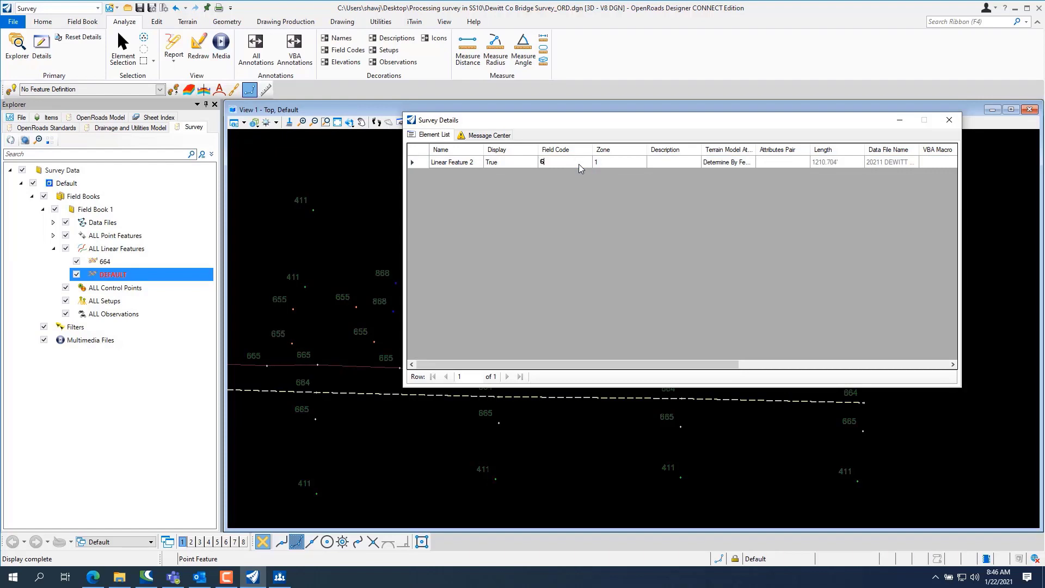
{"action": "type", "text": "65"}
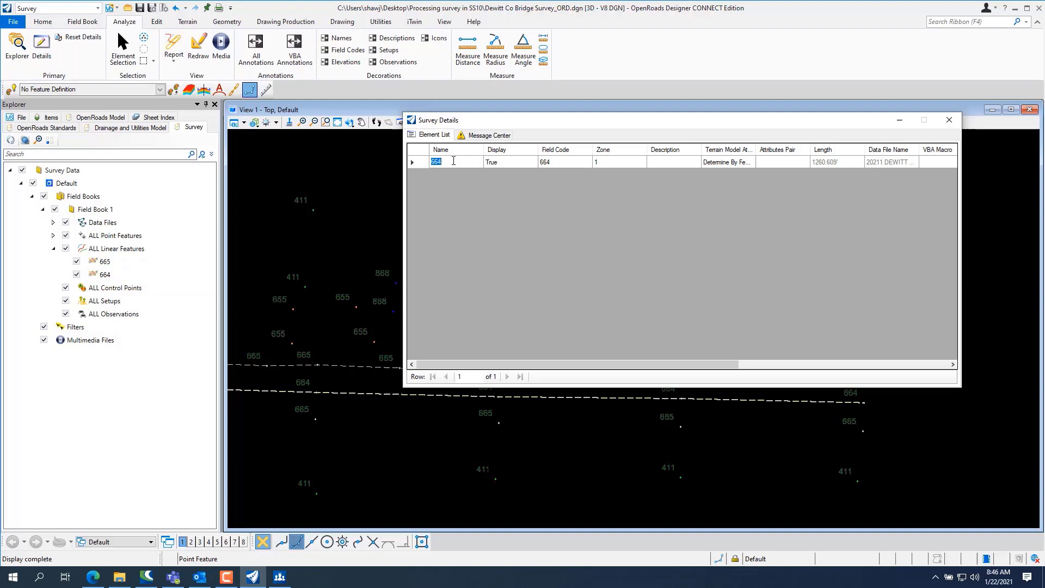
{"action": "type", "text": "665"}
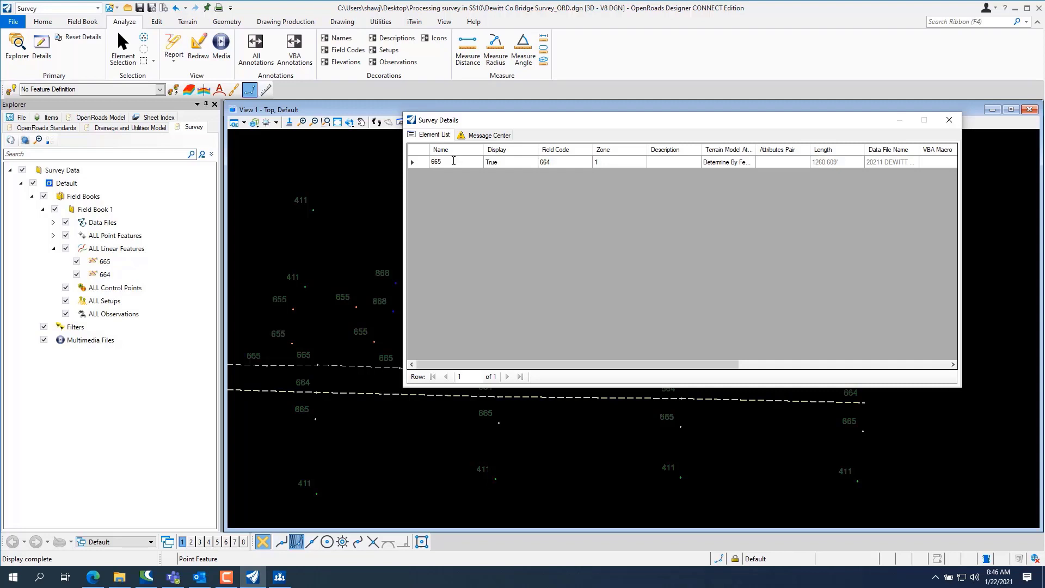
{"action": "left_click", "coordinate": [454, 162]}
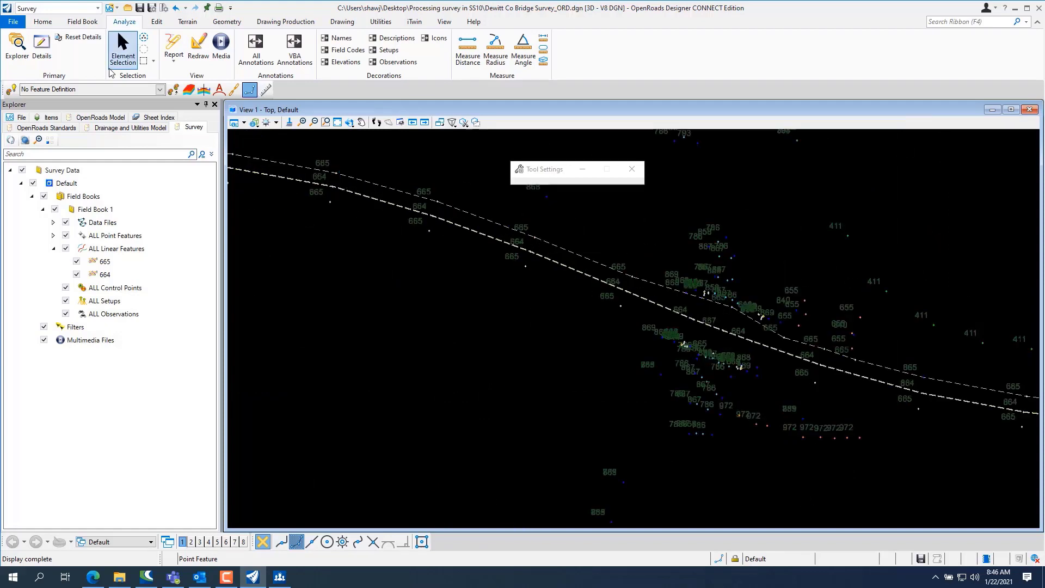
Open feature 665's point list and code point 132 as NonTanPC
{"action": "left_click", "coordinate": [122, 47]}
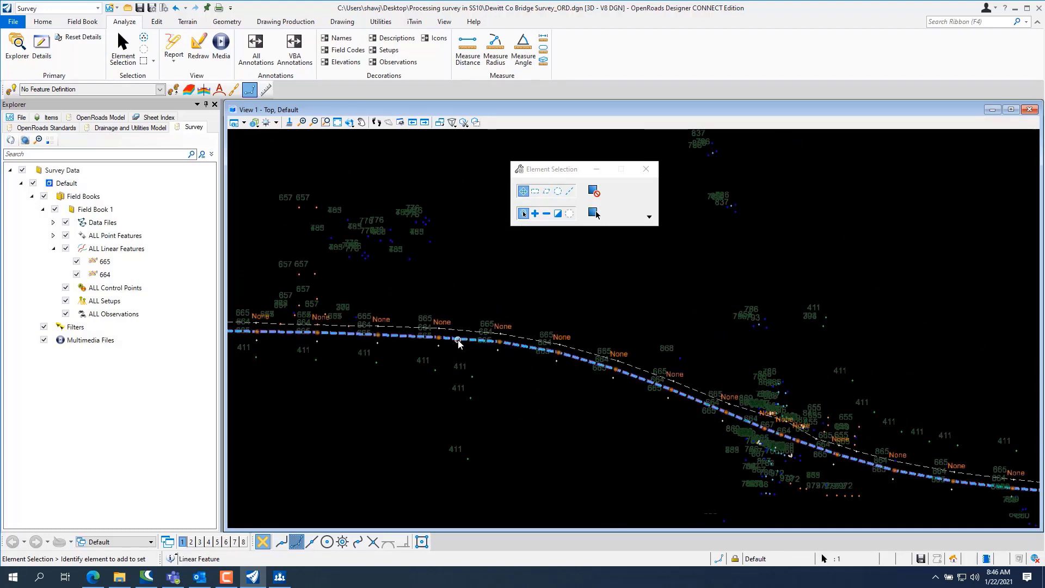
{"action": "left_click", "coordinate": [458, 344]}
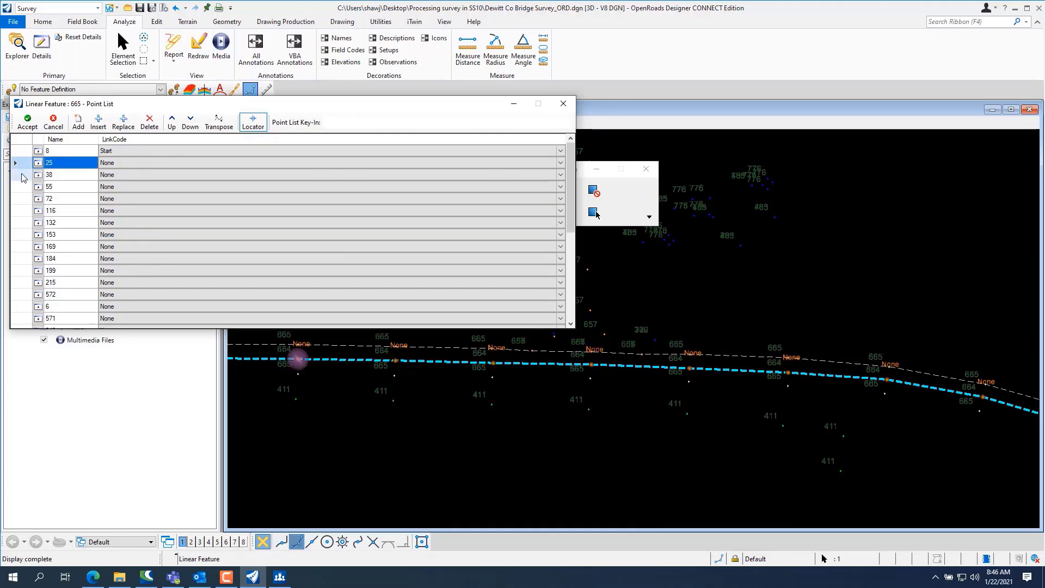
{"action": "left_click", "coordinate": [49, 187]}
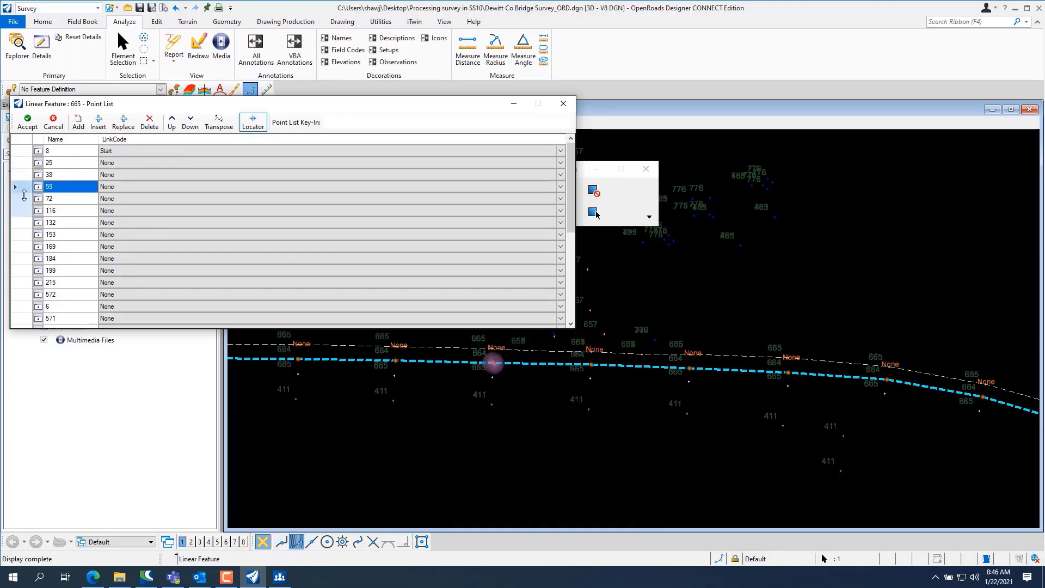
{"action": "left_click", "coordinate": [48, 198]}
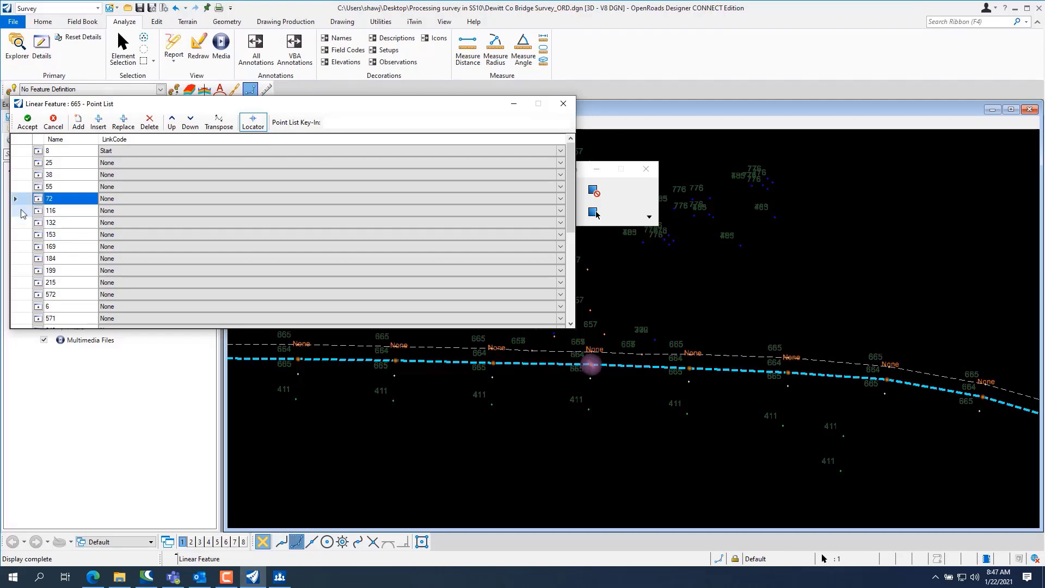
{"action": "left_click", "coordinate": [50, 210]}
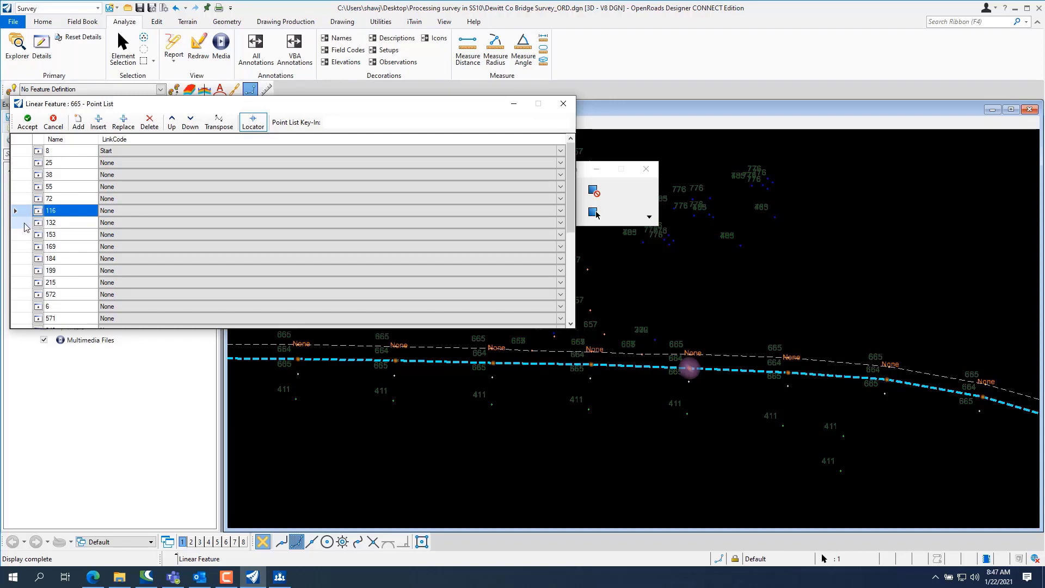
{"action": "left_click", "coordinate": [560, 222]}
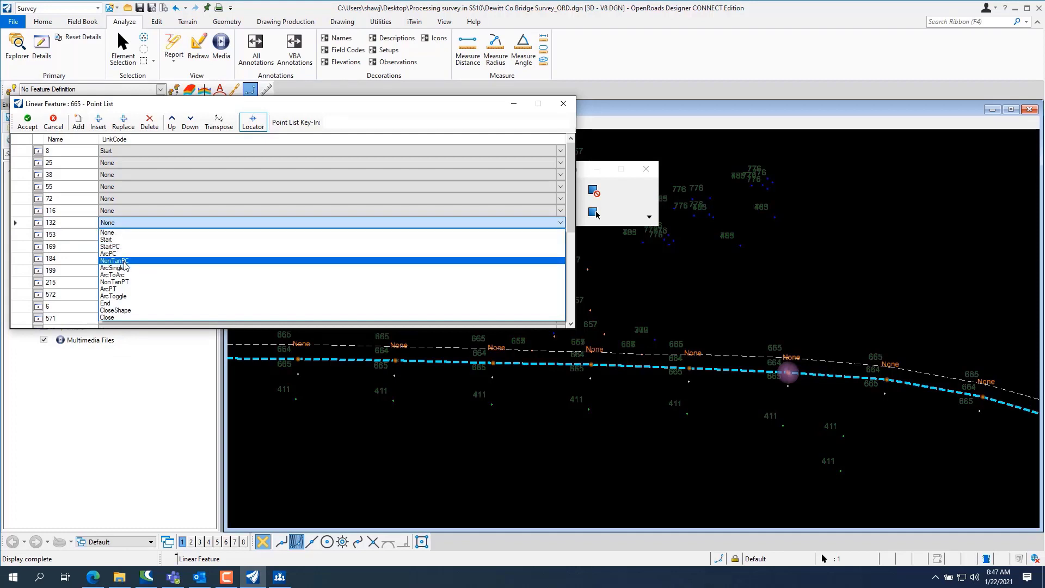
{"action": "left_click", "coordinate": [115, 260]}
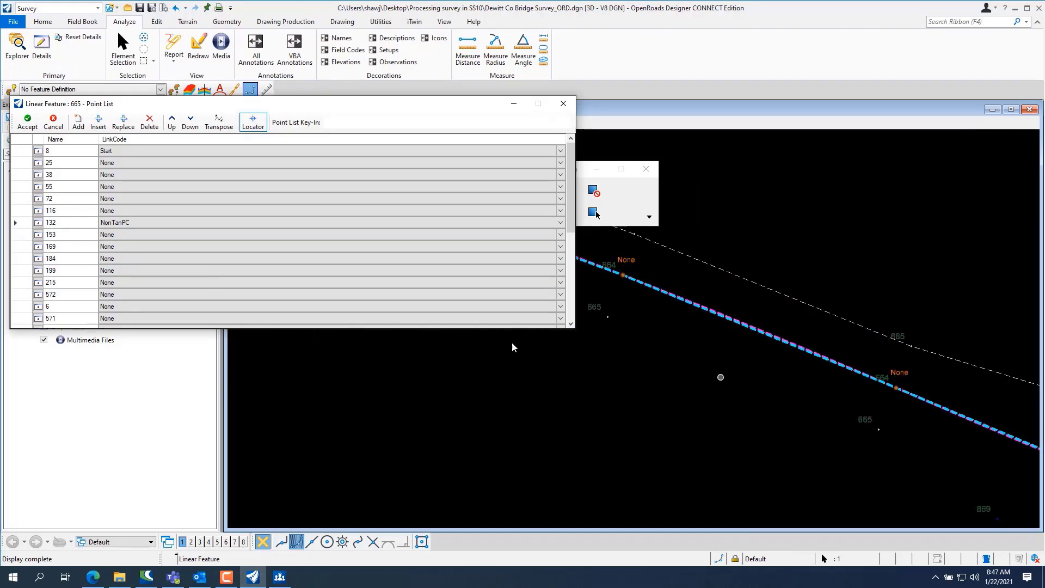
Code point 572 in feature 665's point list as NonTanPT
{"action": "left_click", "coordinate": [50, 258]}
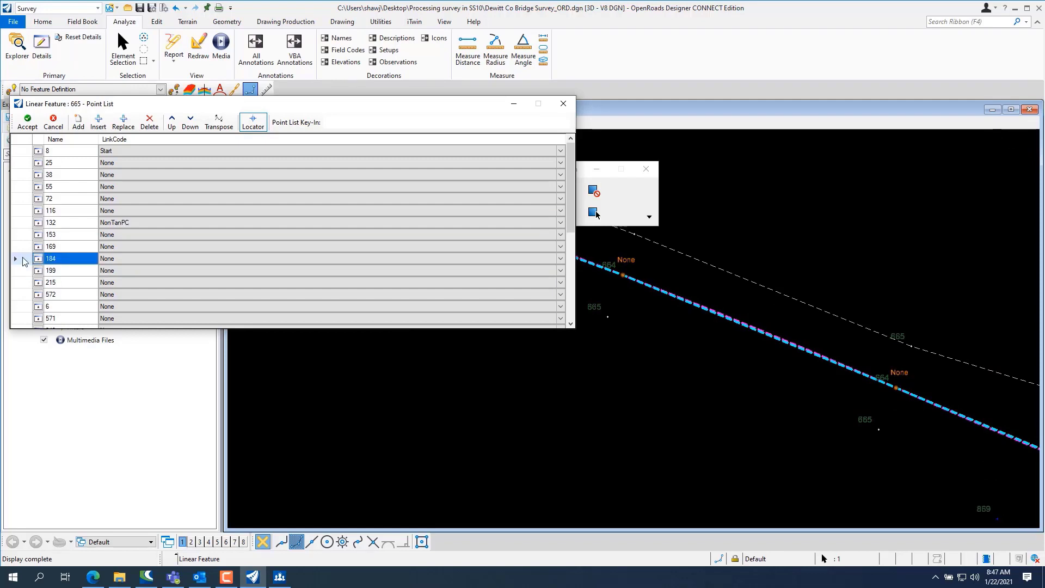
{"action": "left_click", "coordinate": [50, 246]}
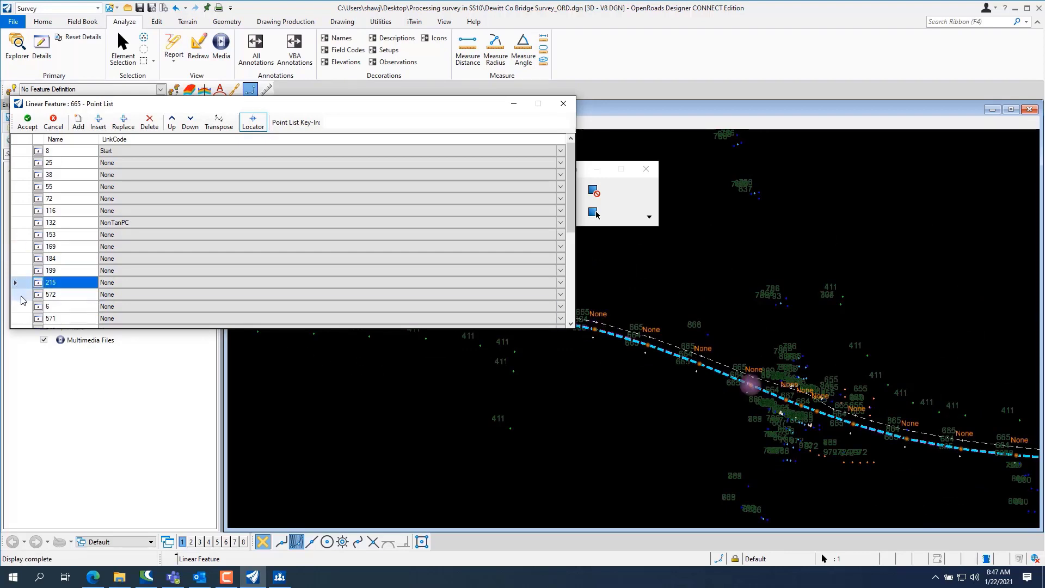
{"action": "left_click", "coordinate": [50, 294]}
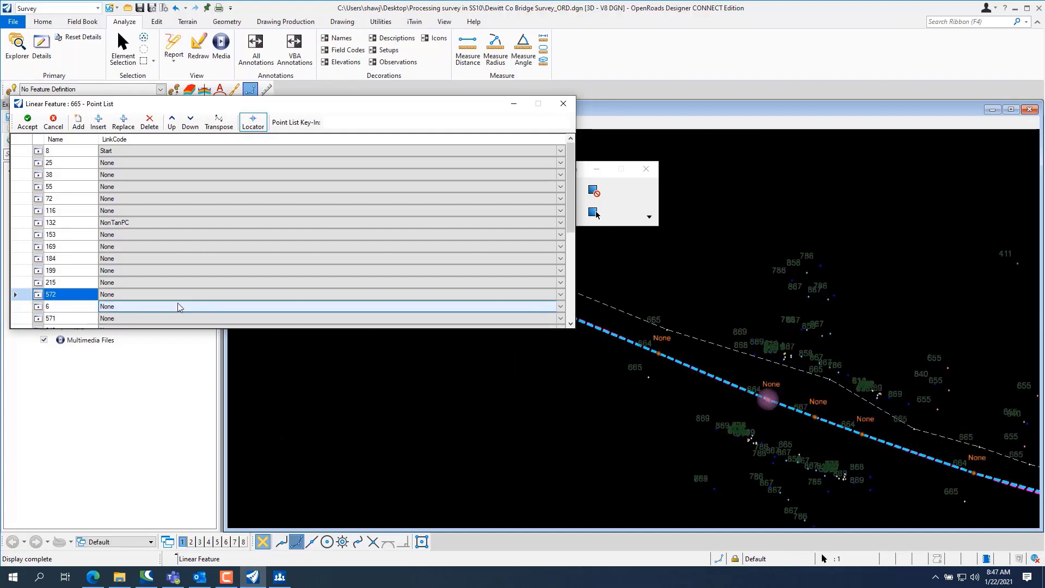
{"action": "left_click", "coordinate": [561, 294]}
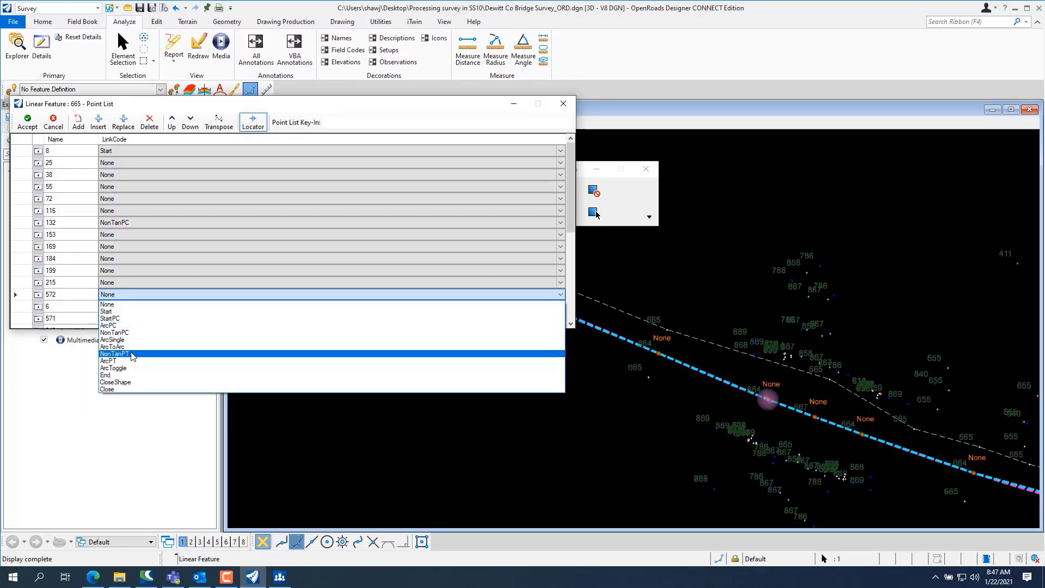
{"action": "left_click", "coordinate": [115, 354]}
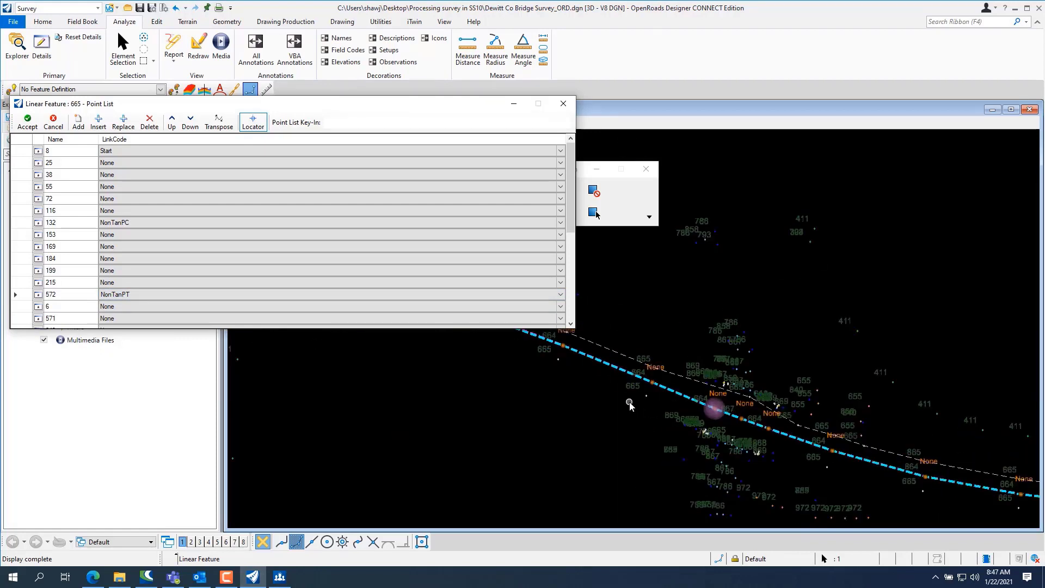
{"action": "mouse_move", "coordinate": [17, 197]}
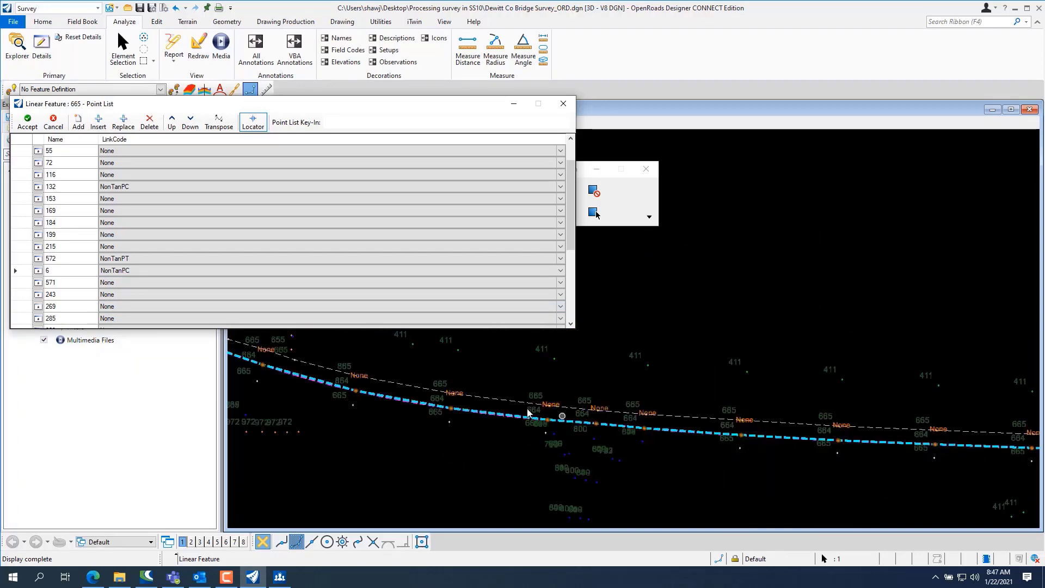
Code point 369 as NonTanPT and point 644 as End
{"action": "scroll", "scroll_direction": "down", "scroll_amount": 3}
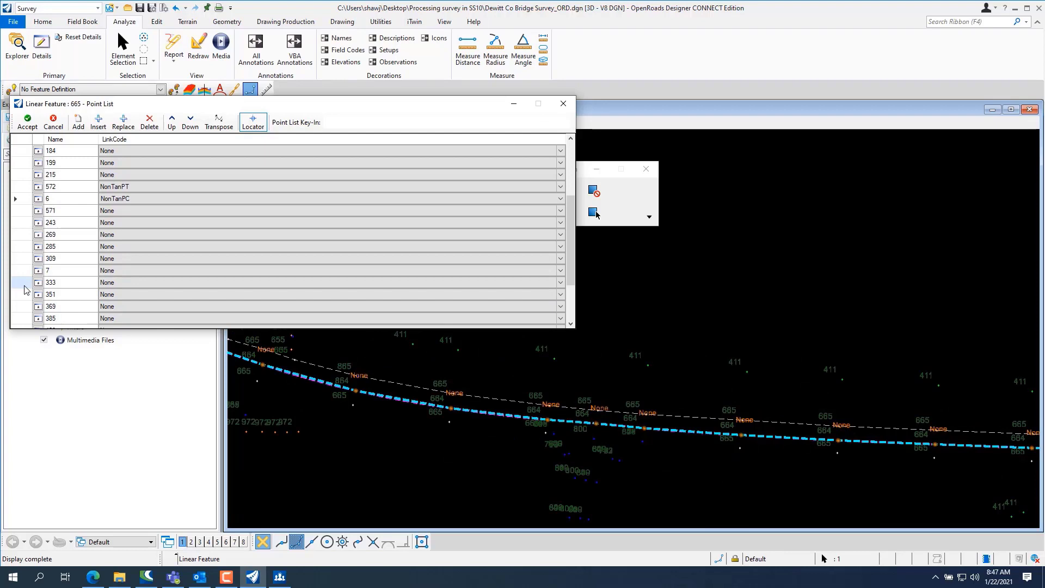
{"action": "left_click", "coordinate": [50, 294]}
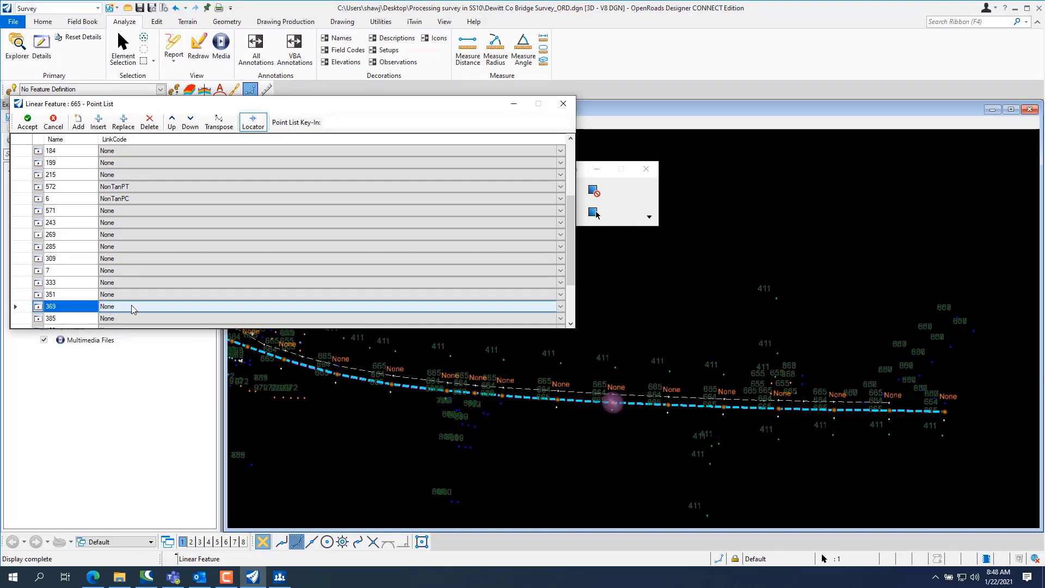
{"action": "left_click", "coordinate": [561, 306]}
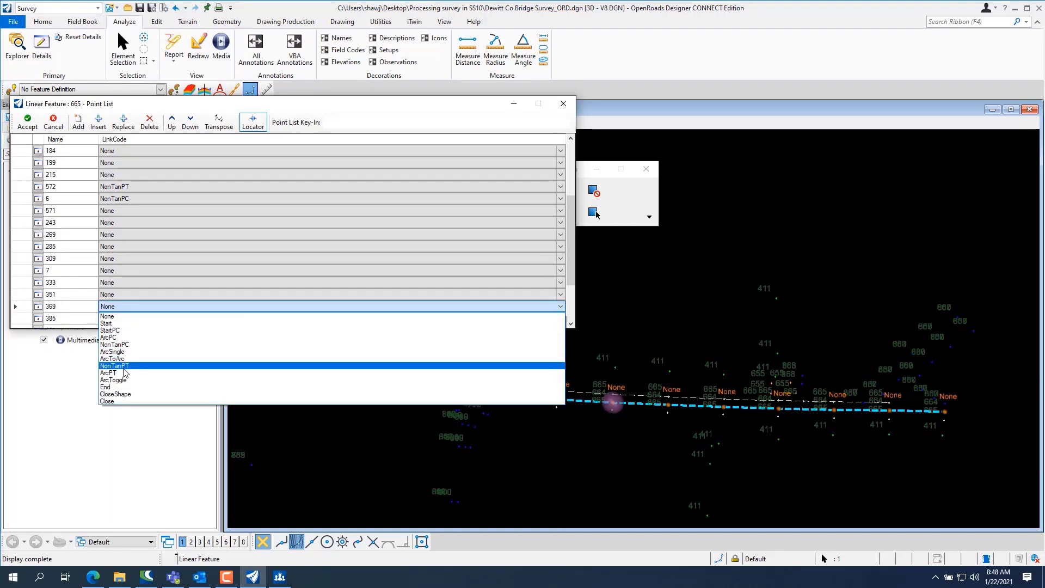
{"action": "left_click", "coordinate": [113, 366]}
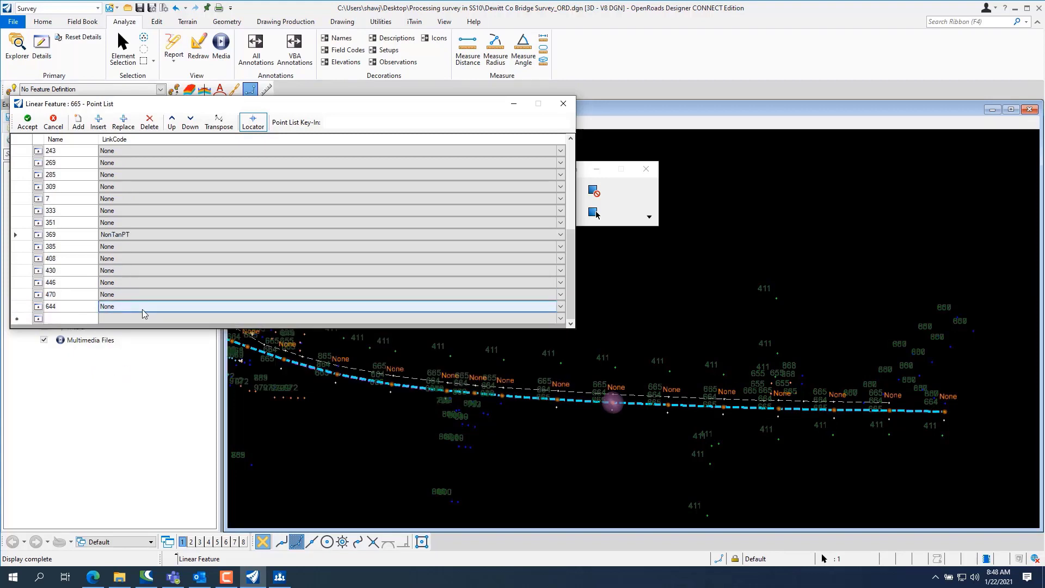
{"action": "left_click", "coordinate": [561, 306]}
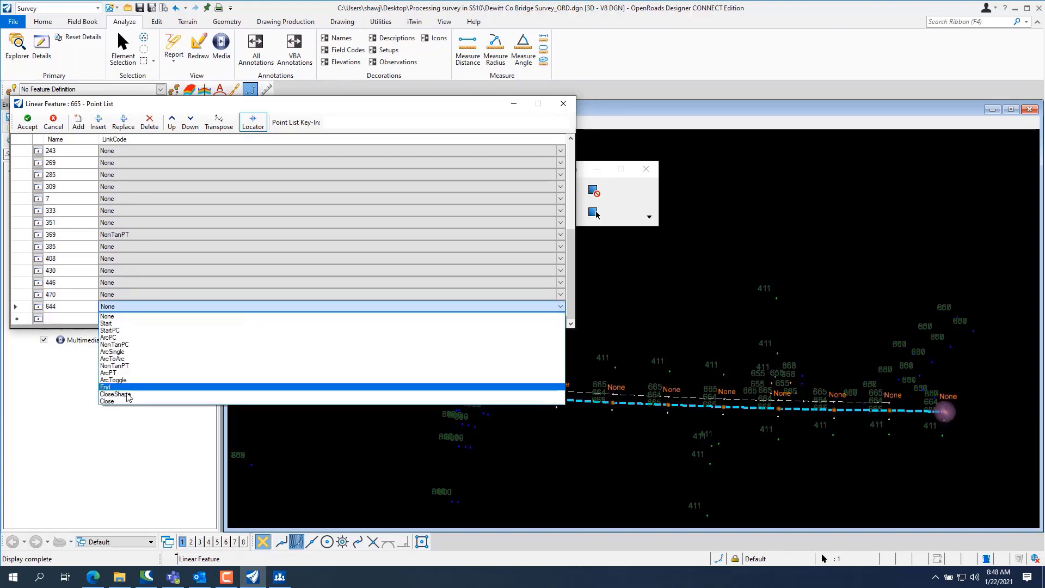
{"action": "left_click", "coordinate": [104, 386]}
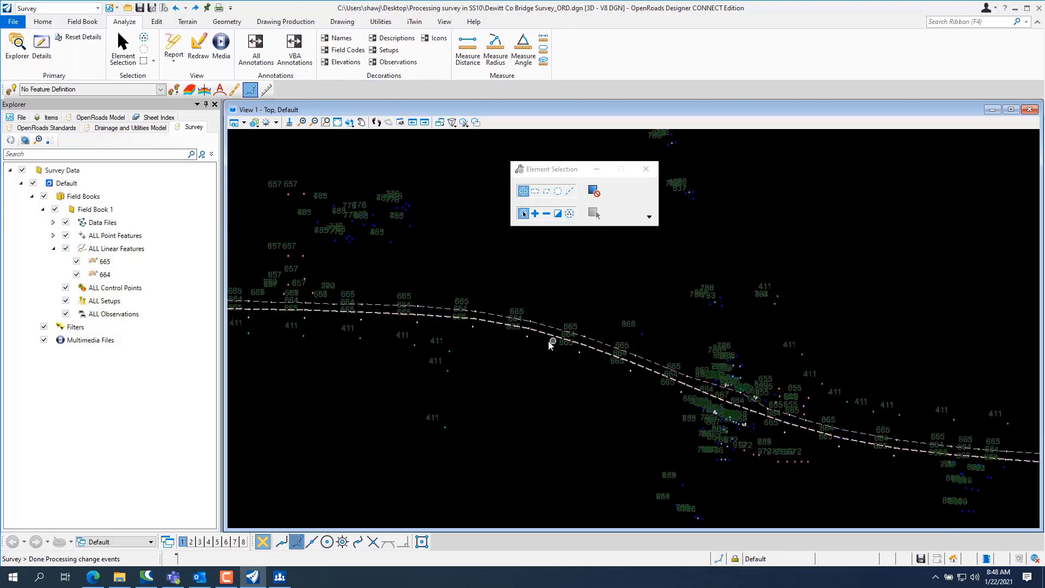
{"action": "mouse_move", "coordinate": [452, 358]}
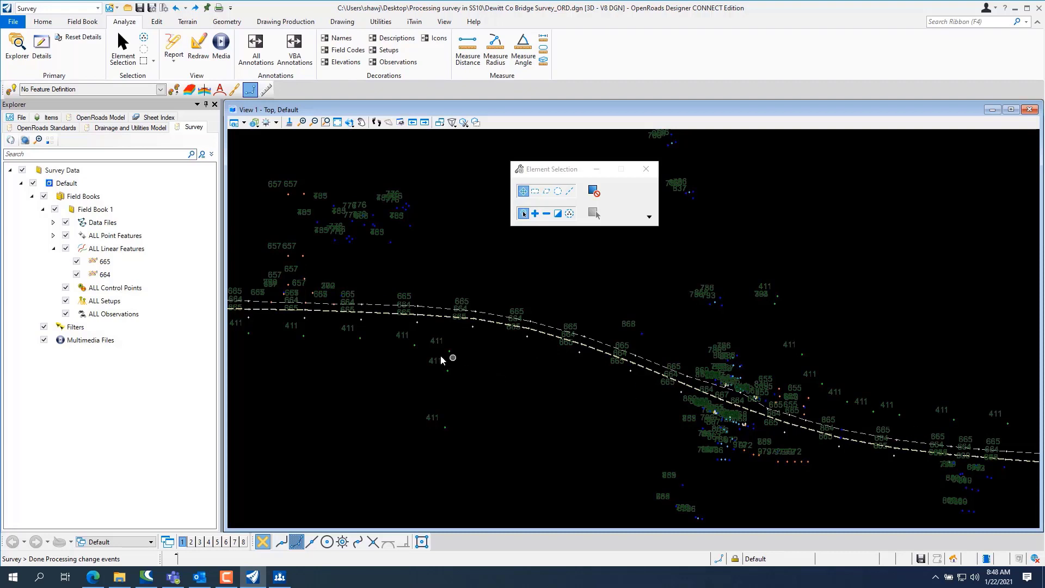
{"action": "mouse_move", "coordinate": [439, 354]}
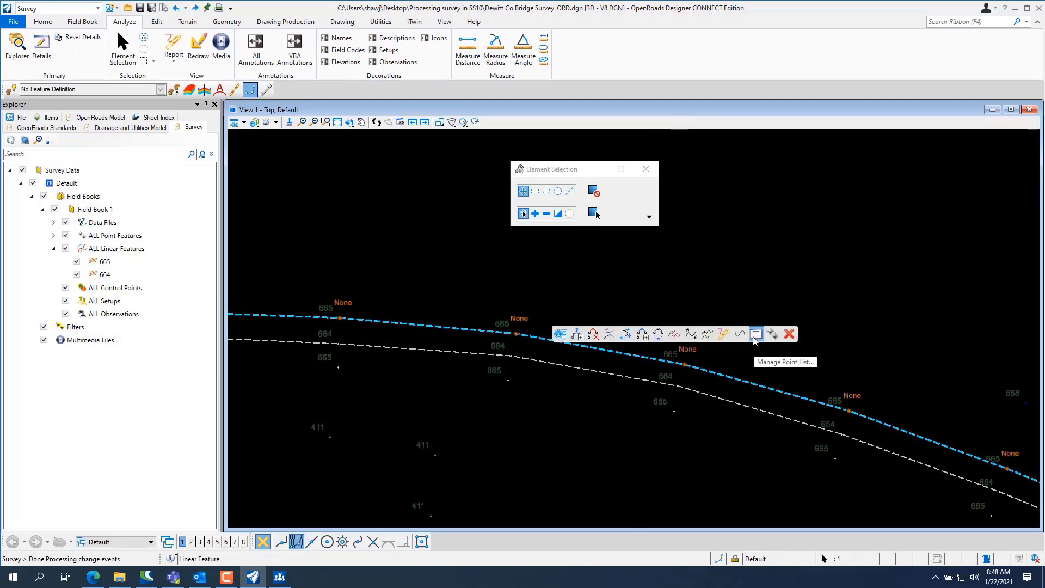
Select feature 665, open its point list, and set point 132 to ArcPC and 215 to ArcPT
{"action": "left_click", "coordinate": [757, 334]}
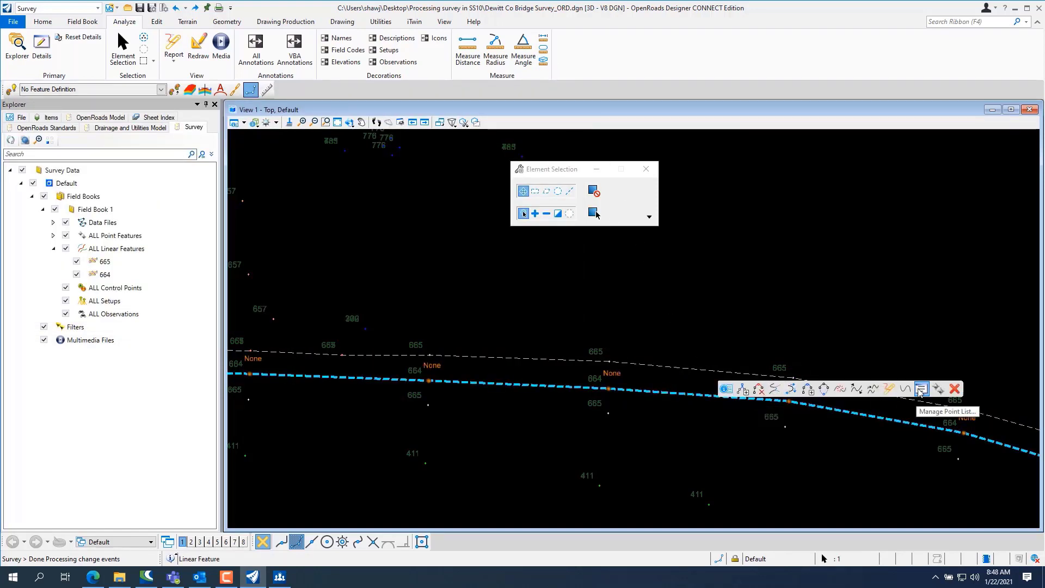
{"action": "left_click", "coordinate": [922, 389]}
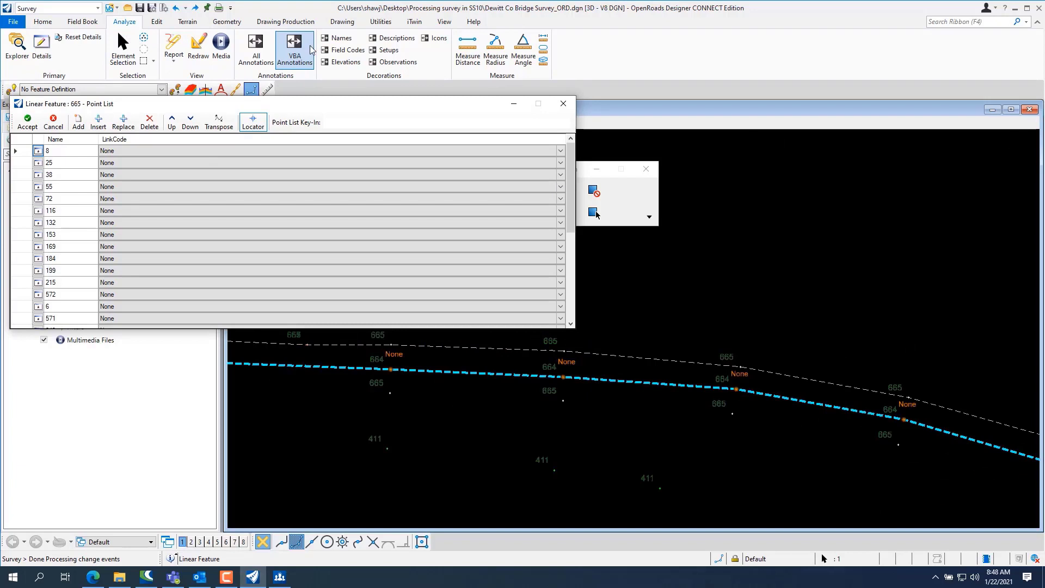
{"action": "left_click", "coordinate": [293, 49]}
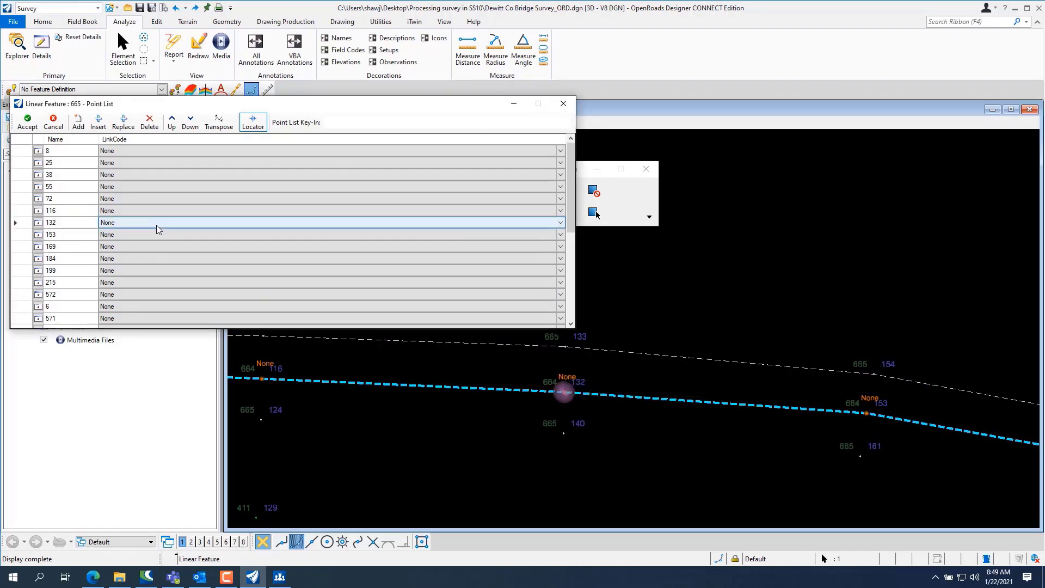
{"action": "left_click", "coordinate": [560, 222]}
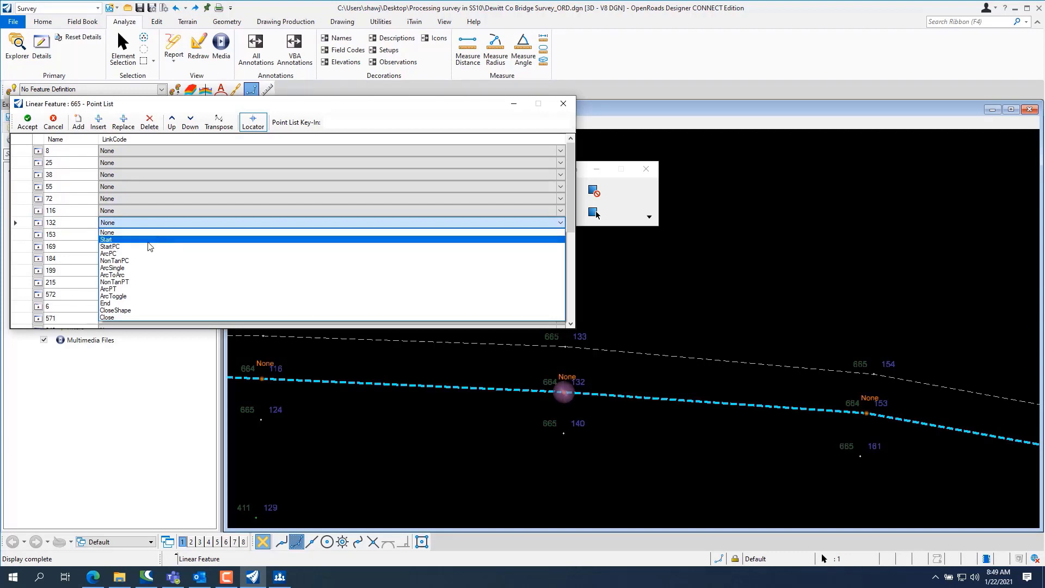
{"action": "left_click", "coordinate": [110, 246]}
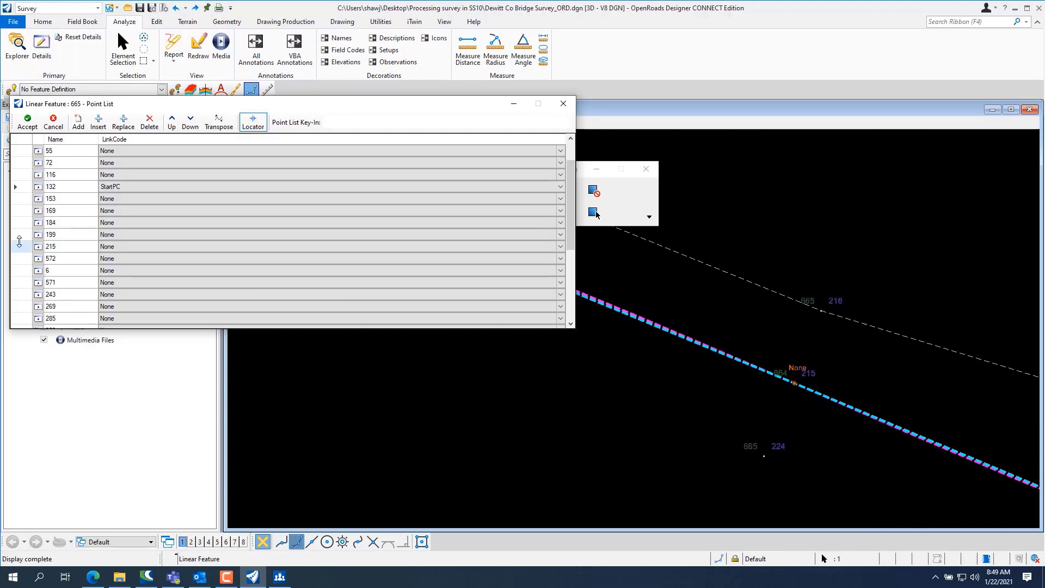
{"action": "left_click", "coordinate": [560, 246]}
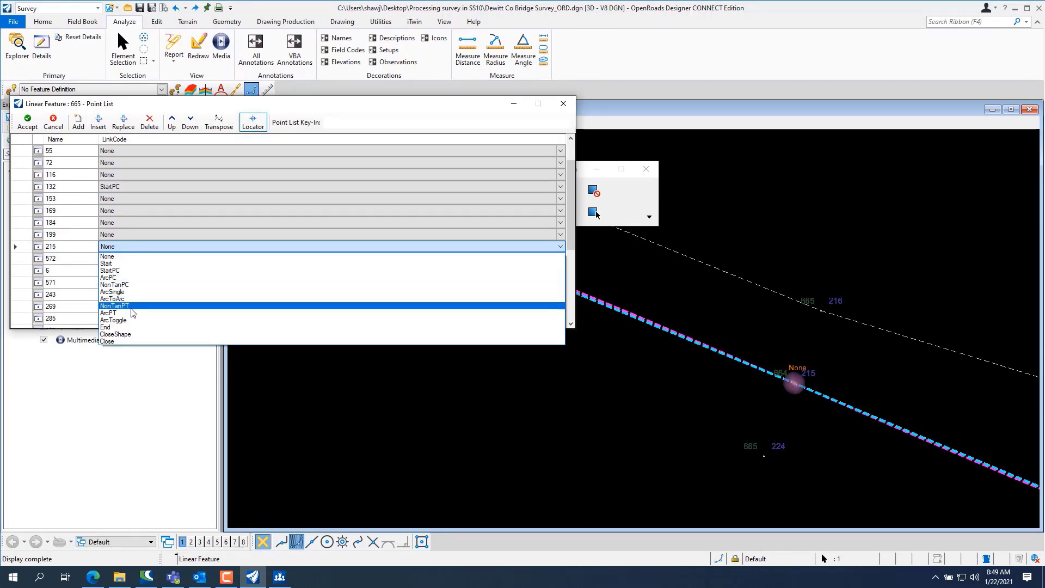
{"action": "mouse_move", "coordinate": [109, 313]}
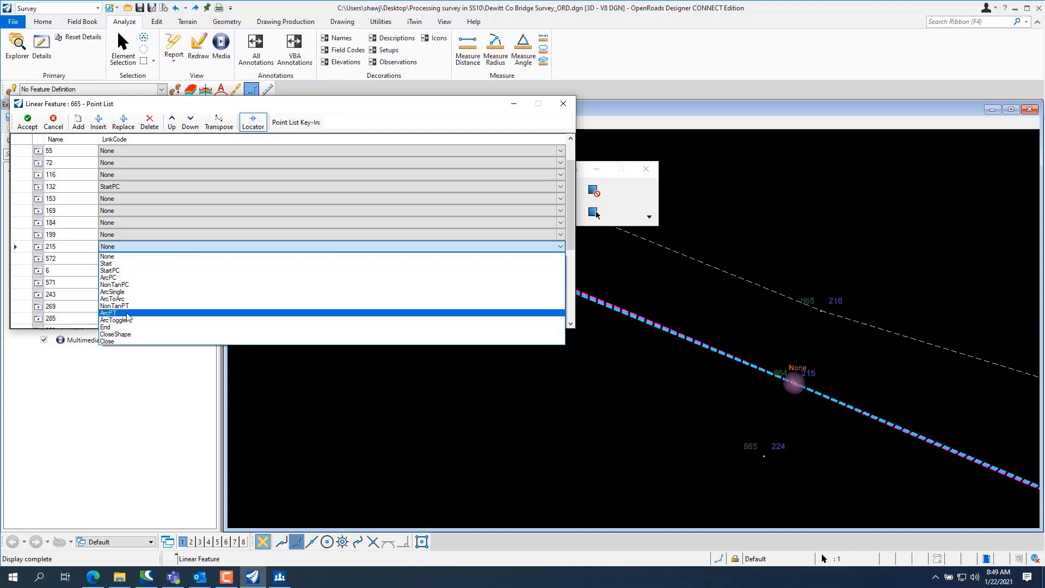
{"action": "left_click", "coordinate": [107, 312]}
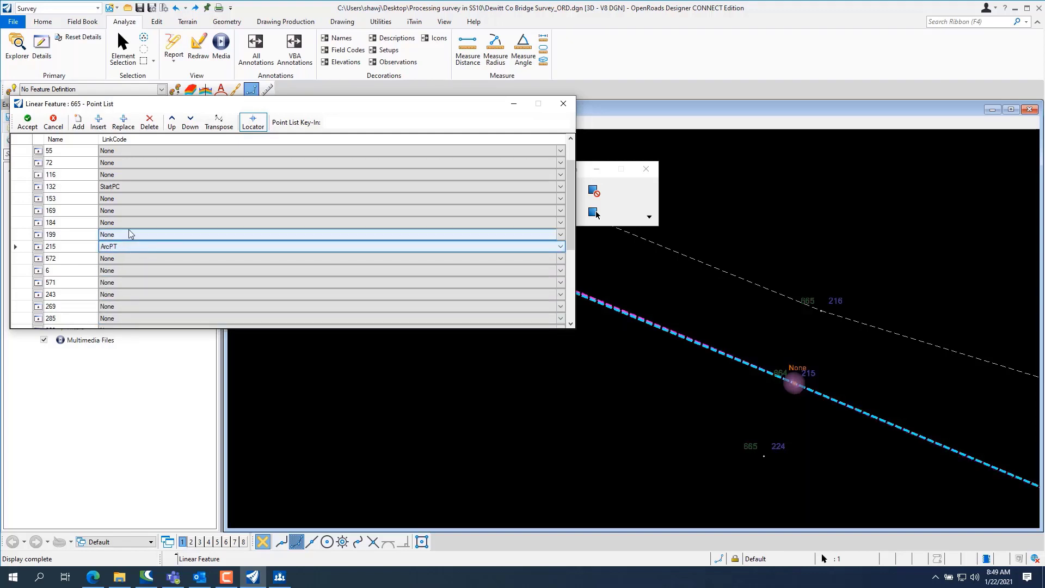
{"action": "left_click", "coordinate": [558, 186]}
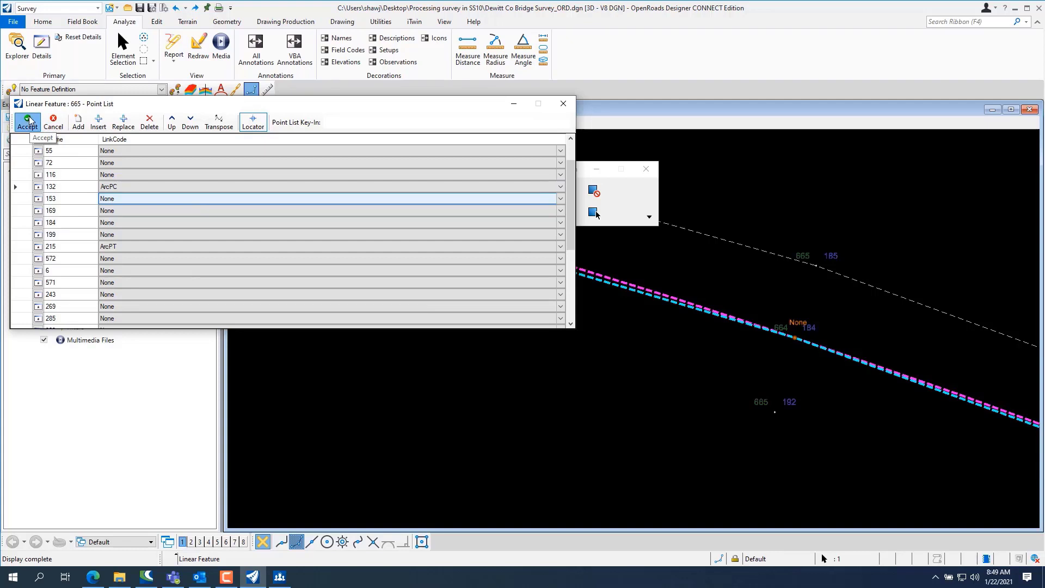
Accept the Linear Feature Point List so feature 665 redraws with its arc
{"action": "left_click", "coordinate": [26, 120]}
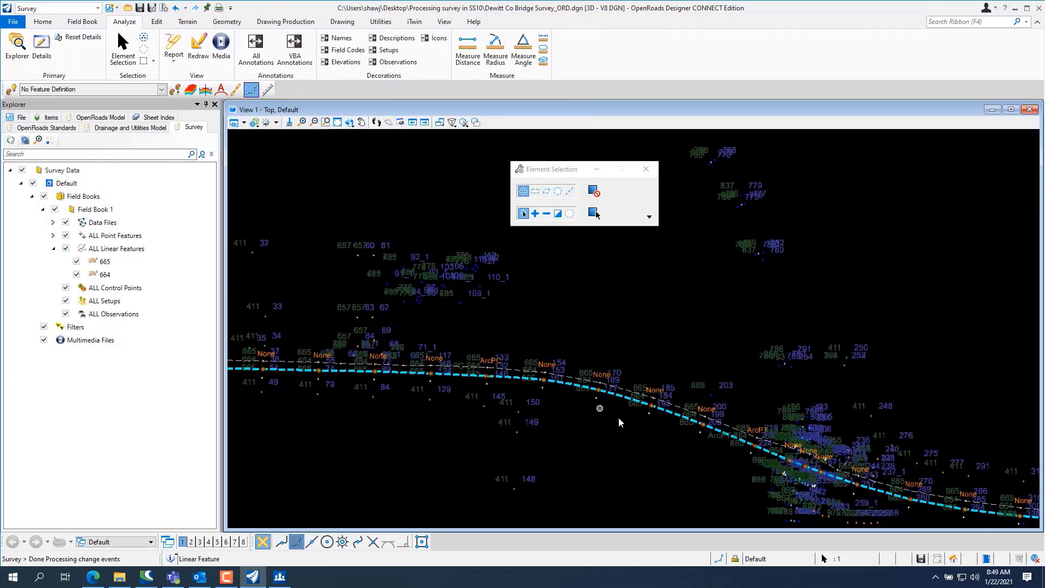
{"action": "mouse_move", "coordinate": [625, 413]}
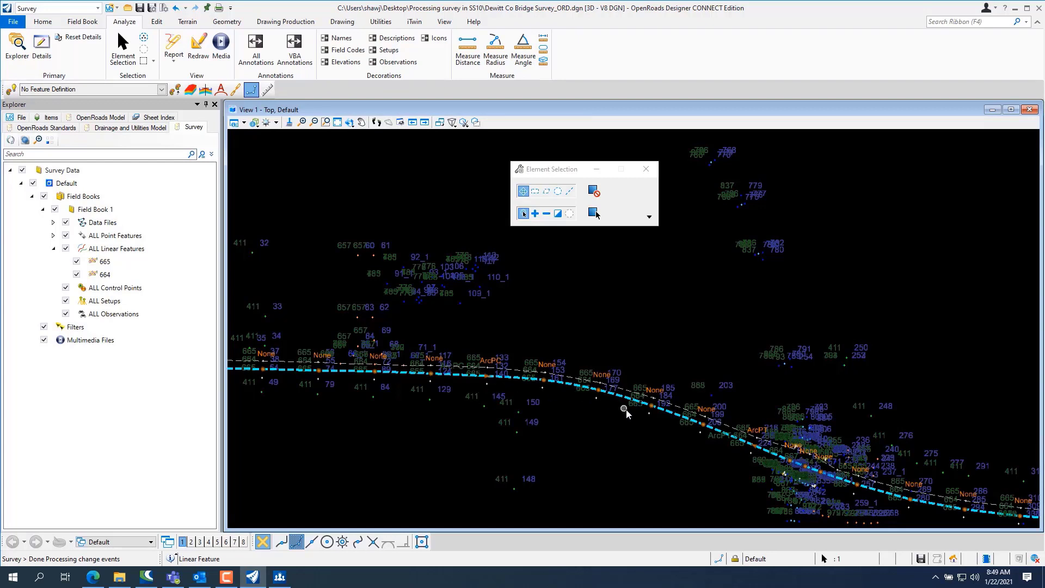